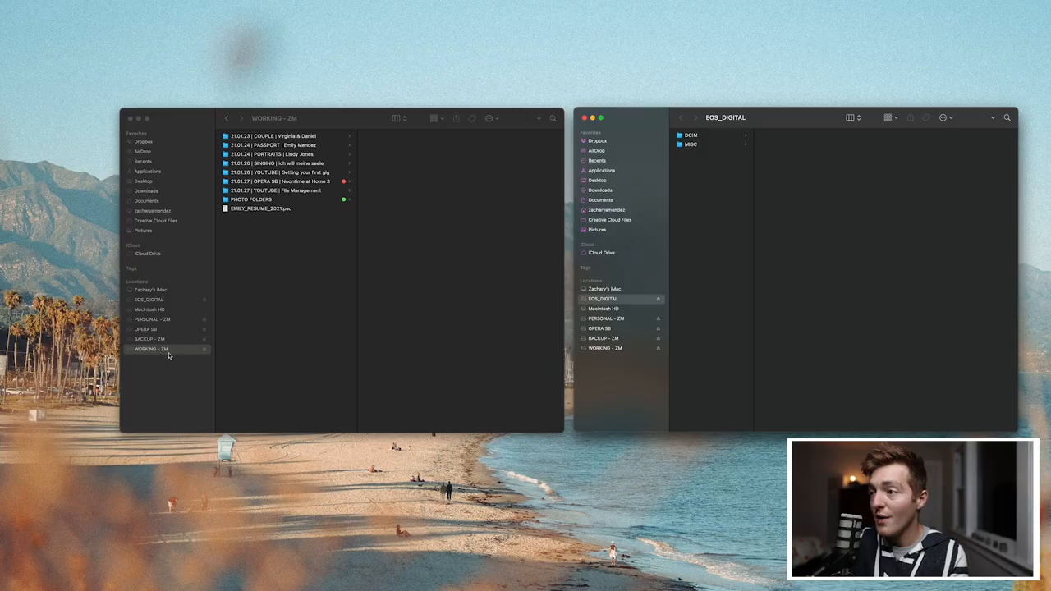
pyautogui.moveTo(210, 361)
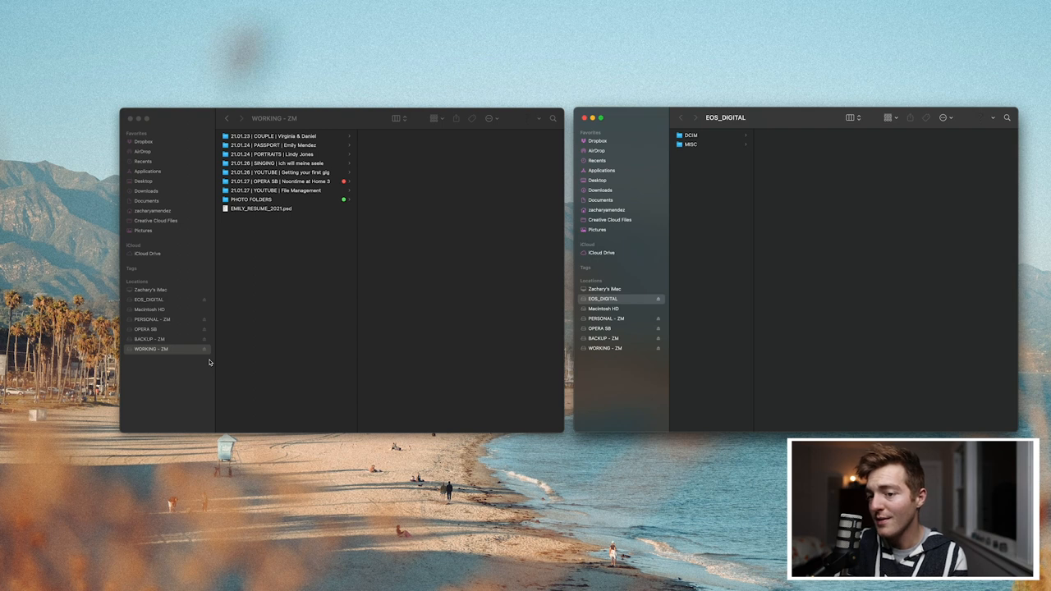
pyautogui.moveTo(251, 367)
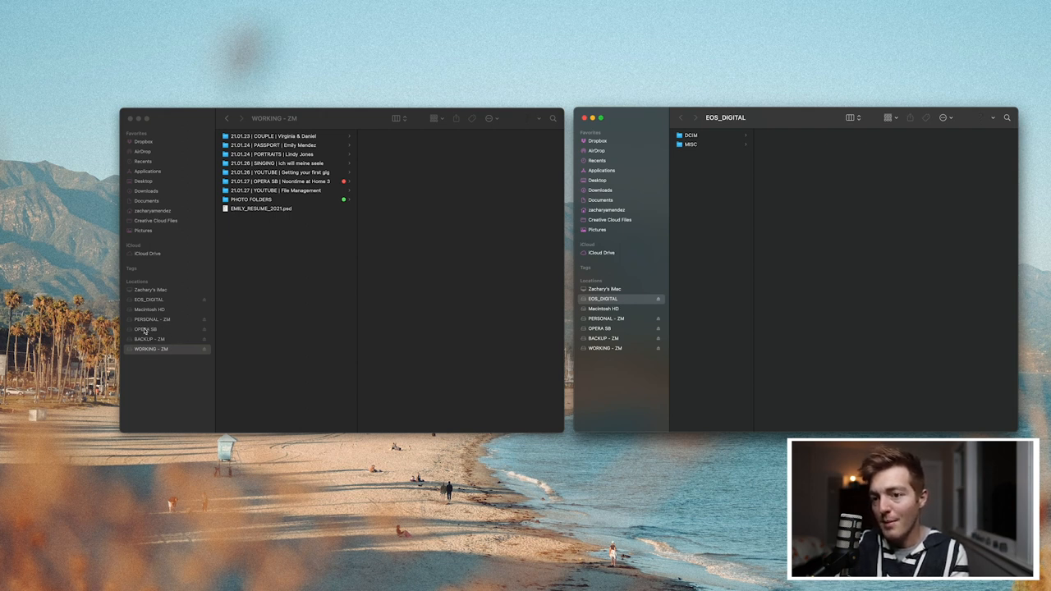
pyautogui.moveTo(189, 343)
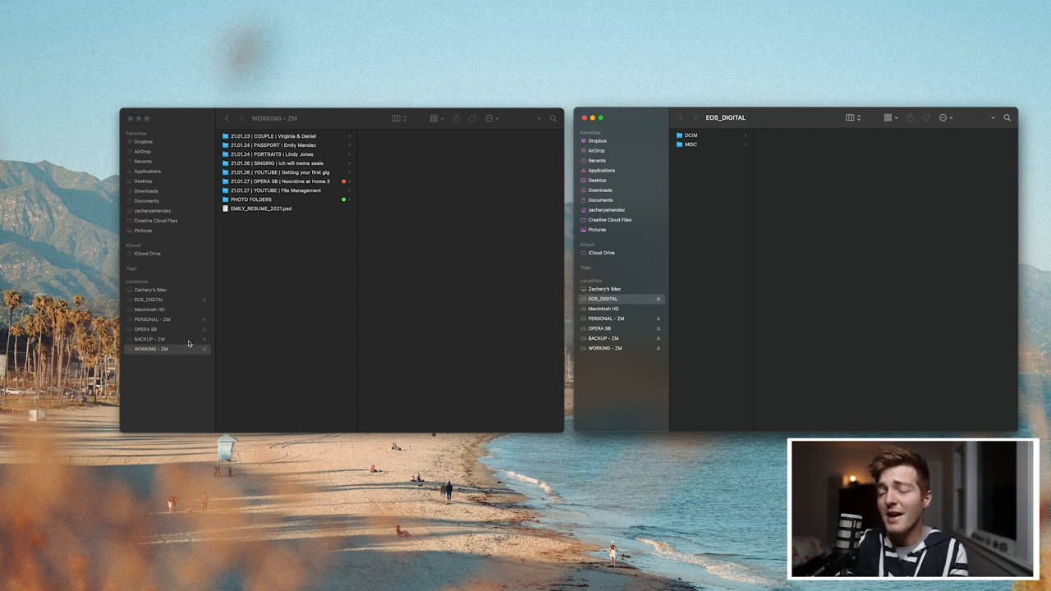
pyautogui.moveTo(151, 355)
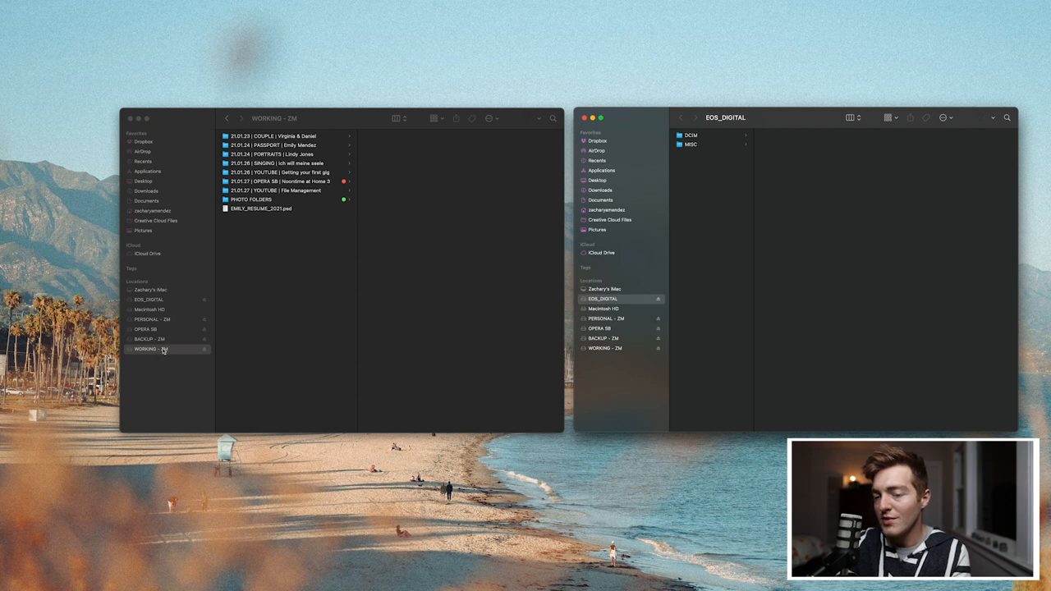
pyautogui.moveTo(161, 358)
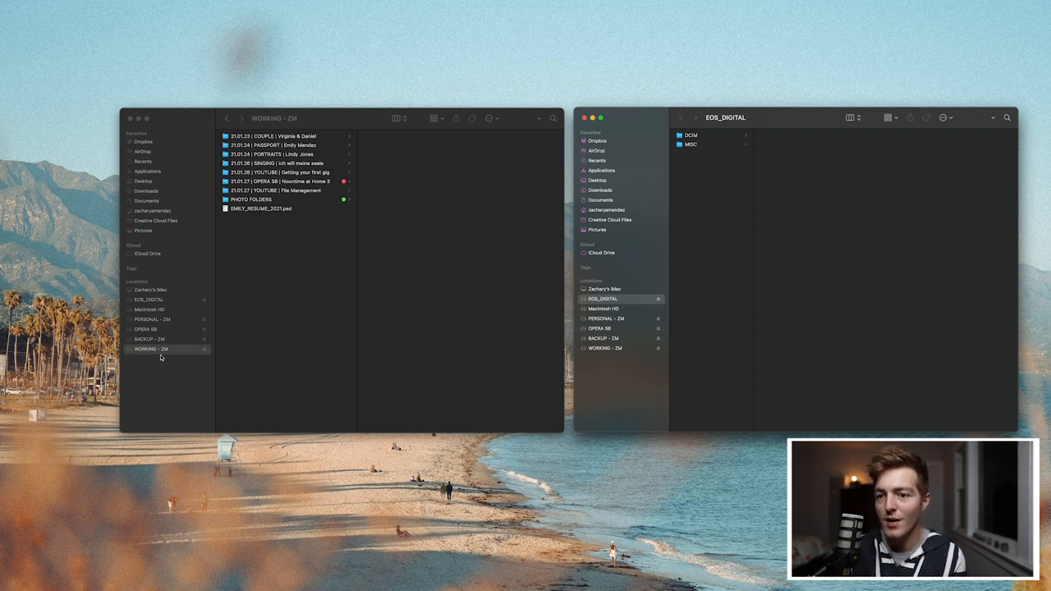
pyautogui.moveTo(156, 340)
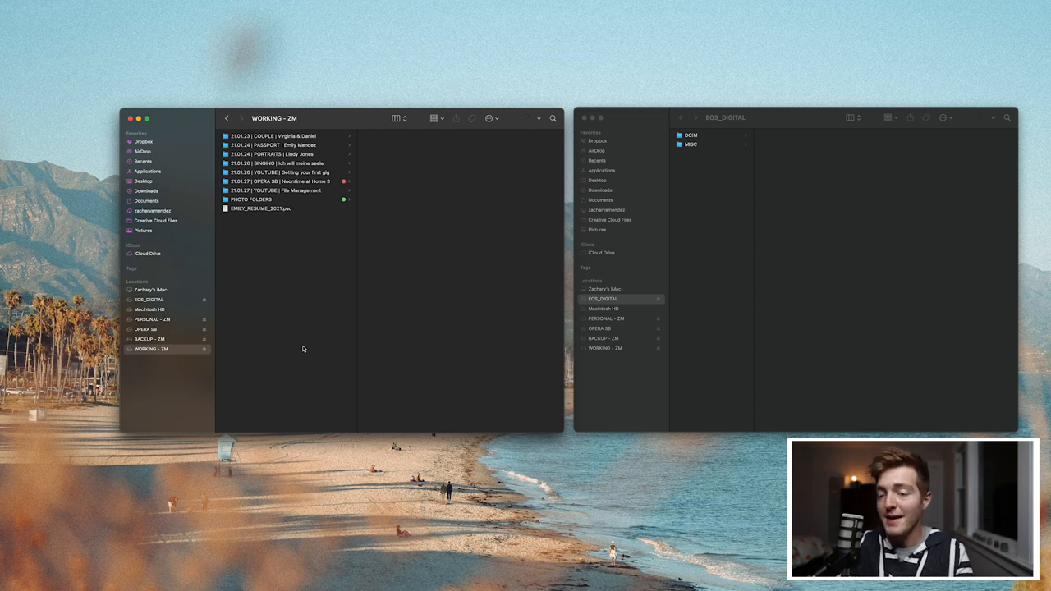
pyautogui.moveTo(482, 346)
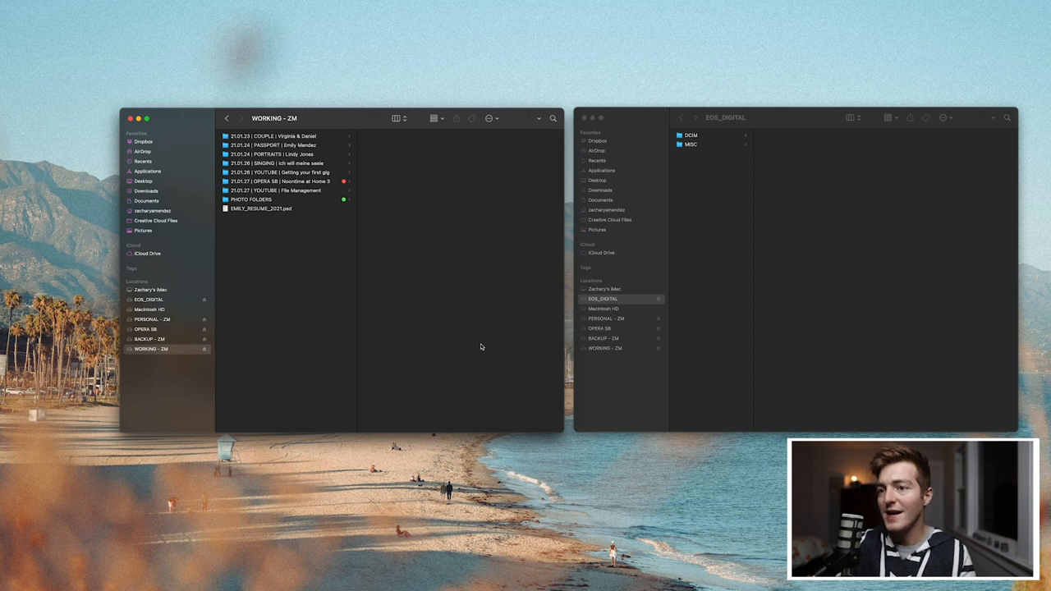
pyautogui.moveTo(273, 339)
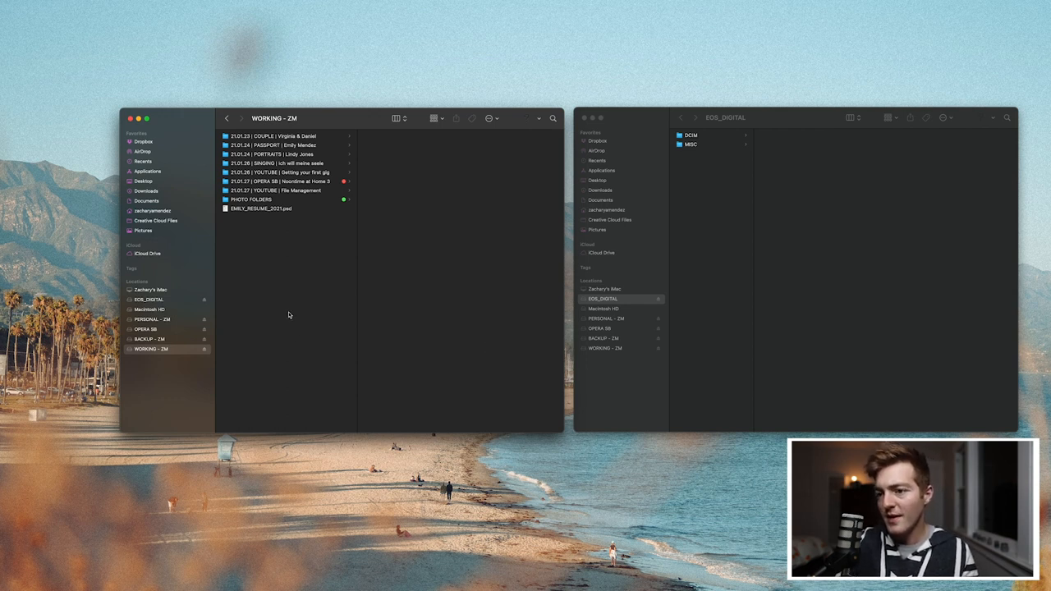
# Step: Create a new folder in WORKING - ZM named '21.01.27 | TOGETHER | Virginia + Daniel'
pyautogui.rightClick(289, 315)
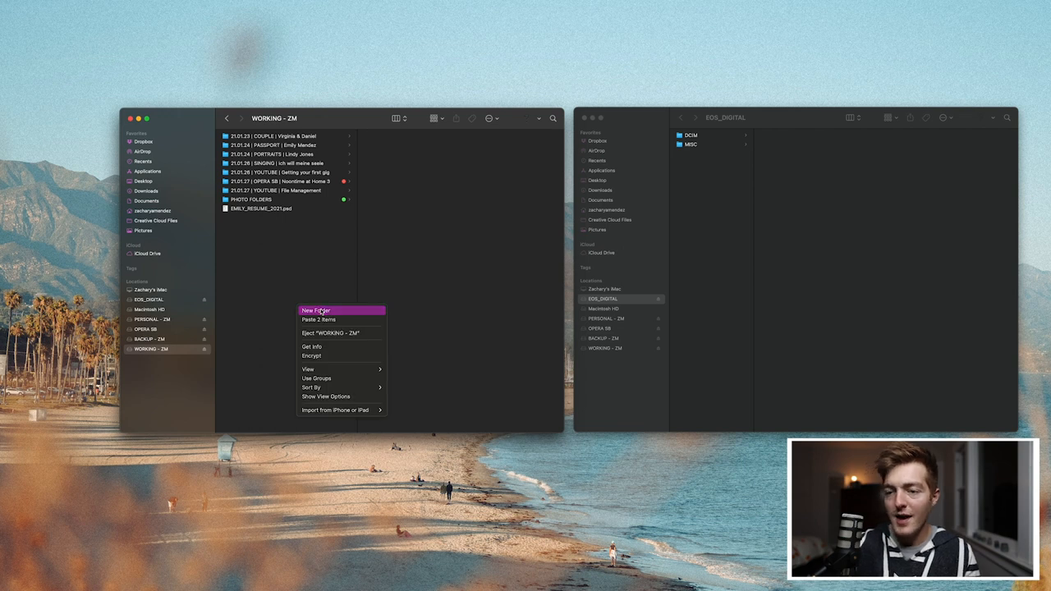
pyautogui.click(315, 310)
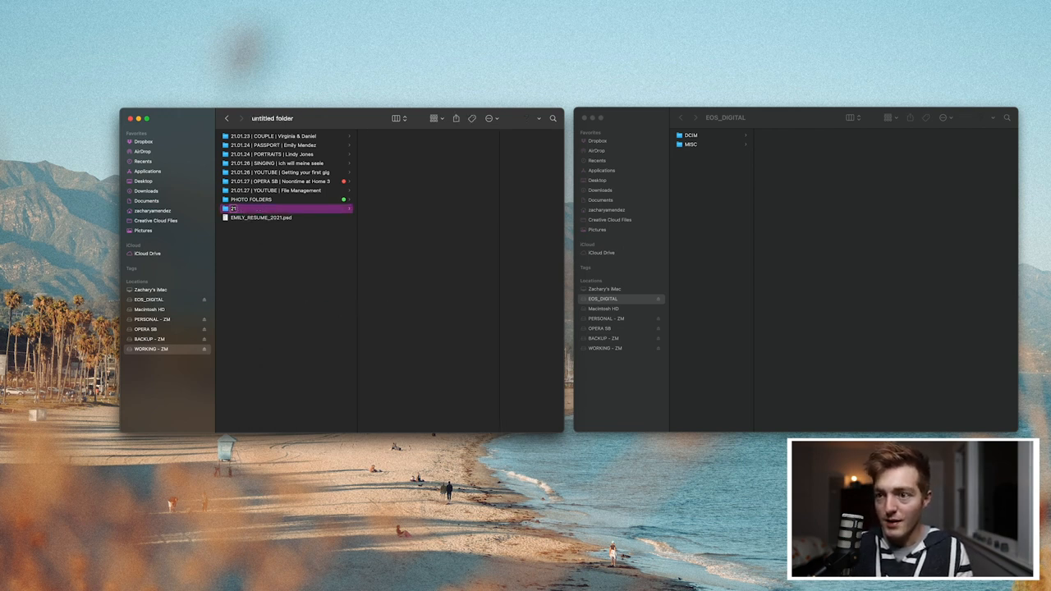
pyautogui.write('21.01.27 |')
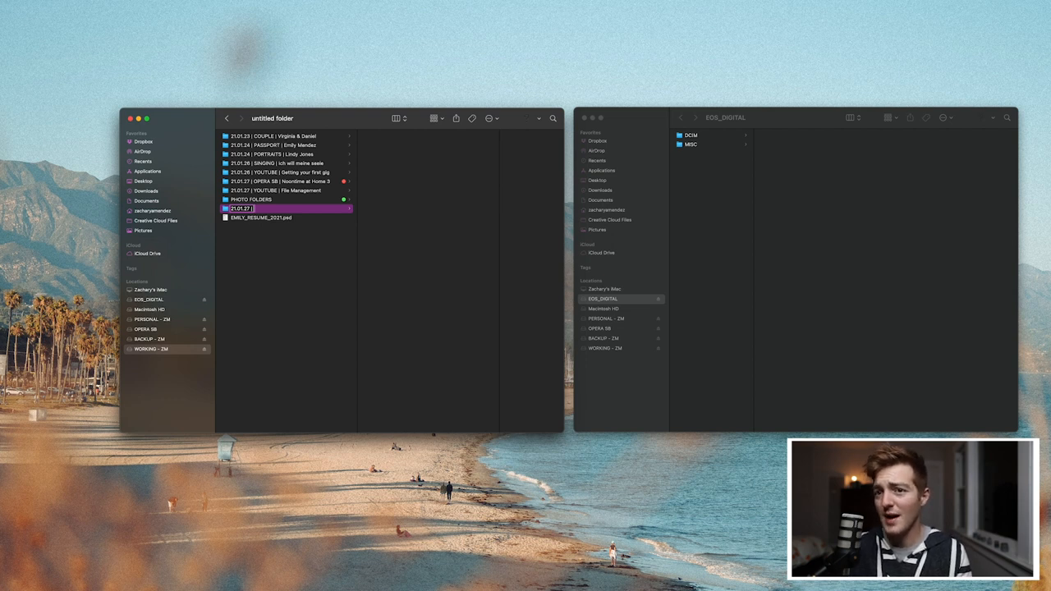
pyautogui.write('TODO')
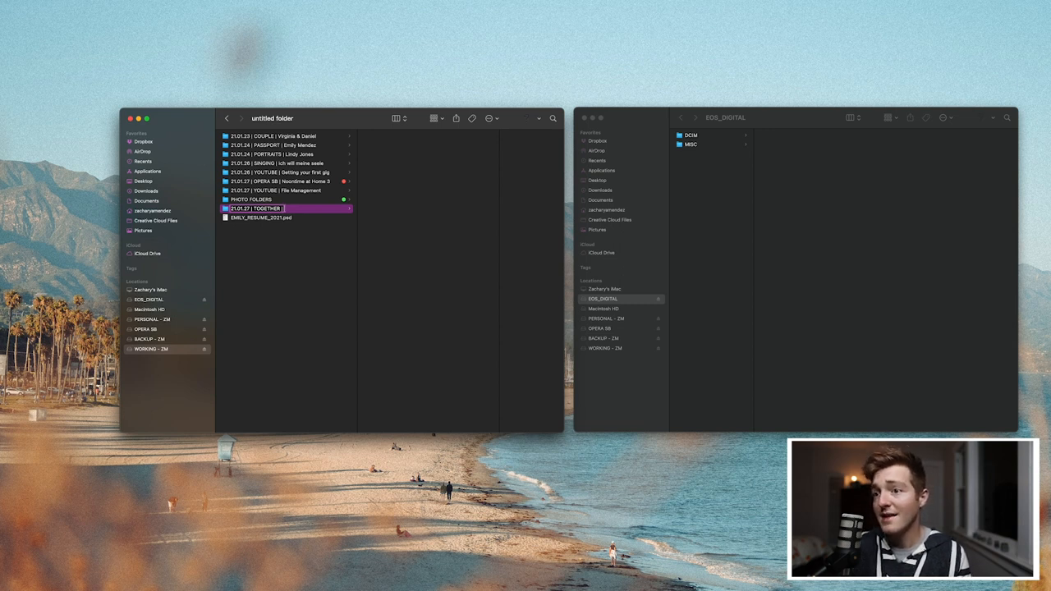
pyautogui.write('Virginia + Daniel')
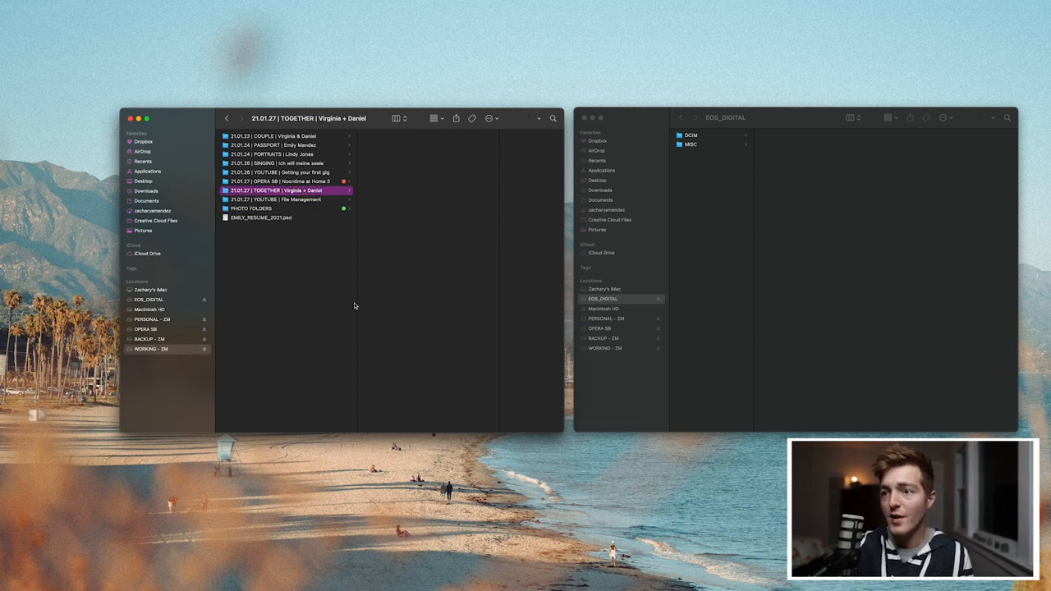
pyautogui.moveTo(357, 302)
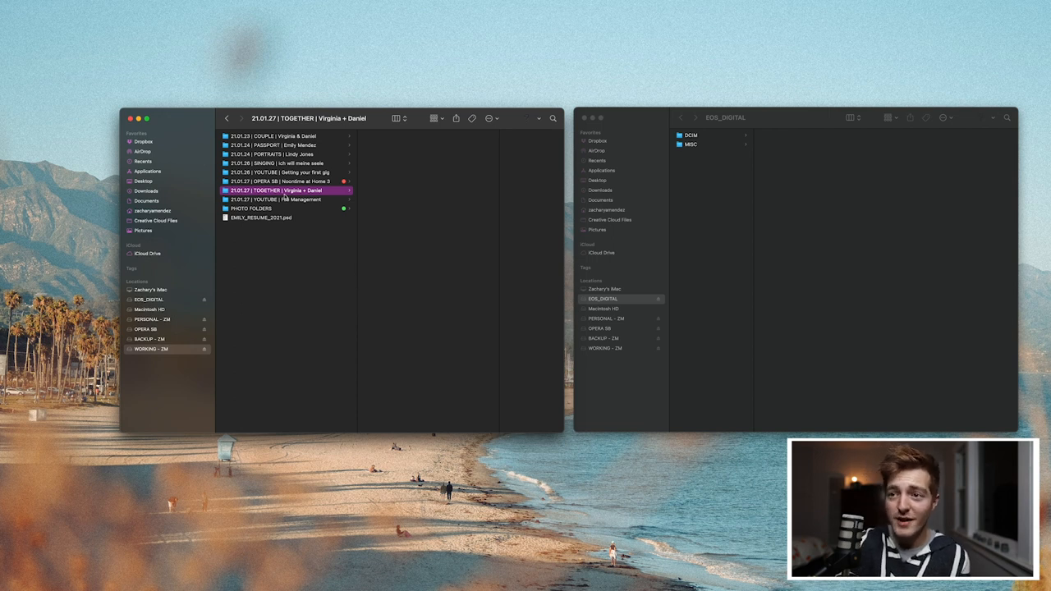
pyautogui.moveTo(283, 197)
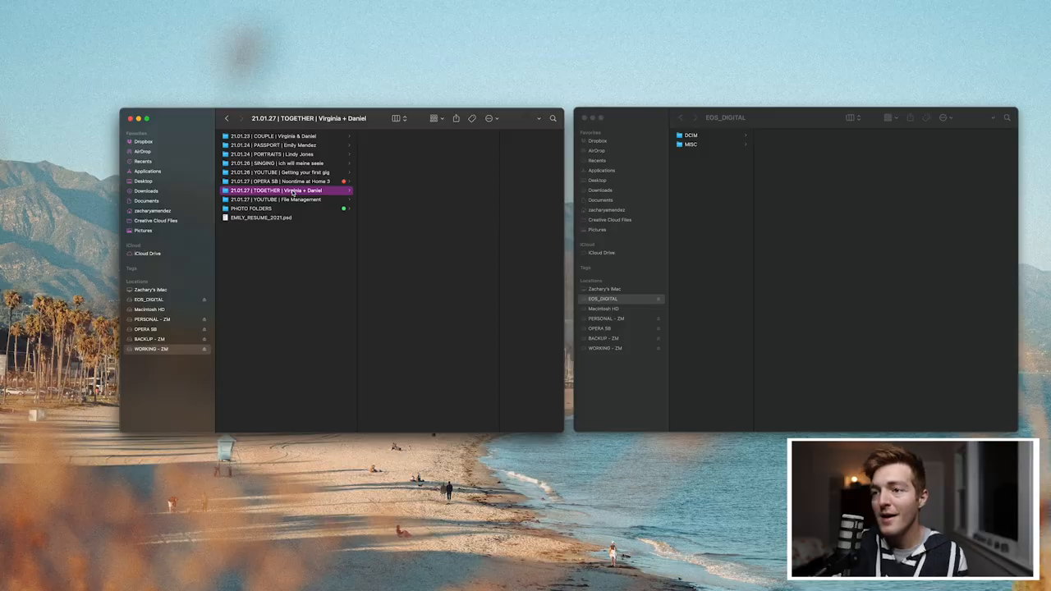
pyautogui.moveTo(352, 196)
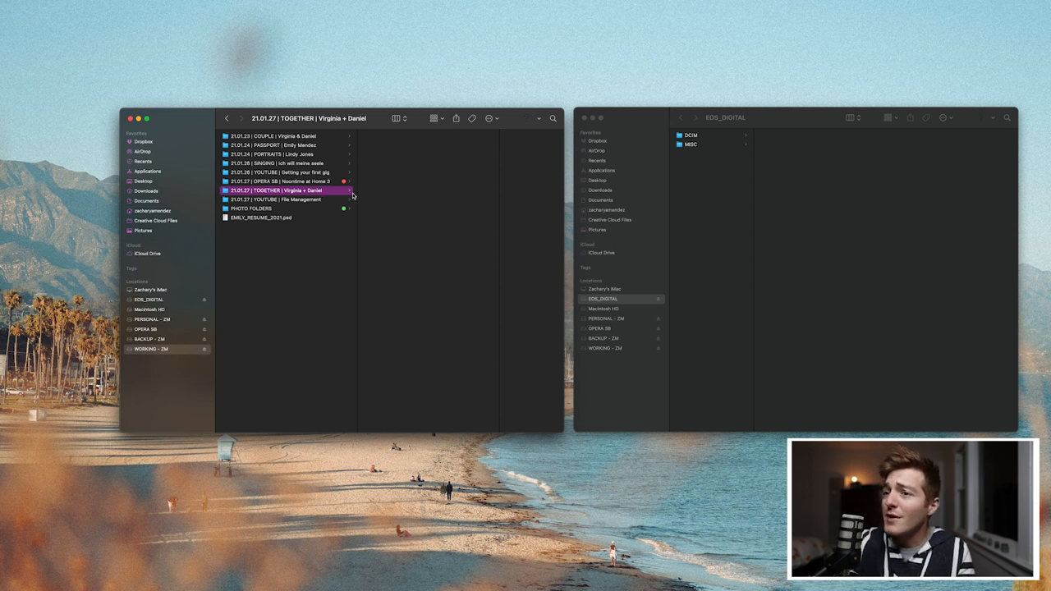
pyautogui.moveTo(384, 243)
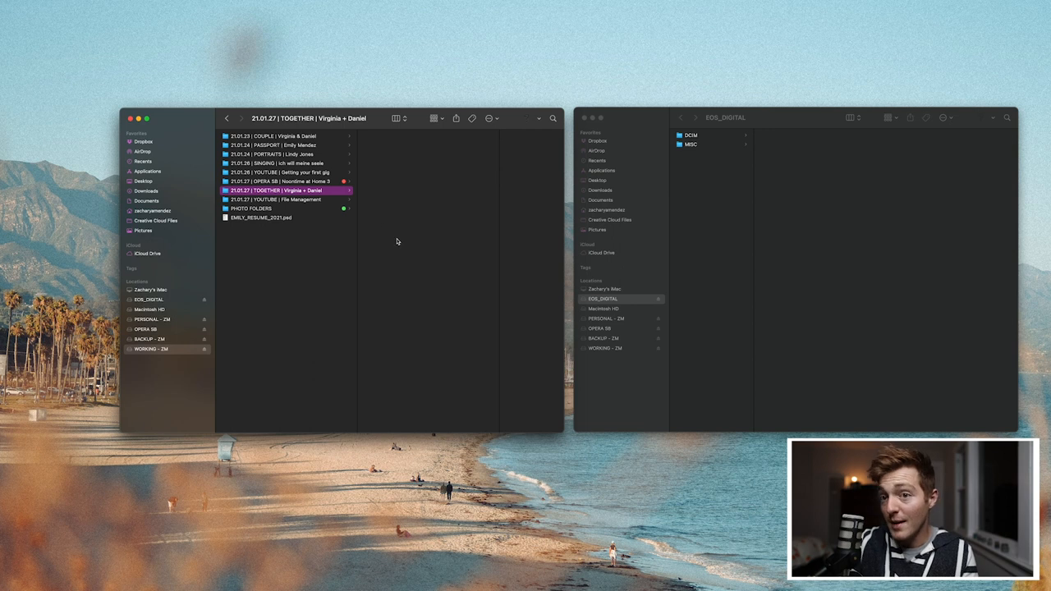
pyautogui.moveTo(383, 227)
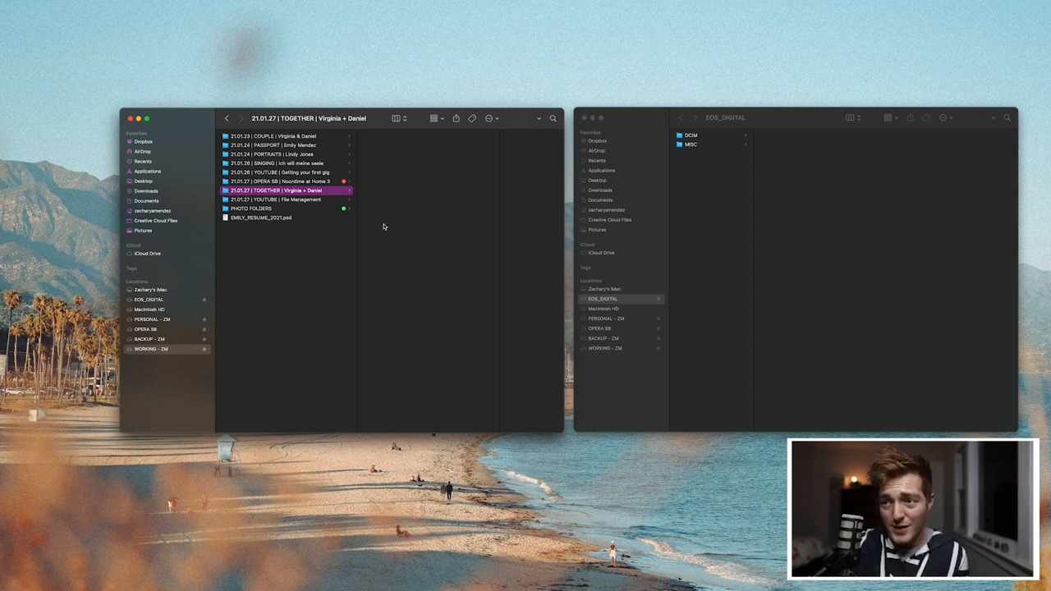
pyautogui.moveTo(292, 213)
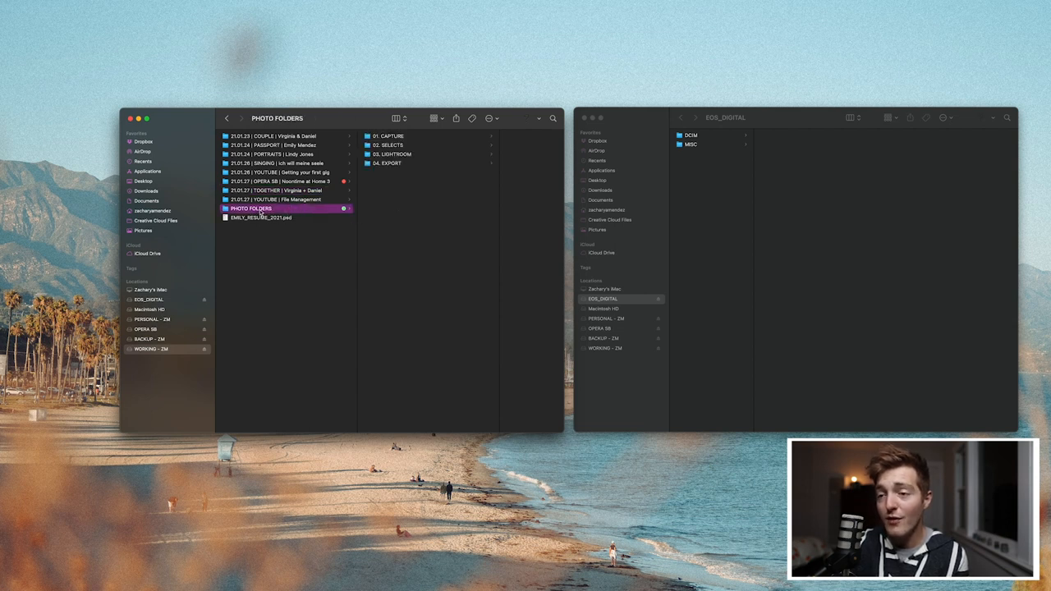
pyautogui.moveTo(410, 151)
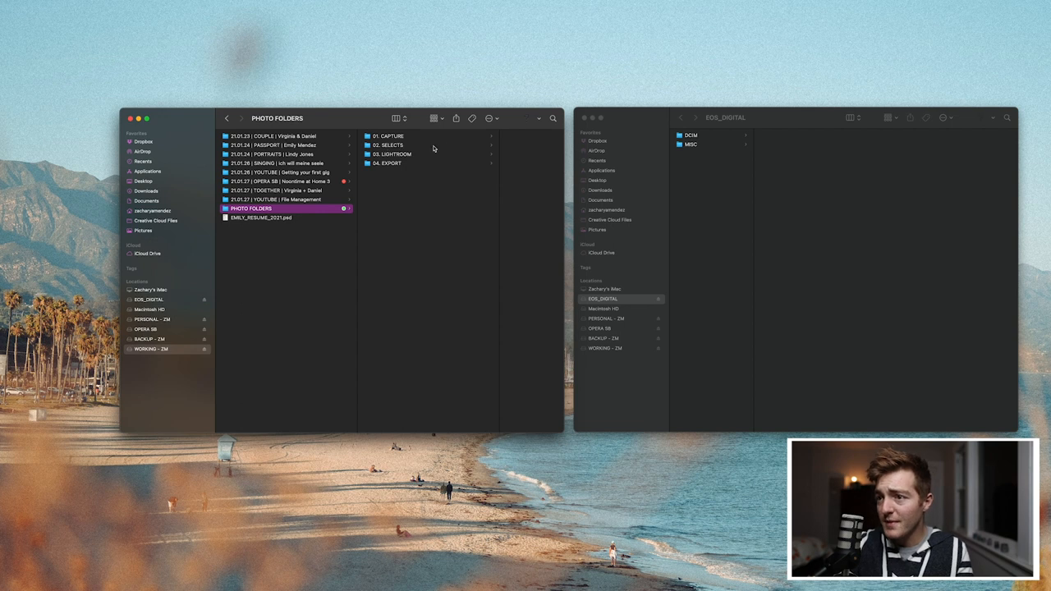
# Step: Copy the CAPTURE, SELECTS, LIGHTROOM and EXPORT template folders into the new shoot folder
pyautogui.click(388, 162)
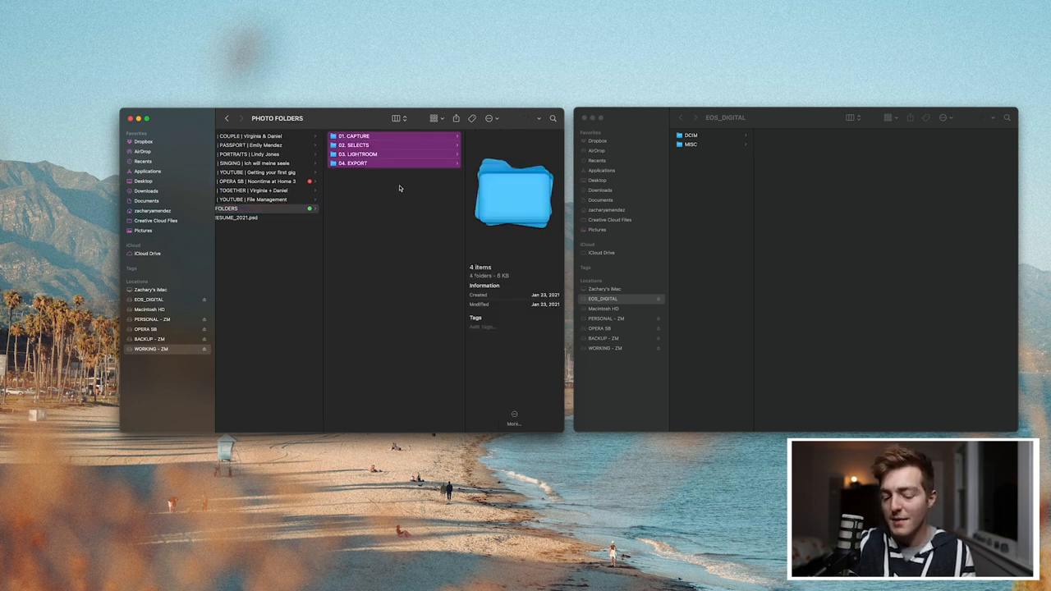
pyautogui.click(262, 190)
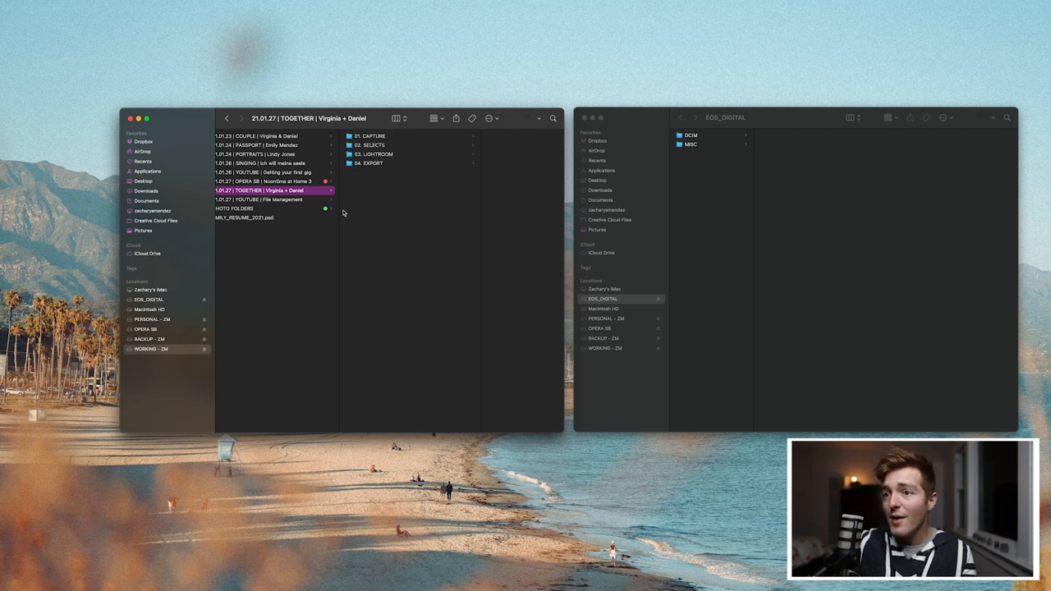
pyautogui.moveTo(360, 187)
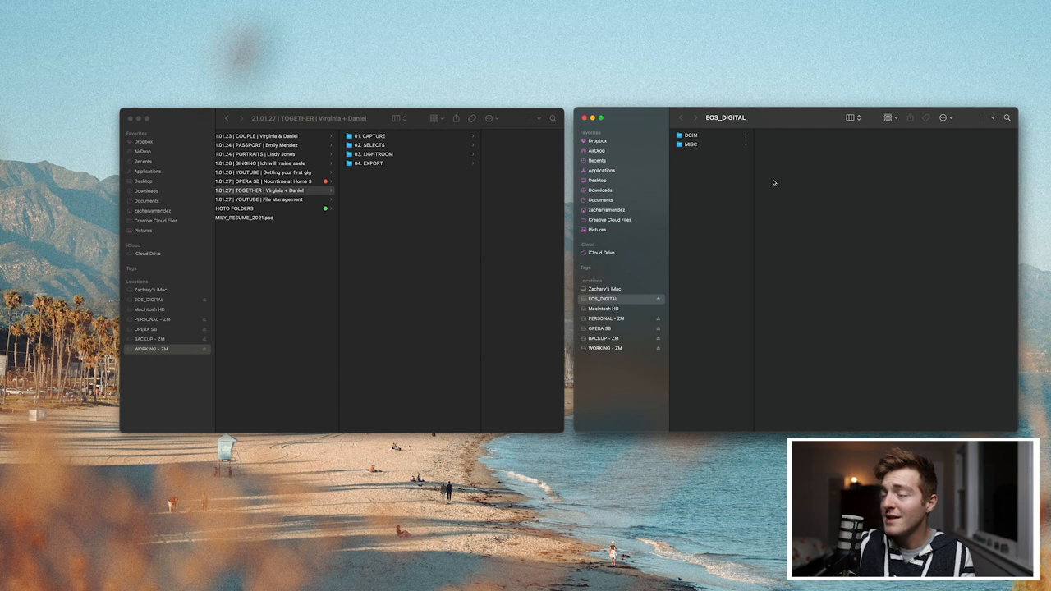
pyautogui.moveTo(640, 298)
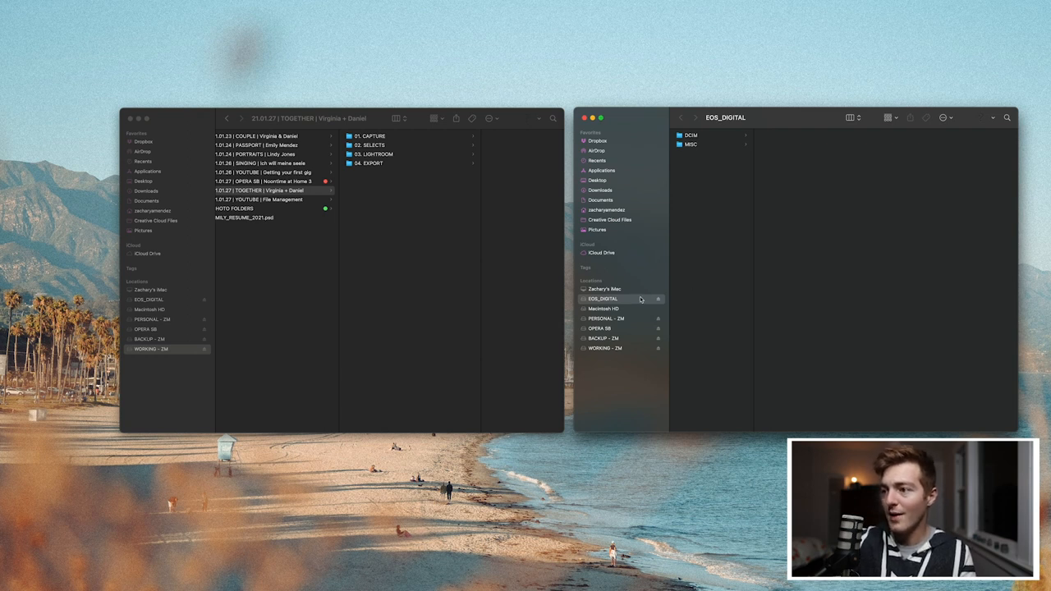
pyautogui.moveTo(727, 144)
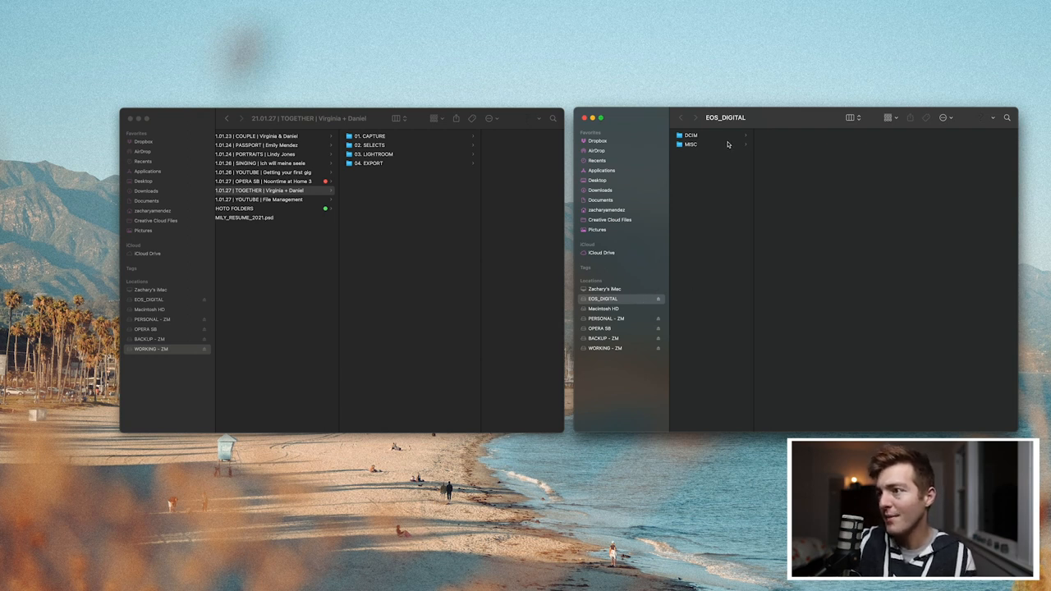
# Step: Browse the card's DCIM > 100CANON folder of CR3 raw files beside the empty 01. CAPTURE folder
pyautogui.click(689, 134)
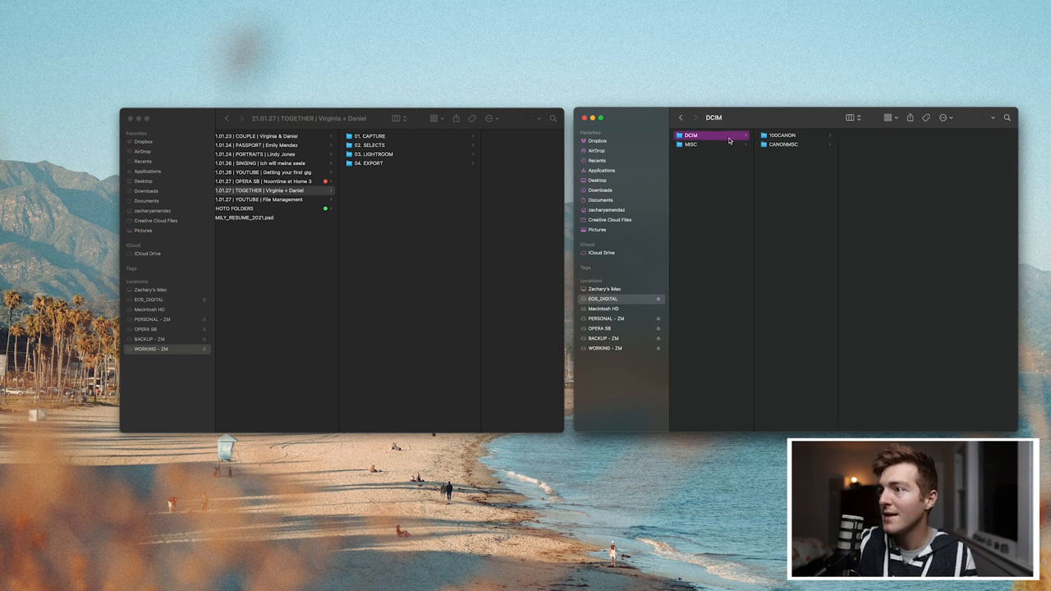
pyautogui.click(781, 135)
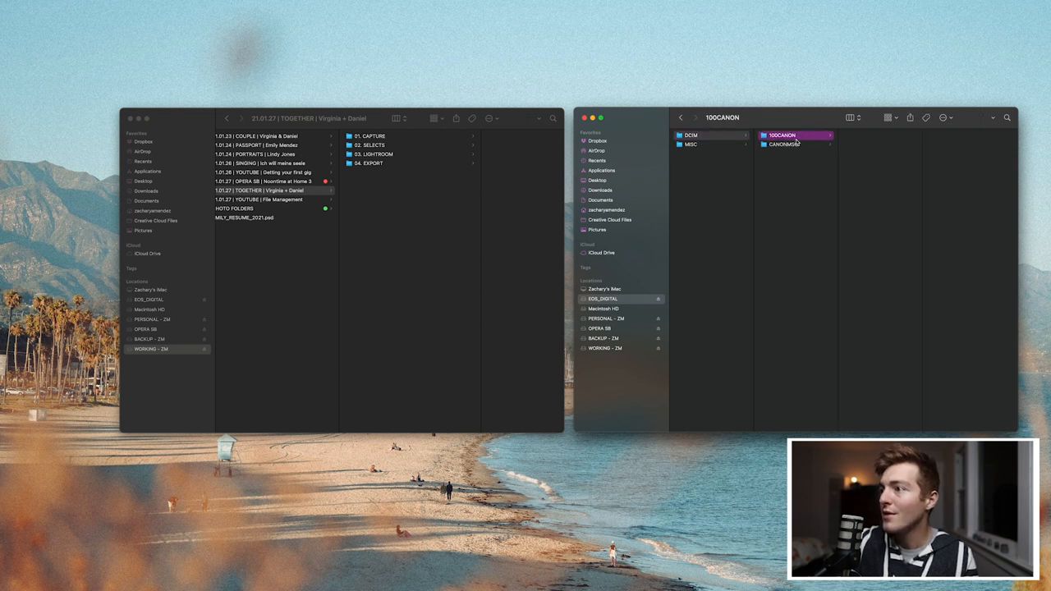
pyautogui.click(781, 135)
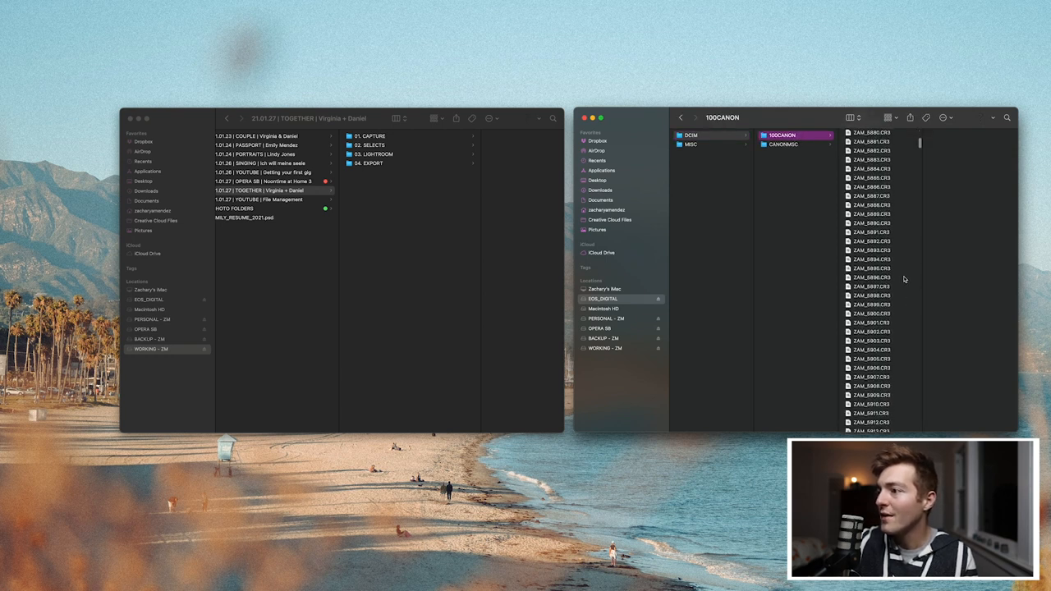
pyautogui.scroll(-3)
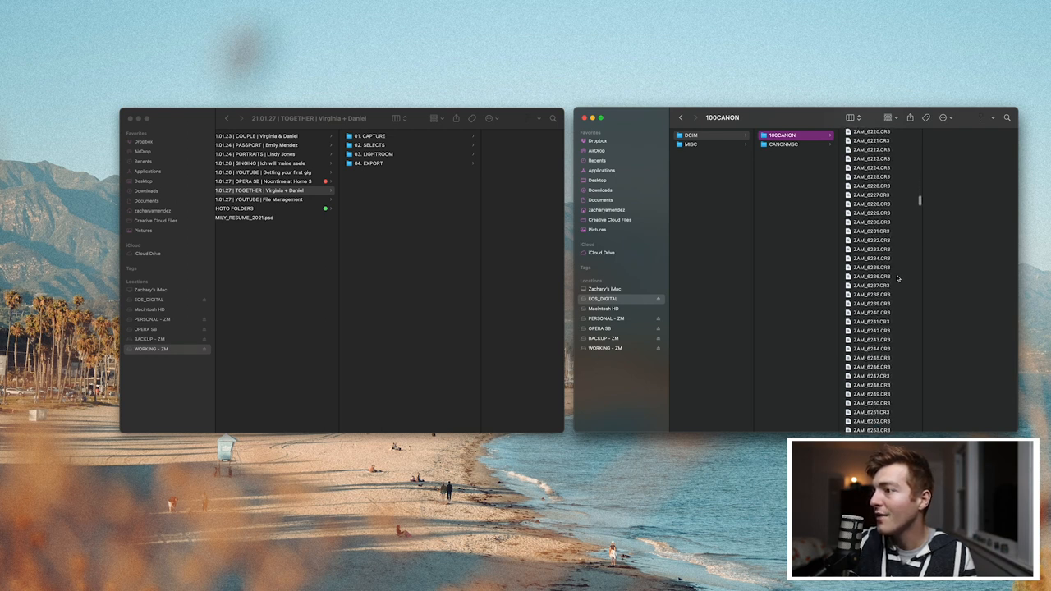
pyautogui.scroll(-3)
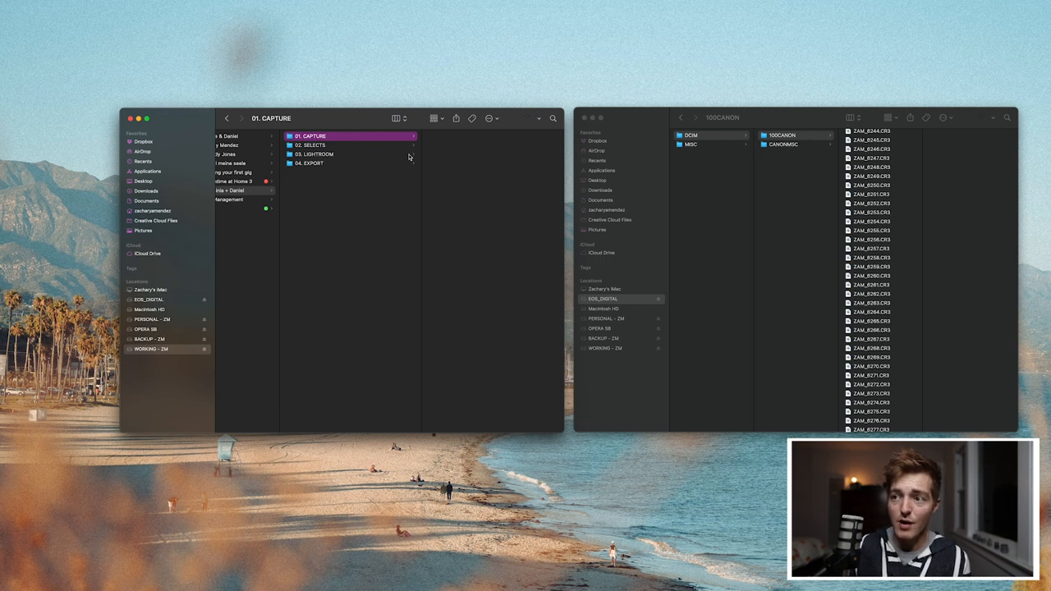
pyautogui.moveTo(519, 141)
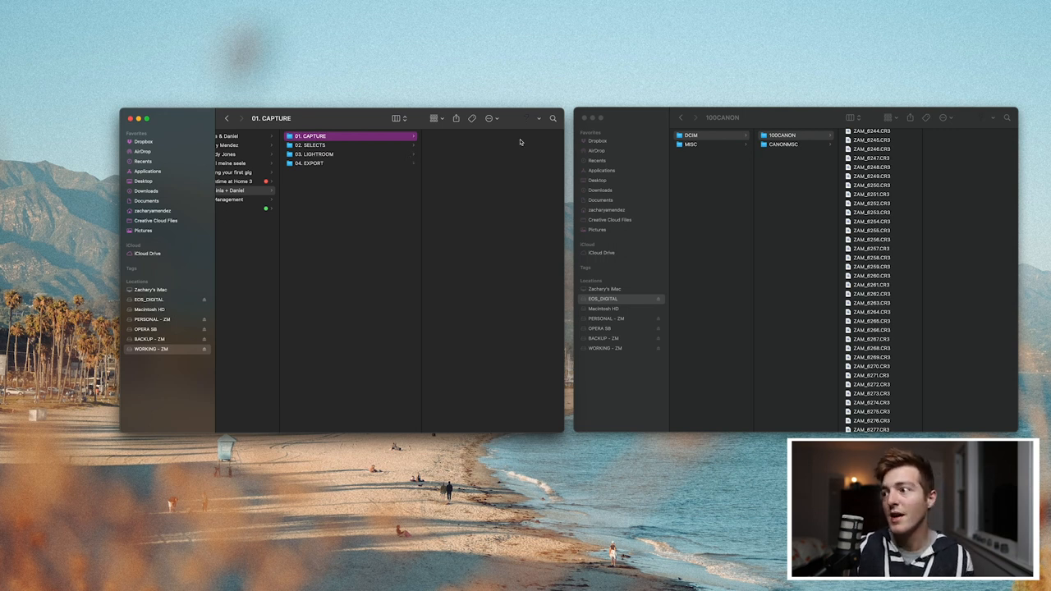
pyautogui.scroll(-3)
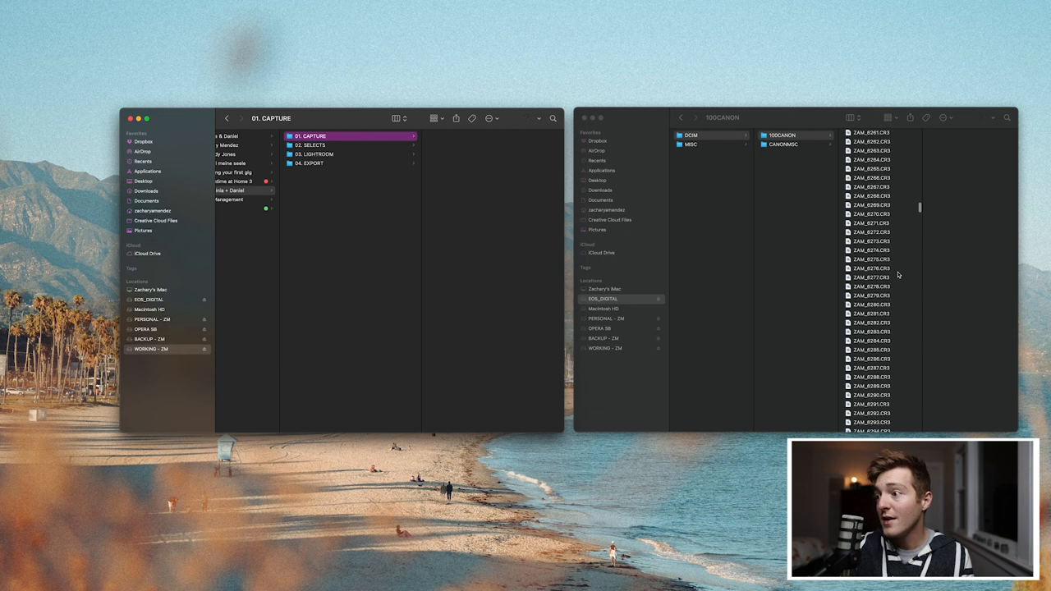
pyautogui.scroll(-3)
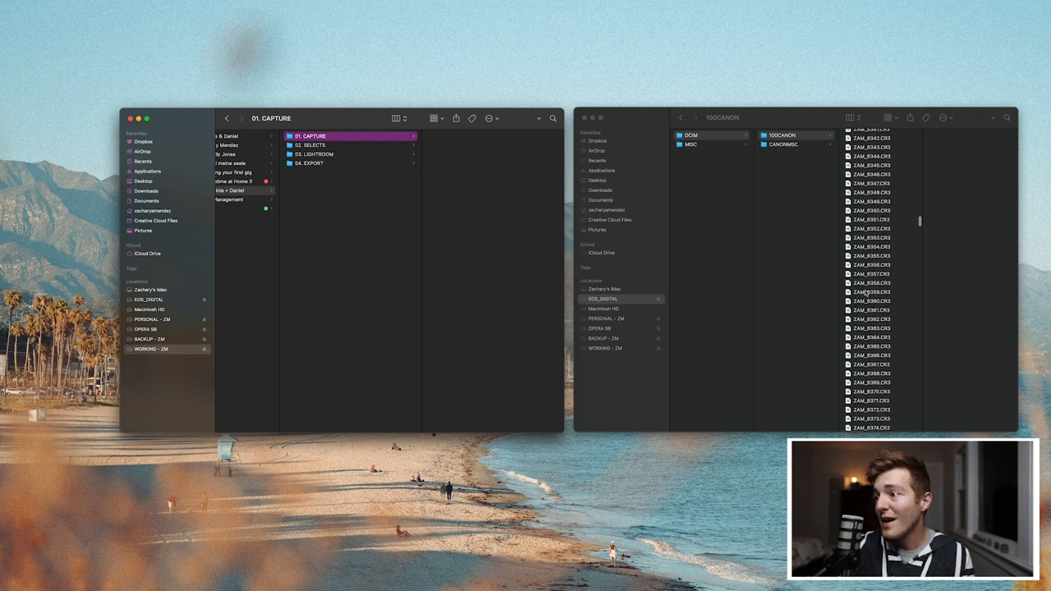
pyautogui.scroll(-3)
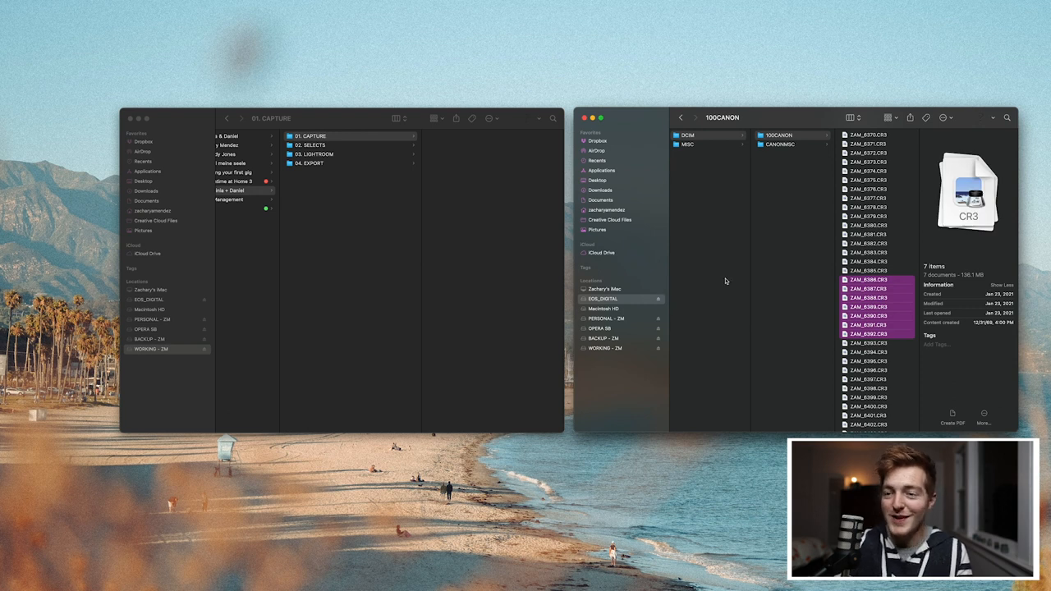
pyautogui.moveTo(831, 323)
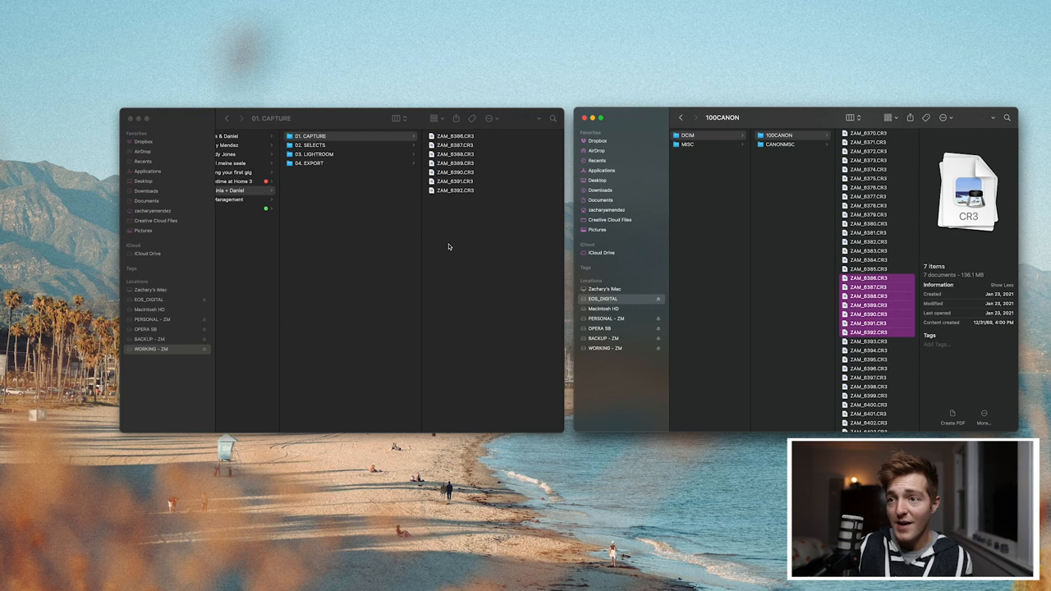
pyautogui.moveTo(437, 225)
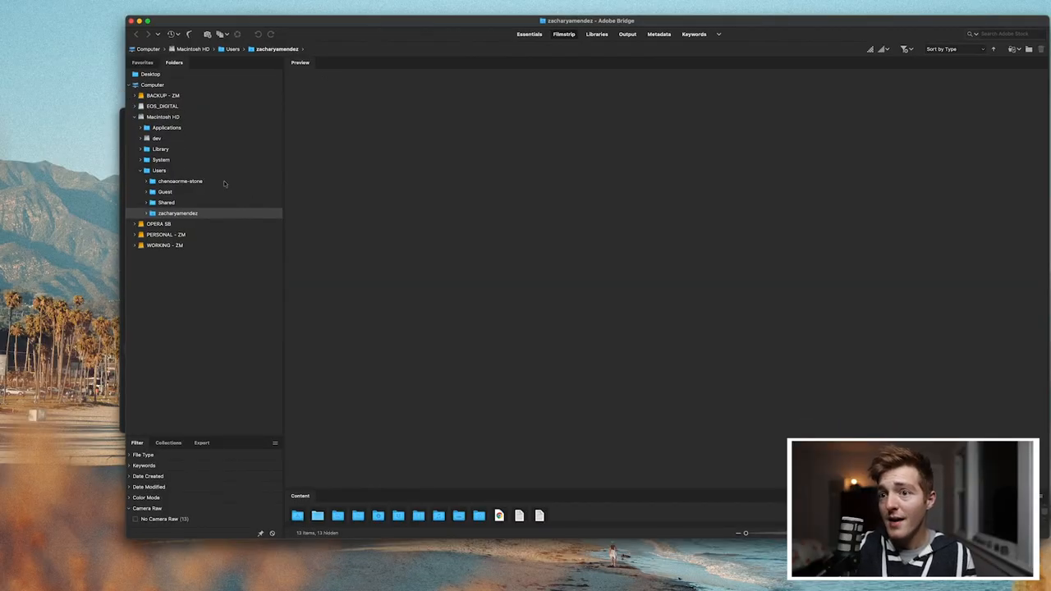
# Step: Navigate the Folders panel to the shoot's 01. CAPTURE folder on the WORKING drive
pyautogui.click(134, 117)
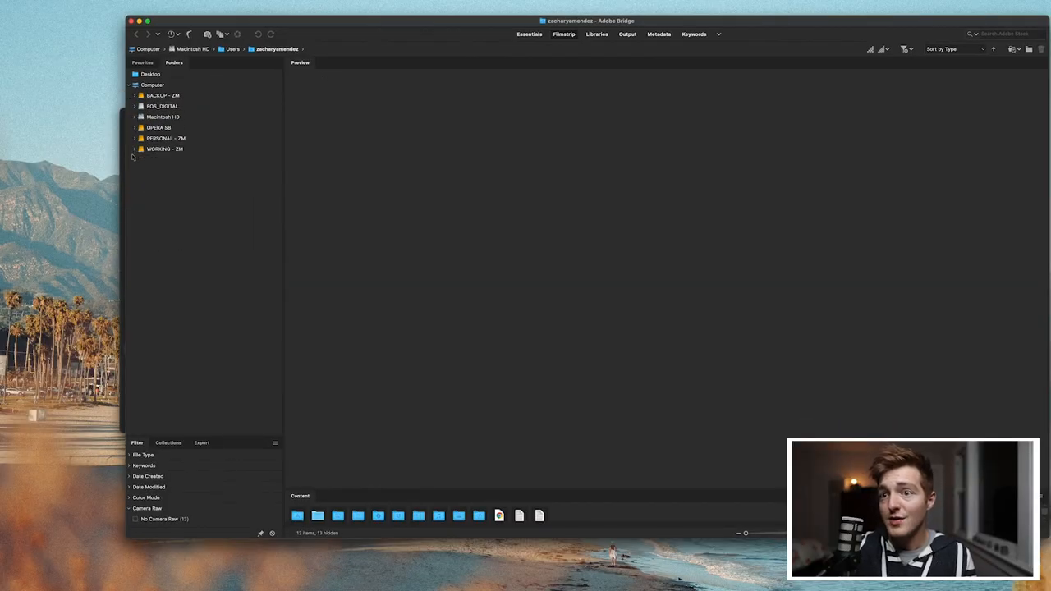
pyautogui.click(135, 148)
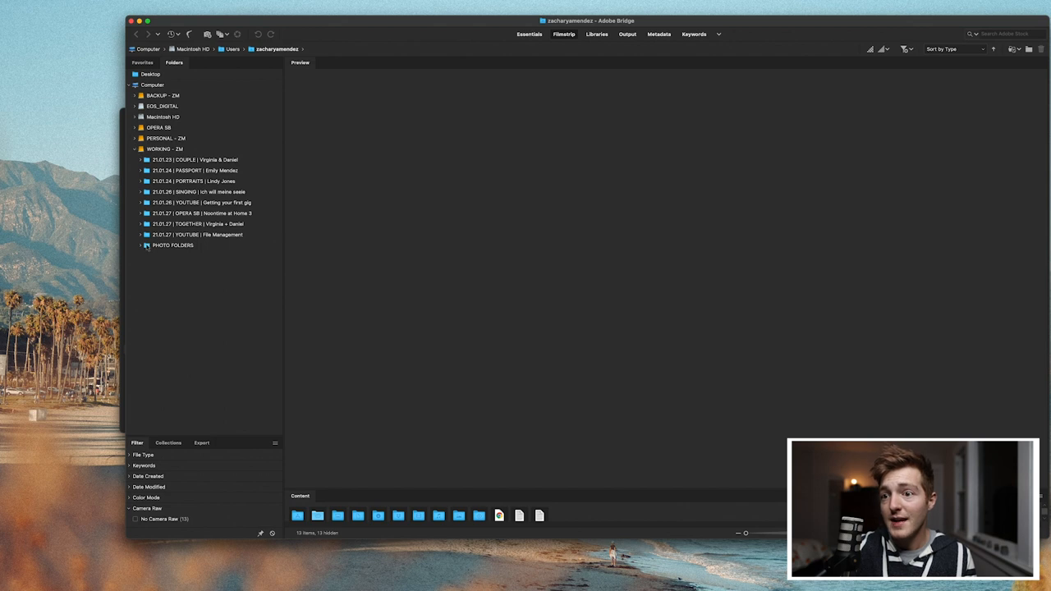
pyautogui.click(142, 223)
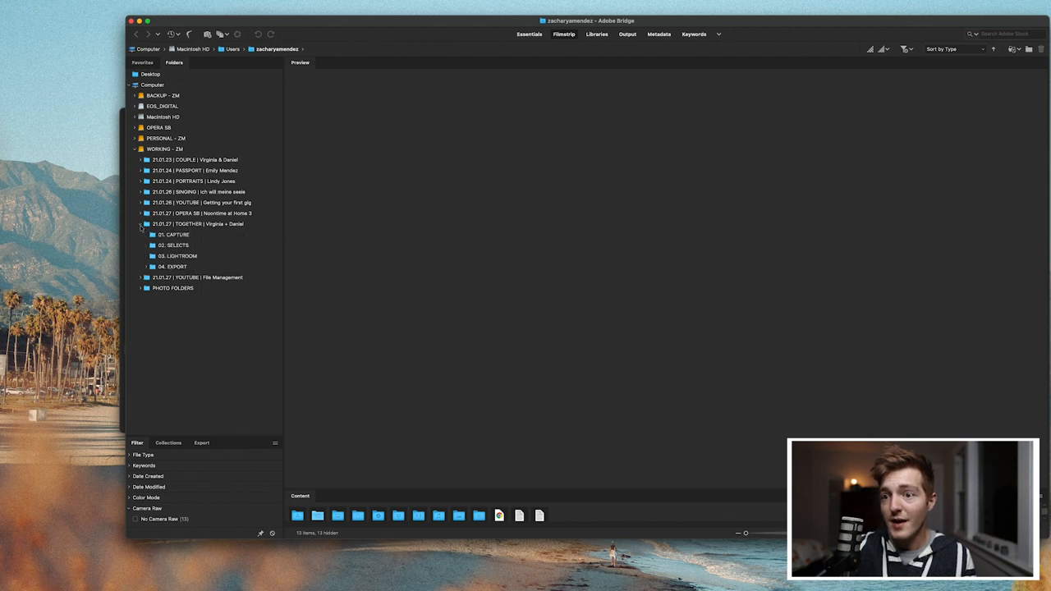
pyautogui.click(174, 233)
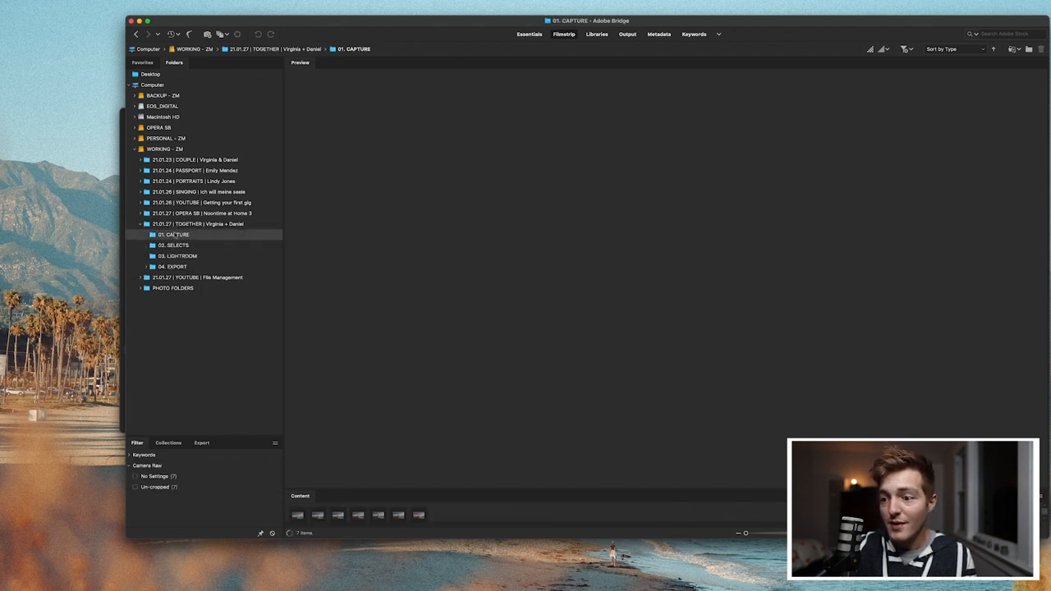
# Step: Preview the beach photos of the couple one by one and star-rate the best ones
pyautogui.click(298, 515)
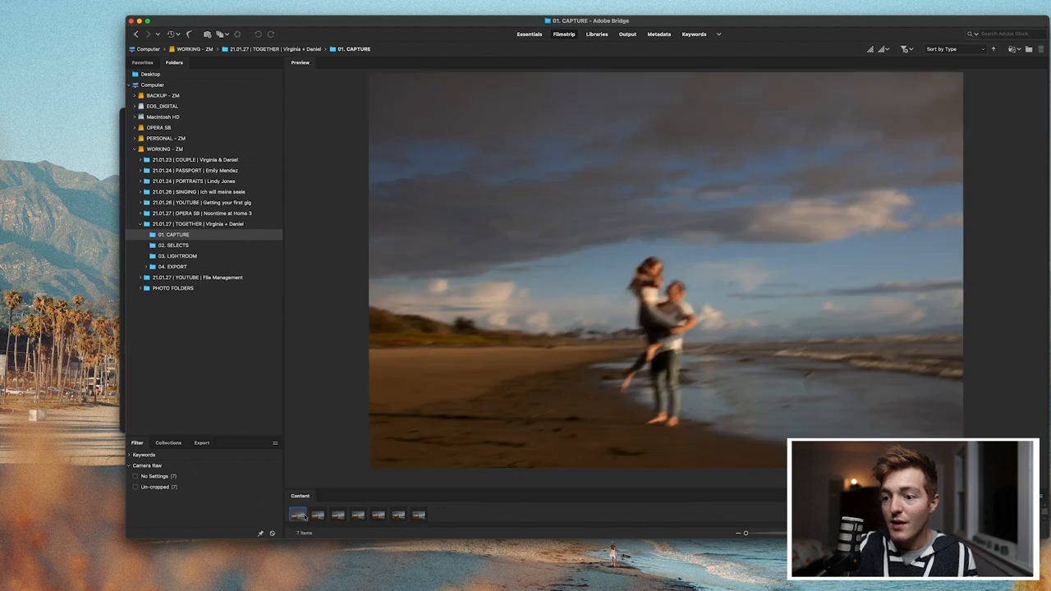
pyautogui.click(299, 516)
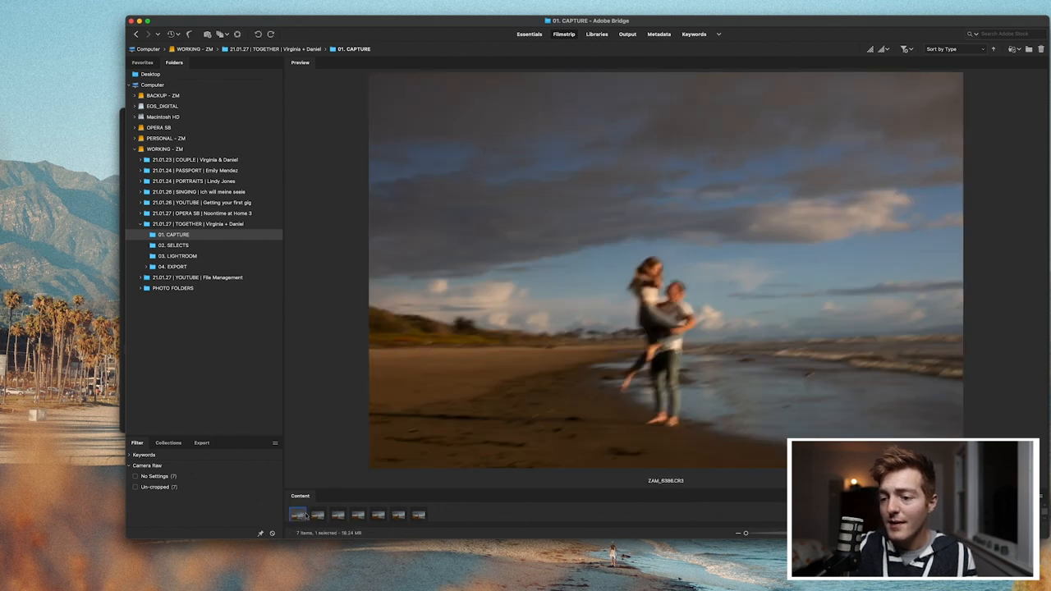
pyautogui.click(339, 515)
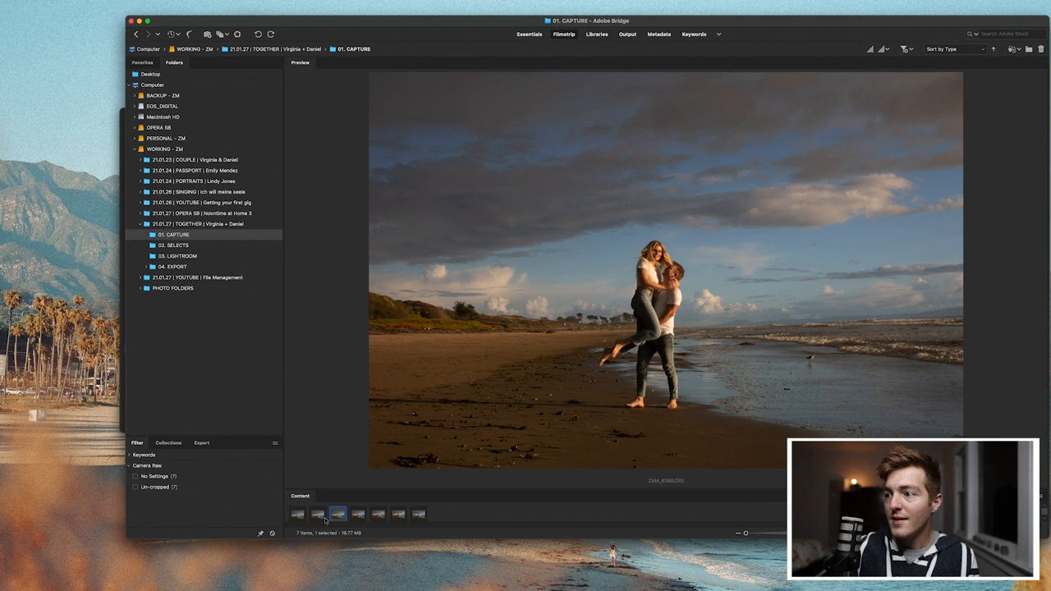
pyautogui.click(378, 514)
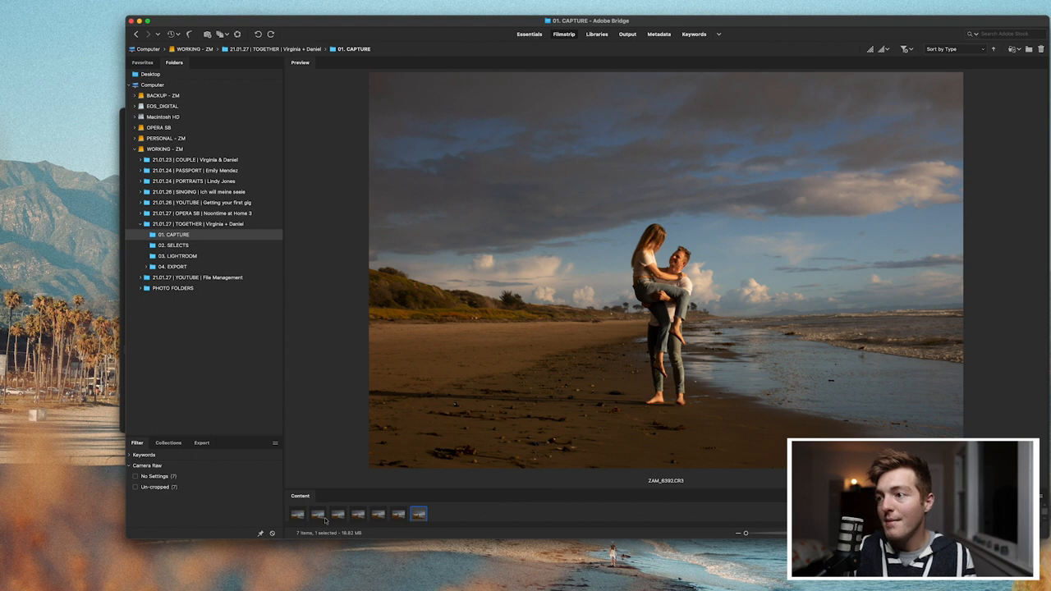
pyautogui.click(358, 514)
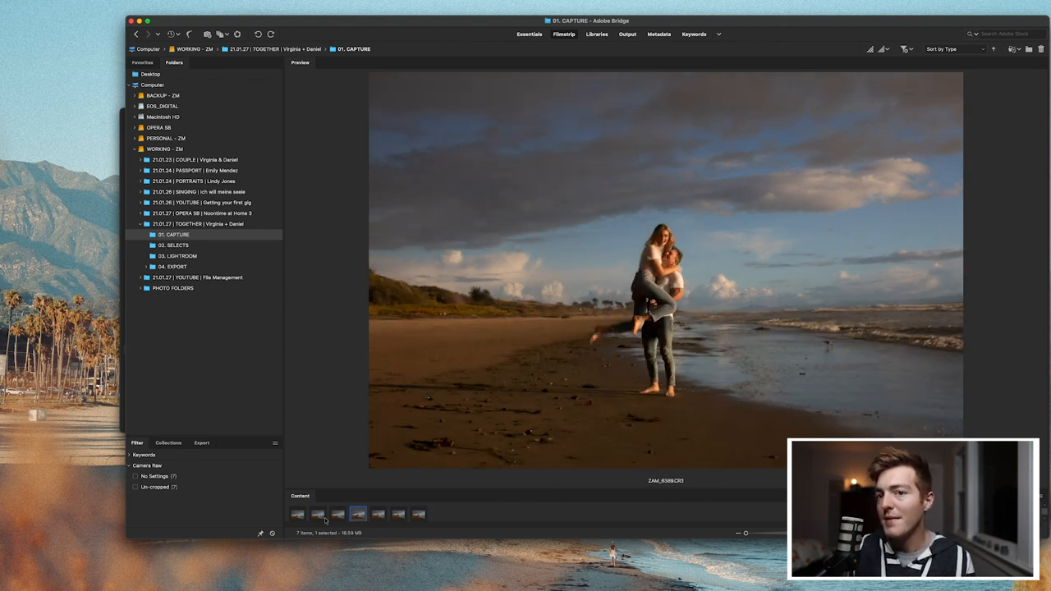
pyautogui.click(297, 515)
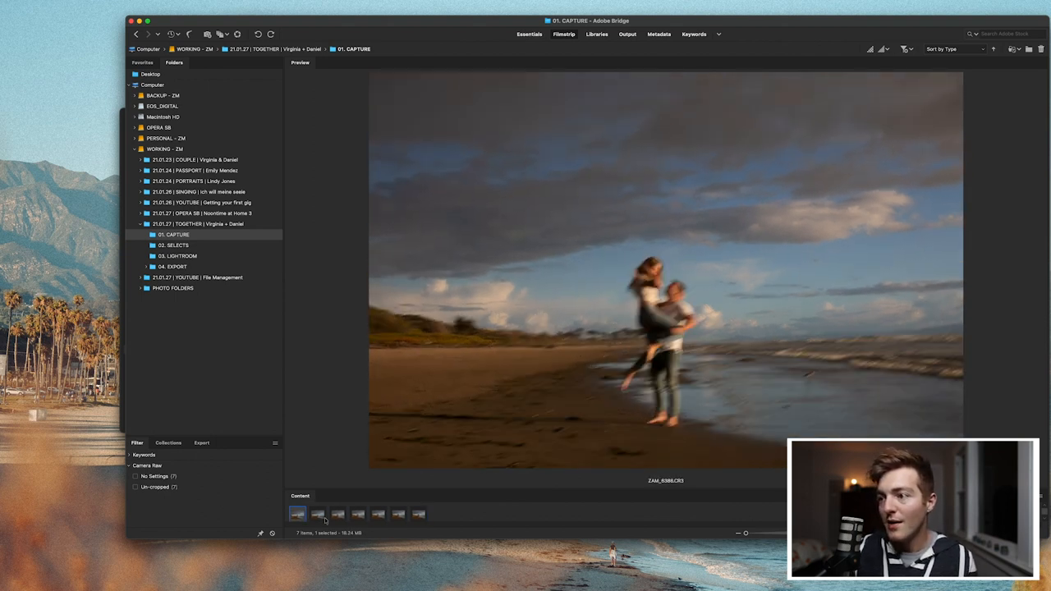
pyautogui.click(319, 514)
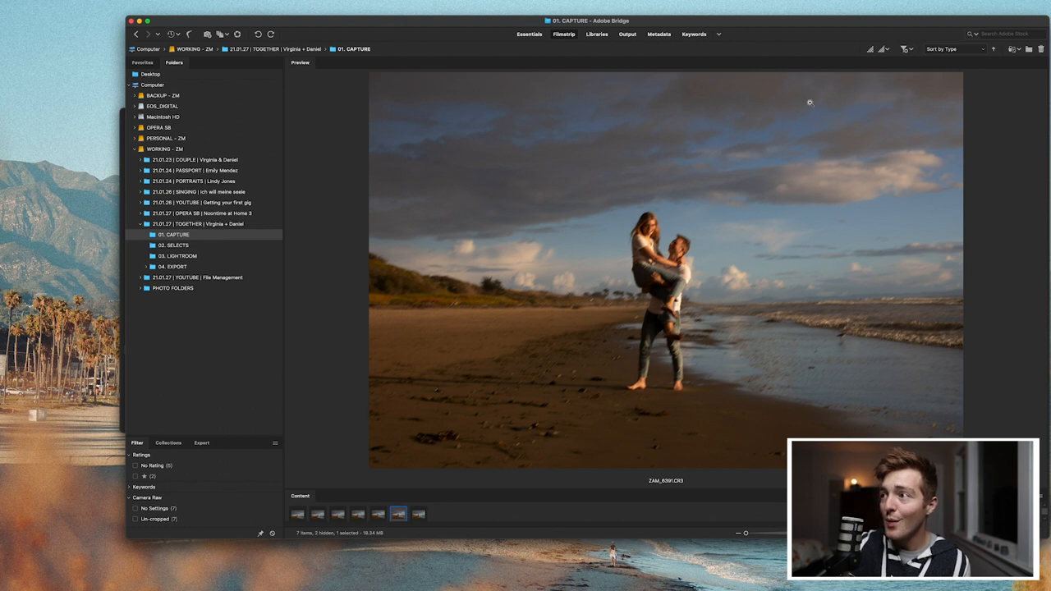
pyautogui.moveTo(792, 163)
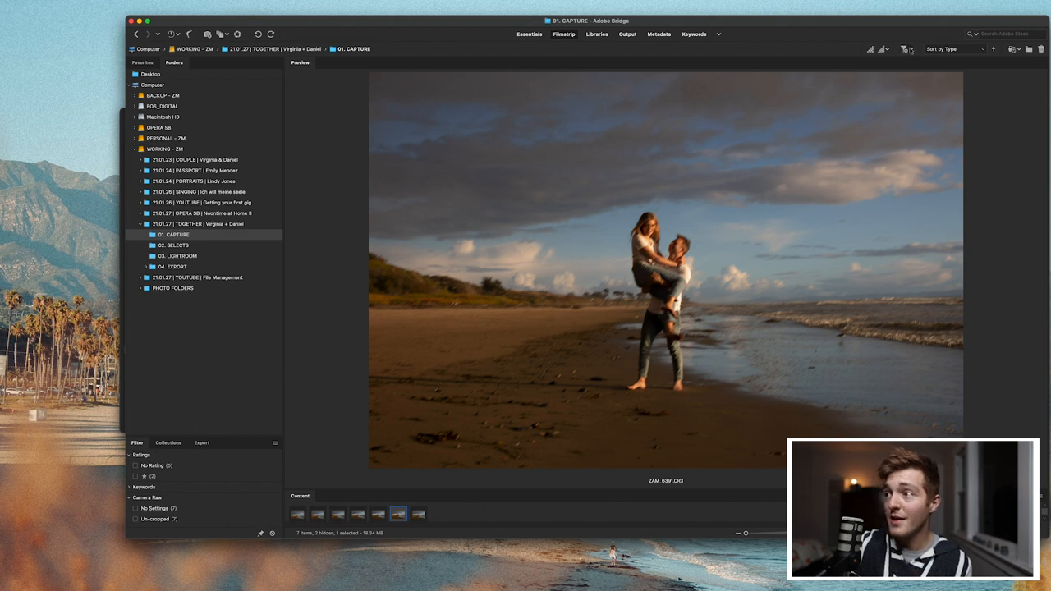
# Step: Filter to starred items only and select them to move into 02. SELECTS
pyautogui.click(907, 49)
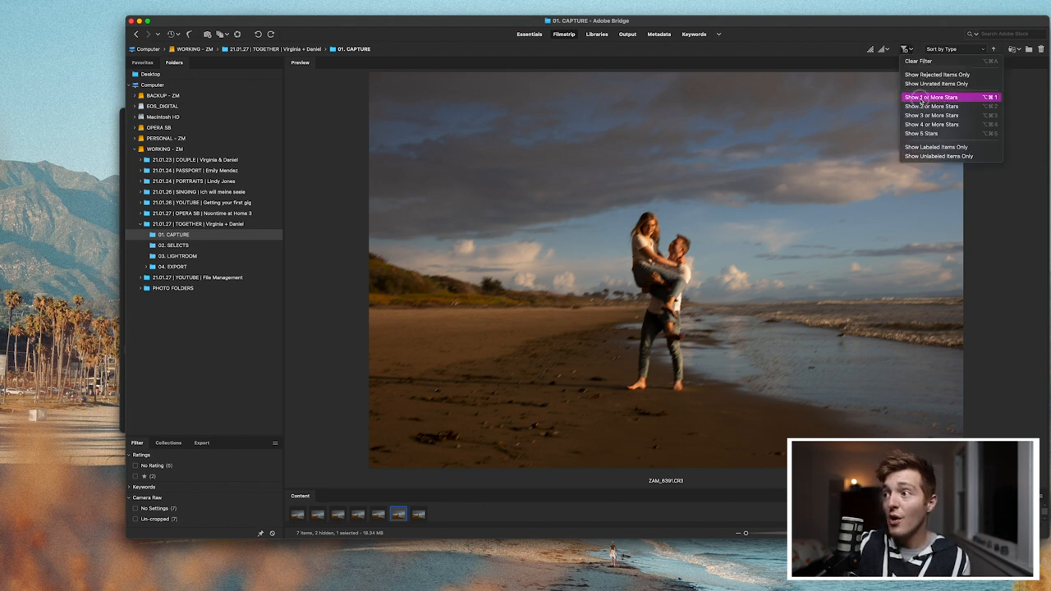
pyautogui.click(929, 97)
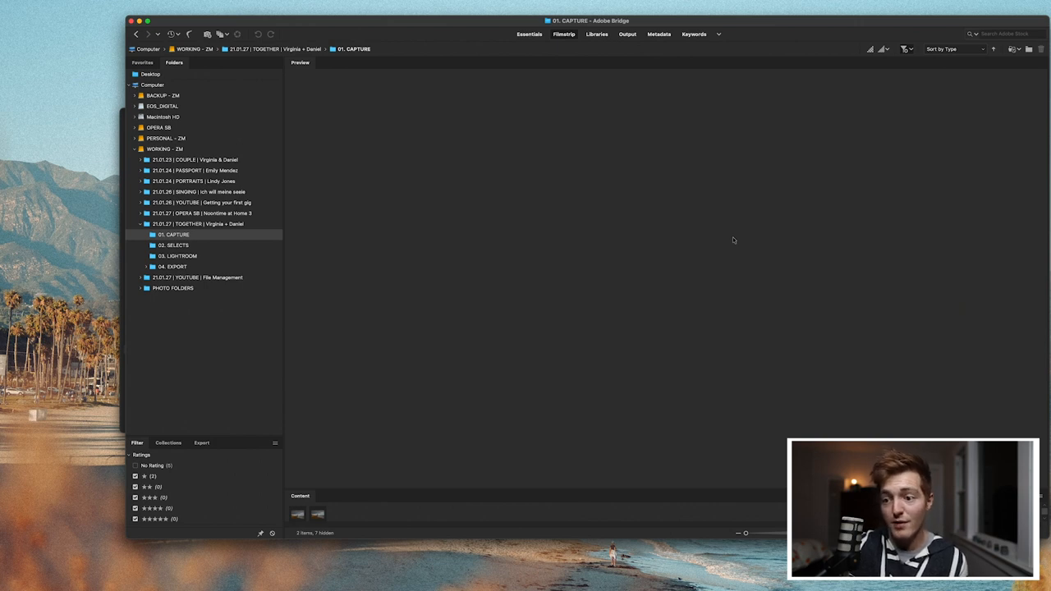
pyautogui.moveTo(607, 361)
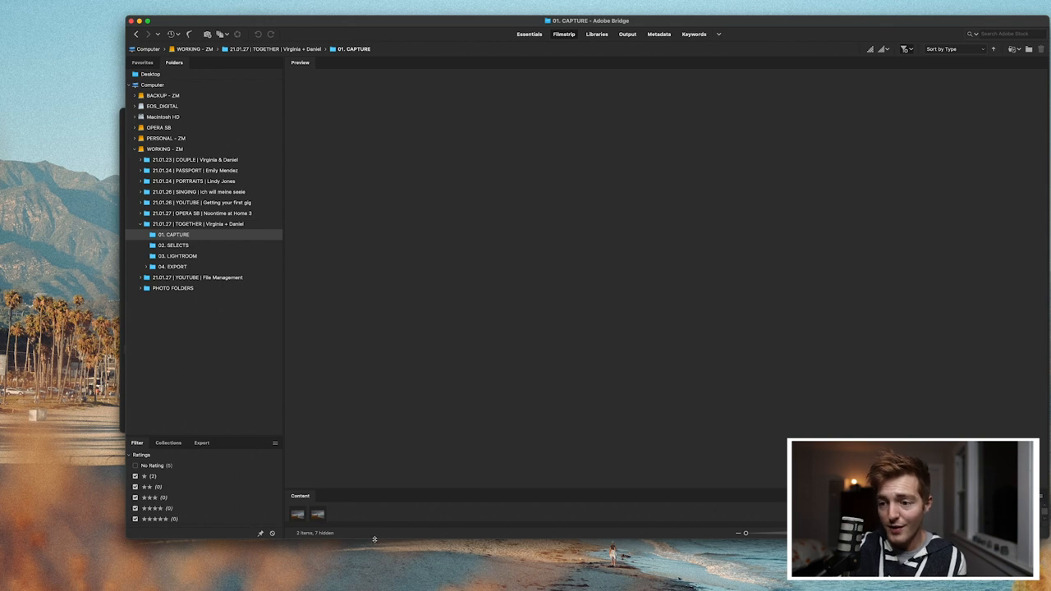
pyautogui.click(318, 514)
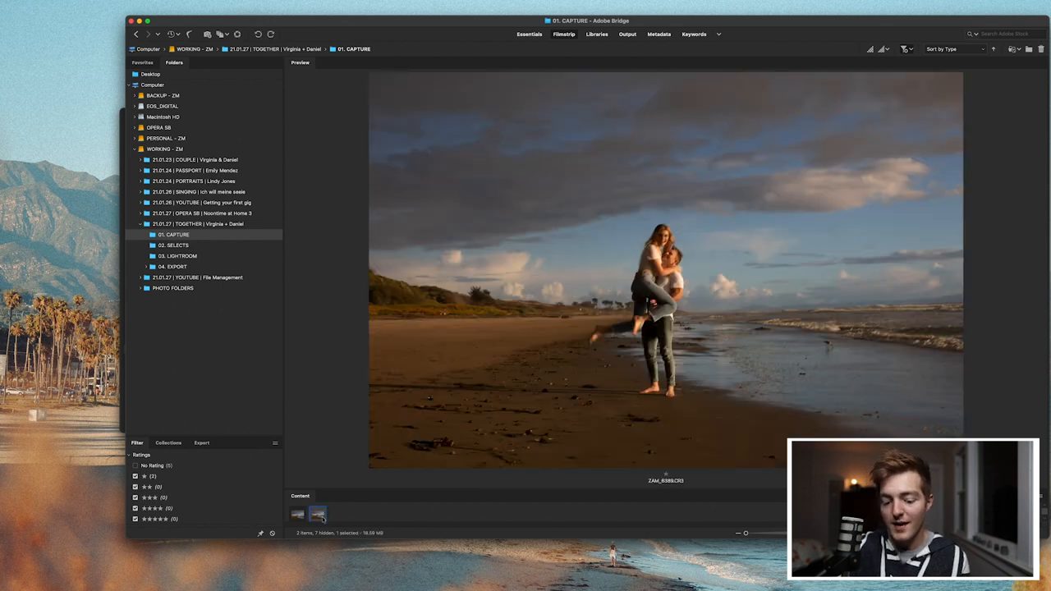
pyautogui.click(317, 512)
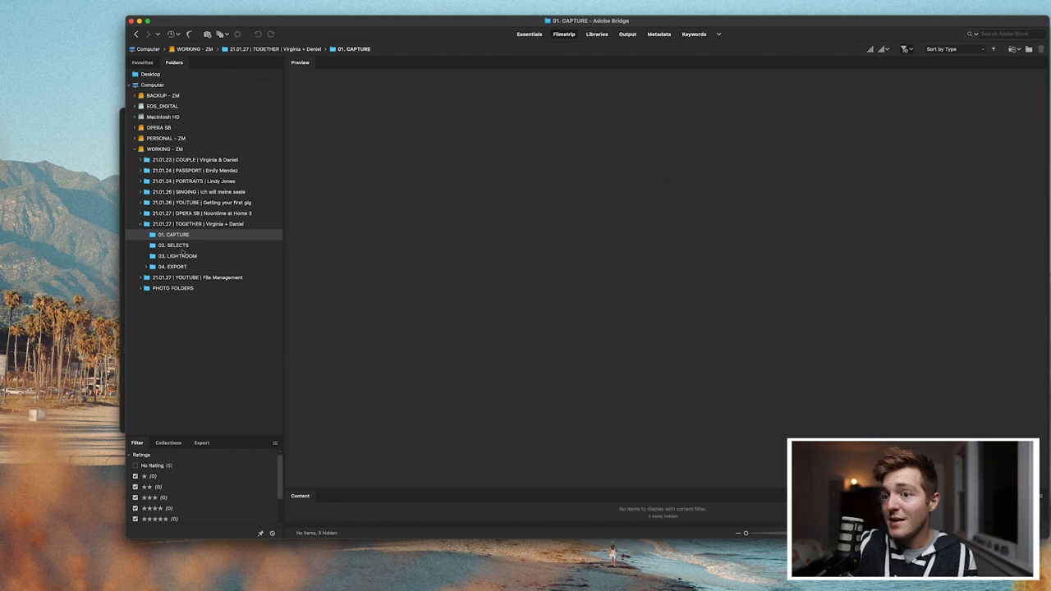
pyautogui.moveTo(197, 256)
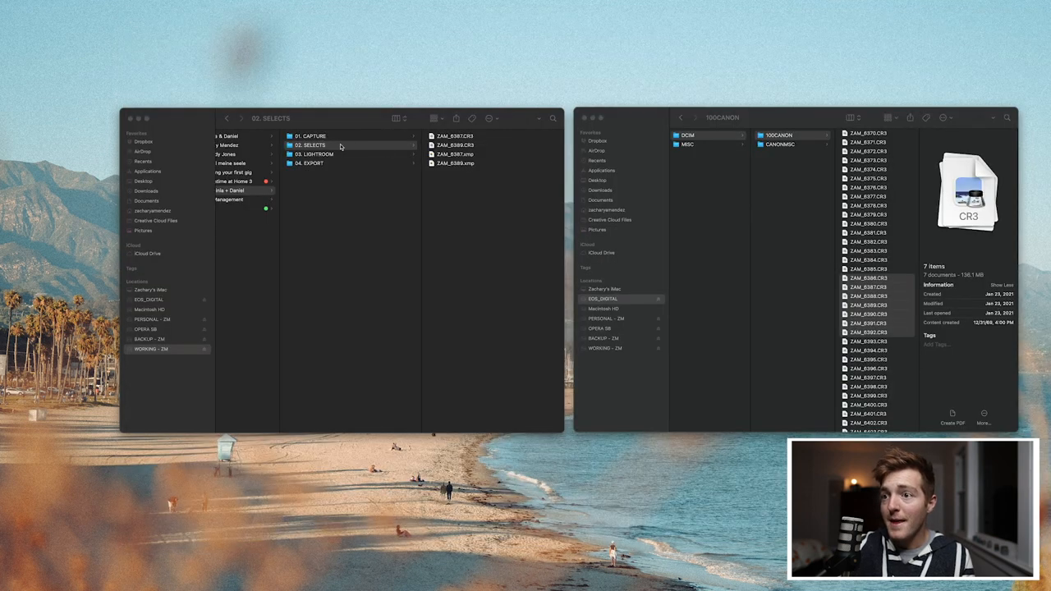
# Step: Check that the starred raws with XMP sidecars sit in 02. SELECTS
pyautogui.click(332, 145)
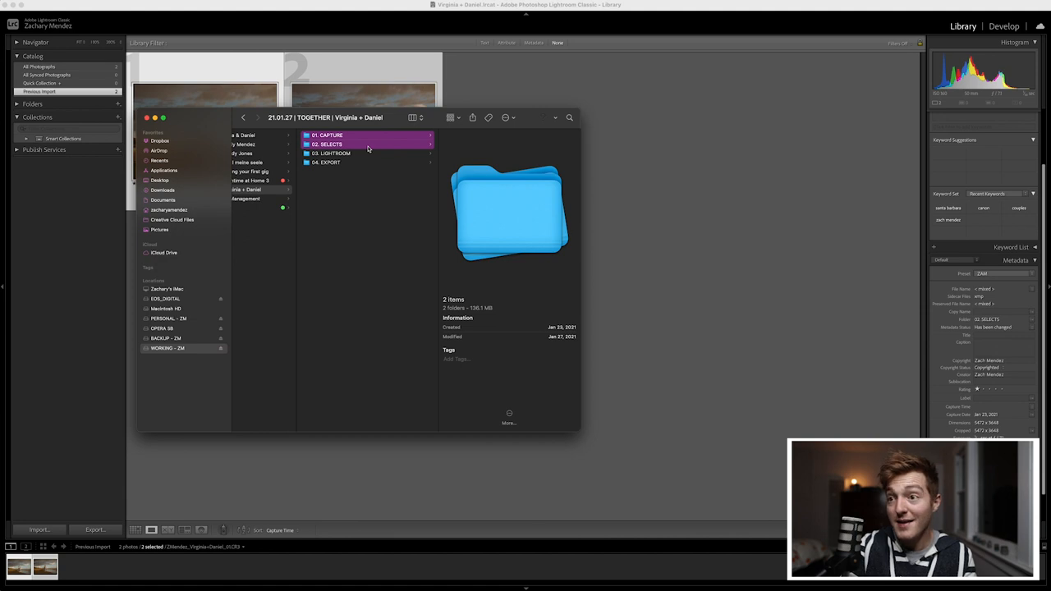
# Step: Make a '21.01.27 | TOGETHER | Virginia + Daniel' folder on BACKUP - ZM and paste the CAPTURE and SELECTS copies inside
pyautogui.click(244, 118)
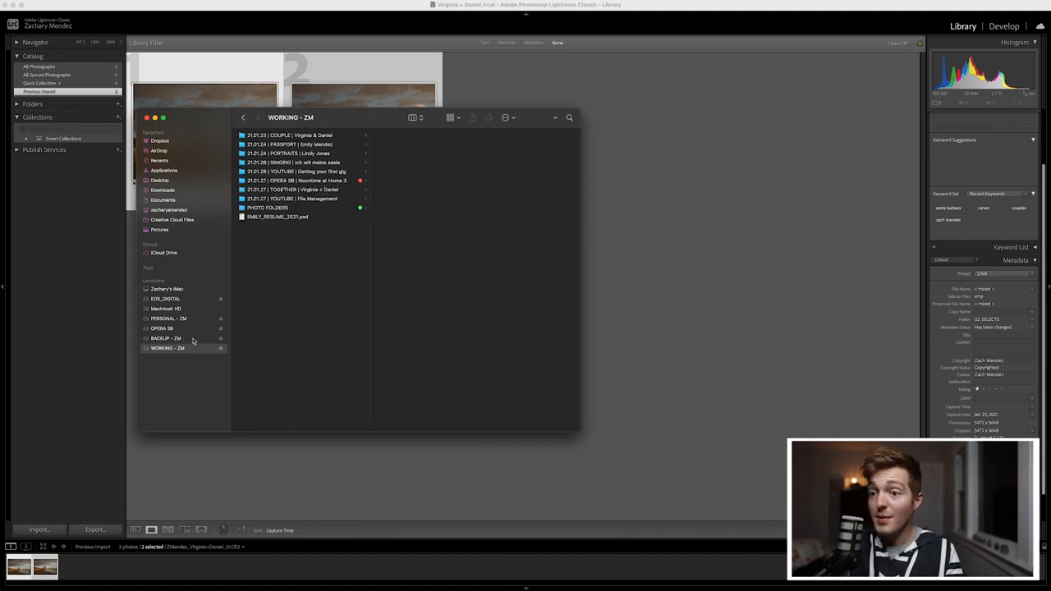
pyautogui.click(164, 339)
pyautogui.write('21.01.27 | ')
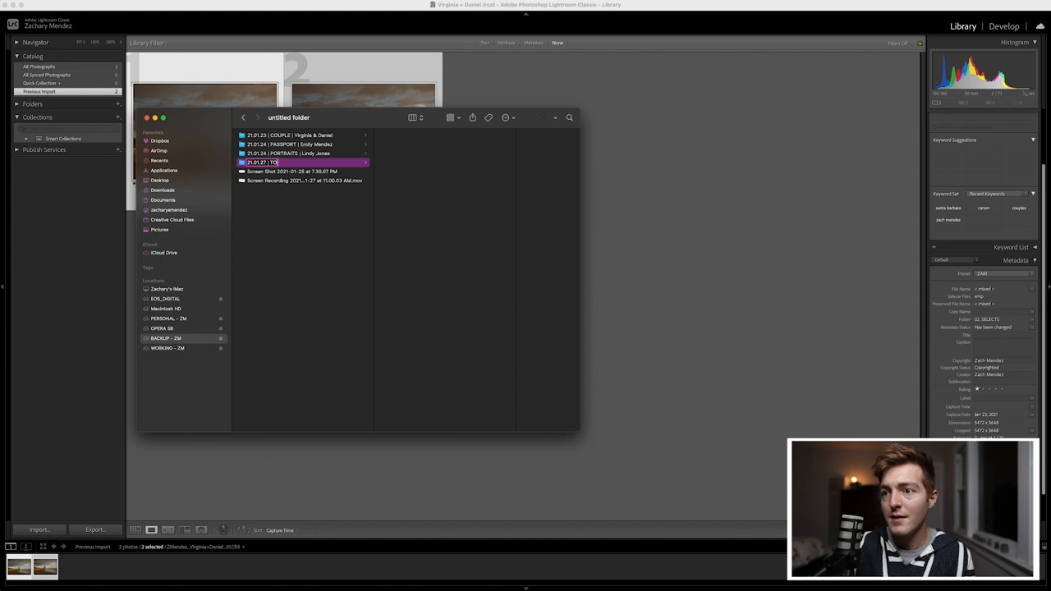
pyautogui.write('TOGETHER | Vi')
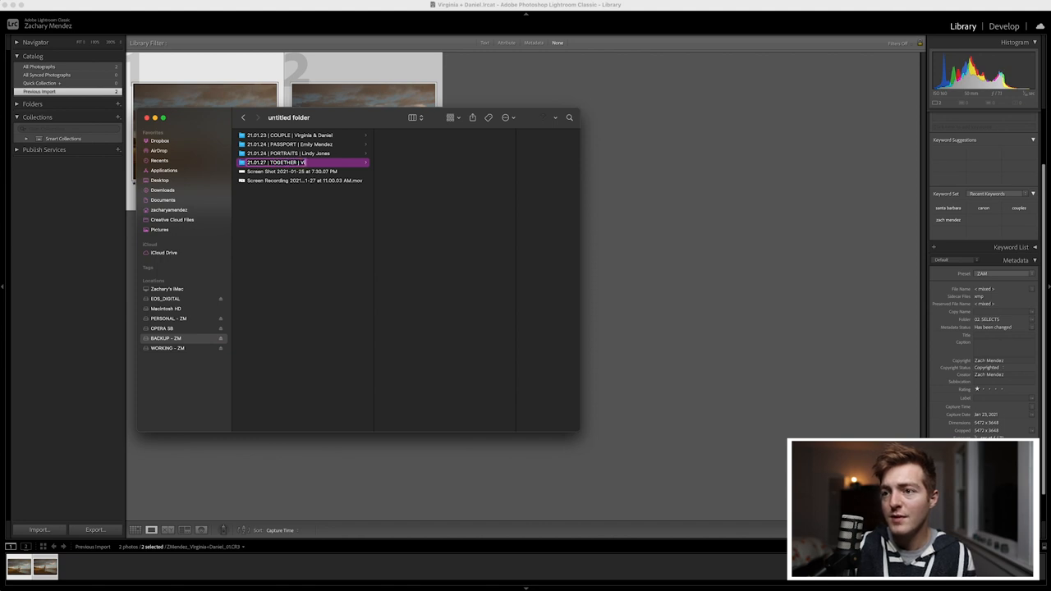
pyautogui.write('Virginia + Daniel')
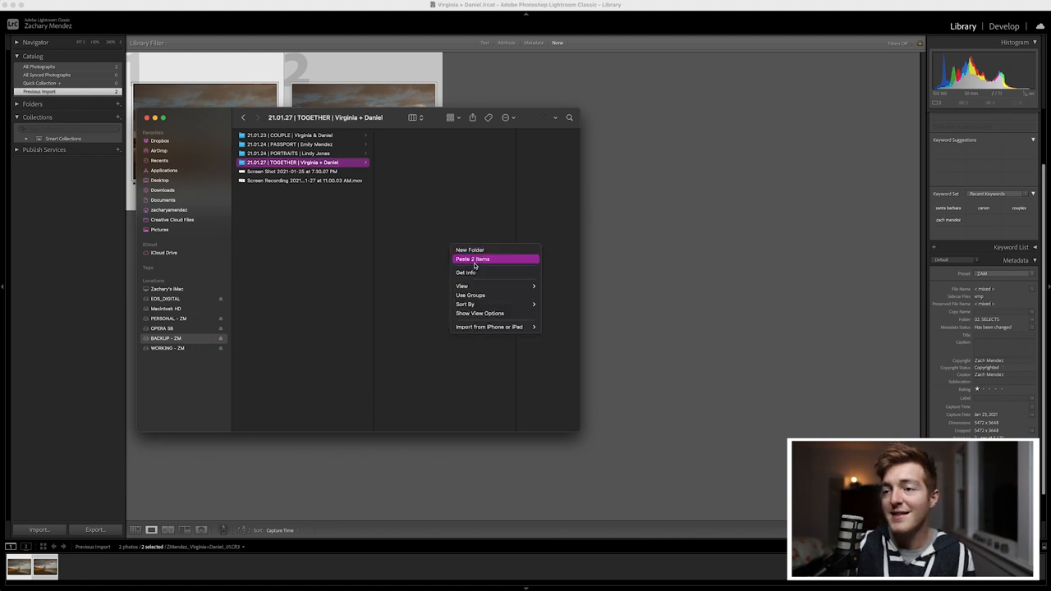
pyautogui.click(472, 260)
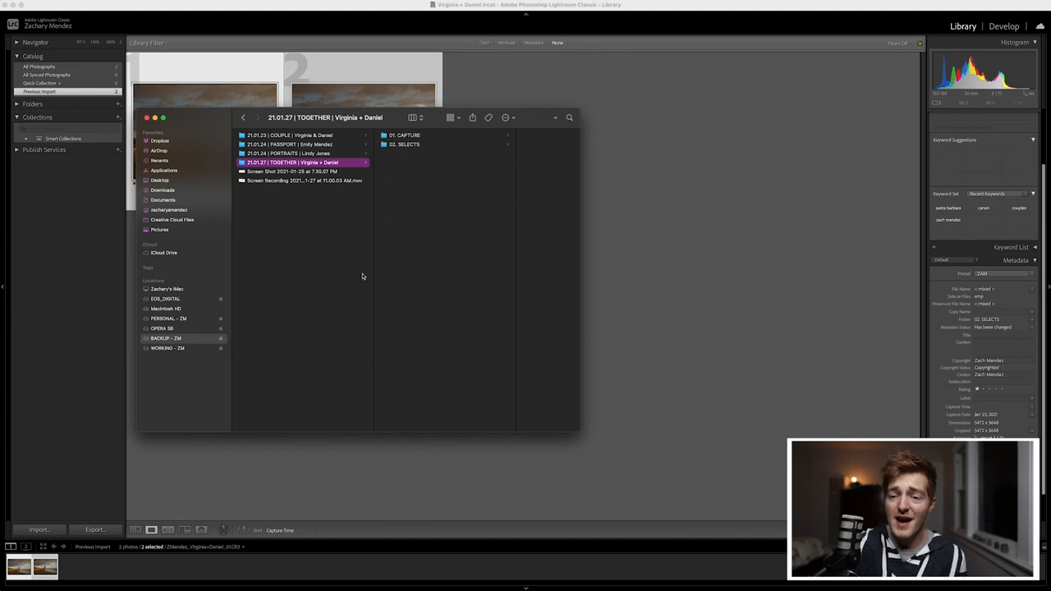
pyautogui.moveTo(180, 349)
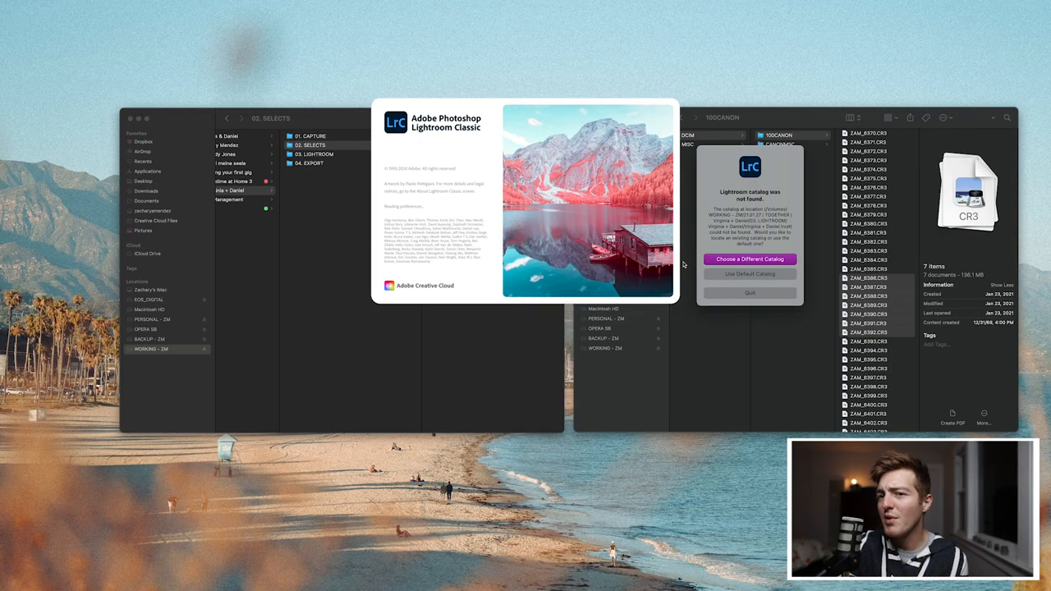
pyautogui.moveTo(743, 256)
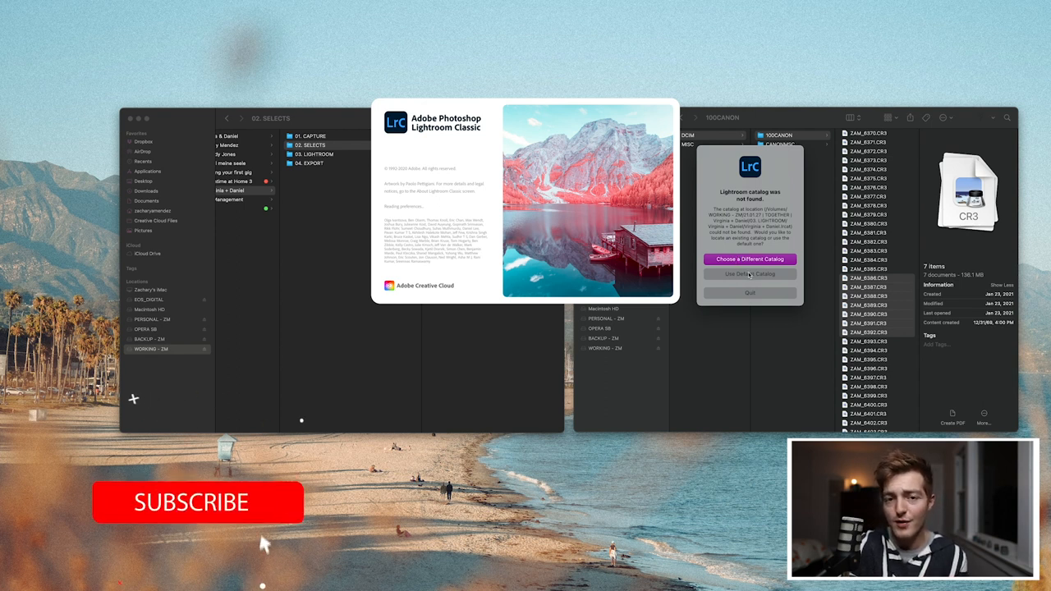
pyautogui.moveTo(259, 509)
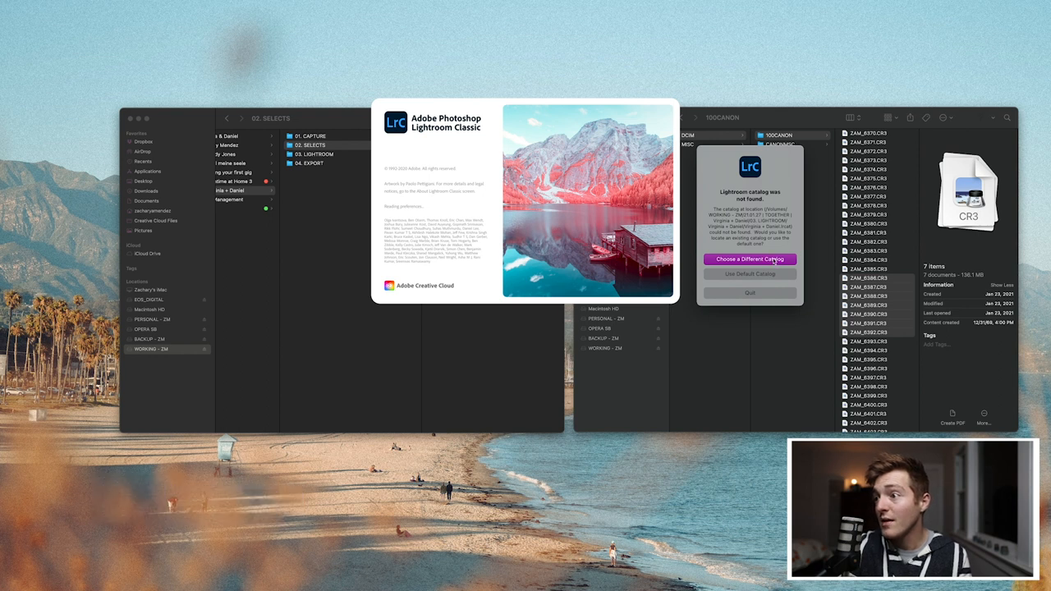
# Step: Create a new 'Virginia + Daniel' catalog in the 03_LIGHTROOM folder and open it
pyautogui.click(749, 259)
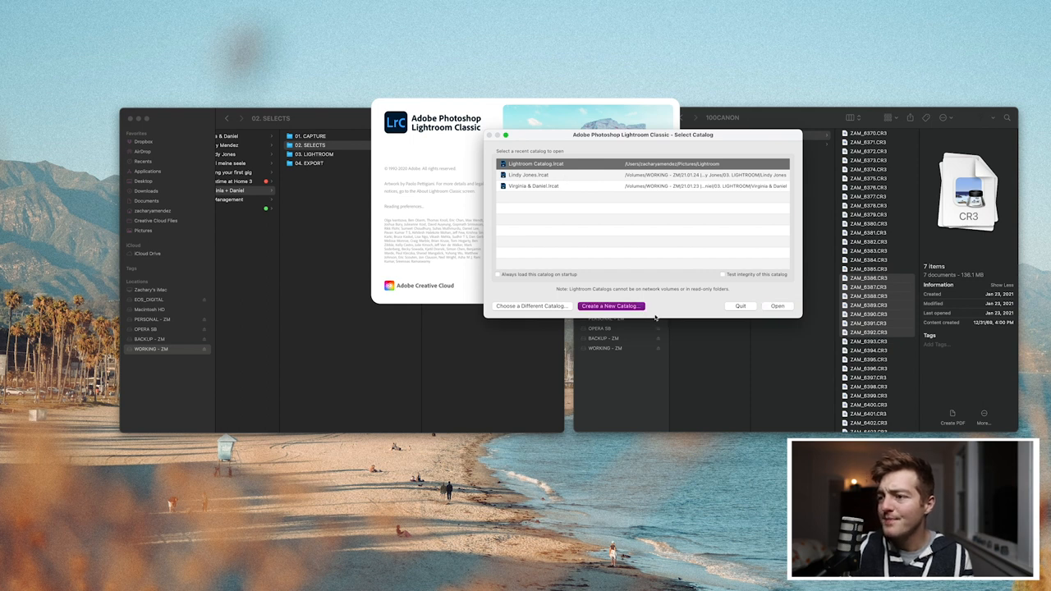
pyautogui.click(611, 306)
pyautogui.write('Virginia + Daniel')
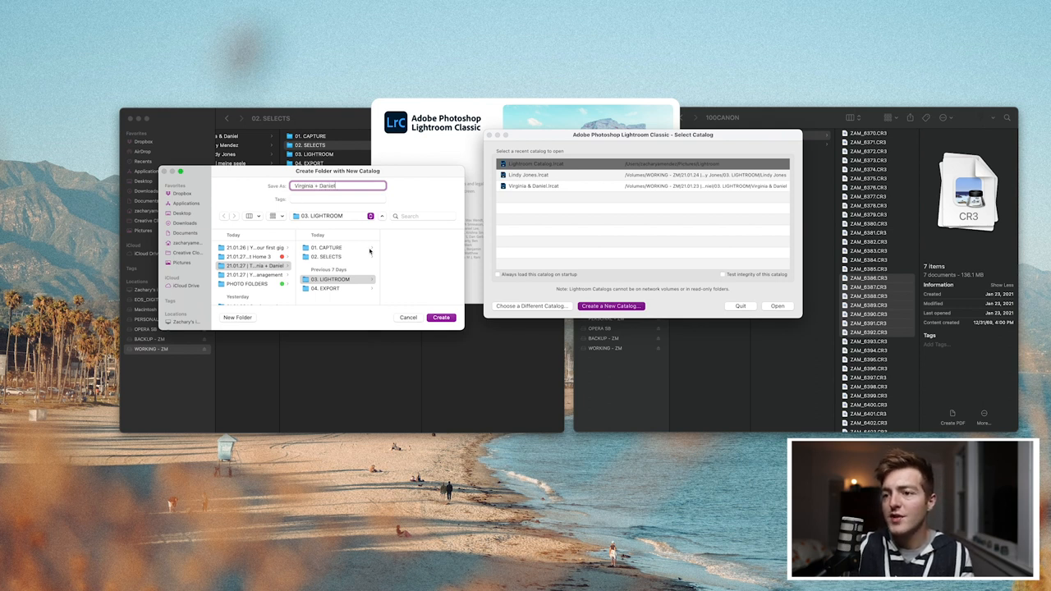
pyautogui.scroll(-3)
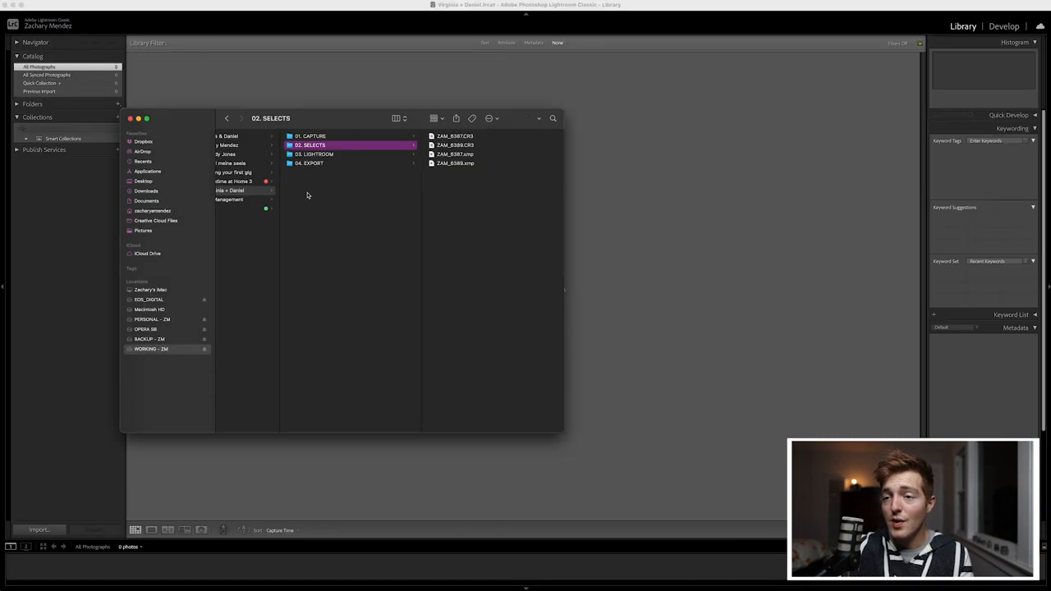
# Step: Confirm the Virginia + Daniel catalog folder exists in 03_LIGHTROOM, then start importing from 02_SELECTS
pyautogui.click(315, 154)
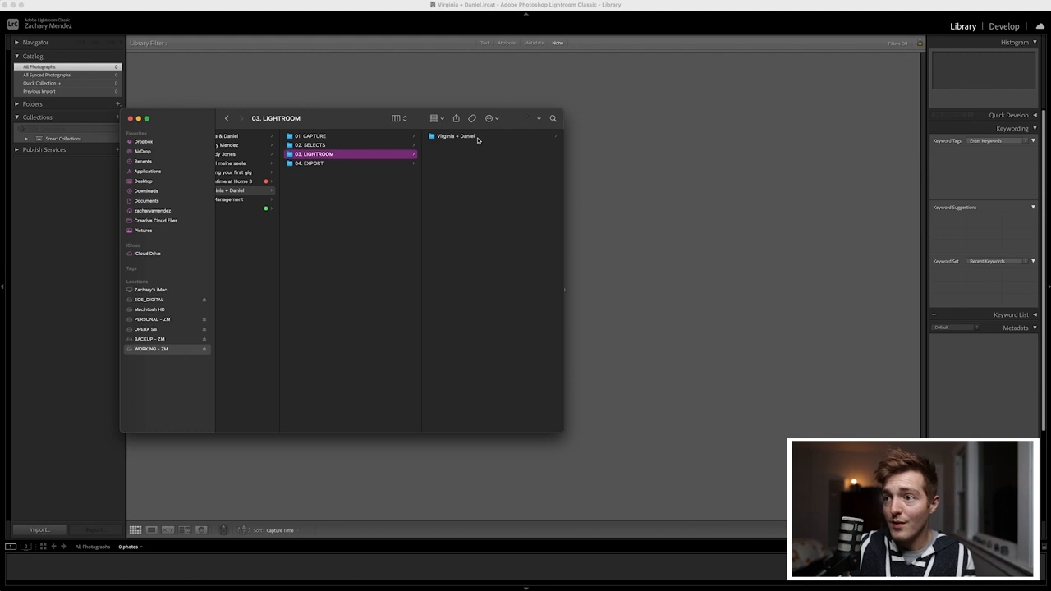
pyautogui.click(455, 135)
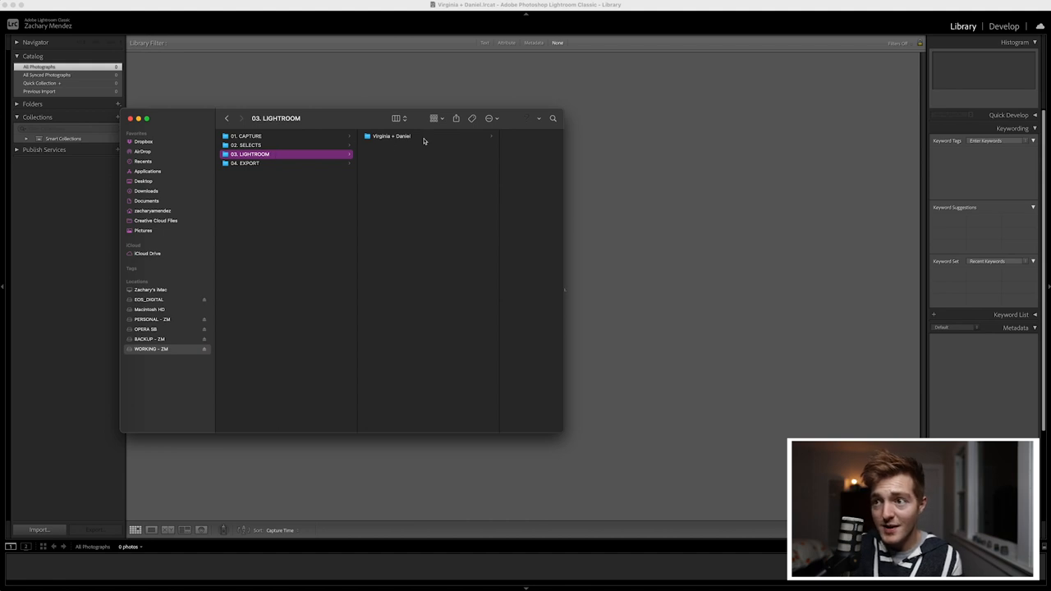
pyautogui.click(247, 145)
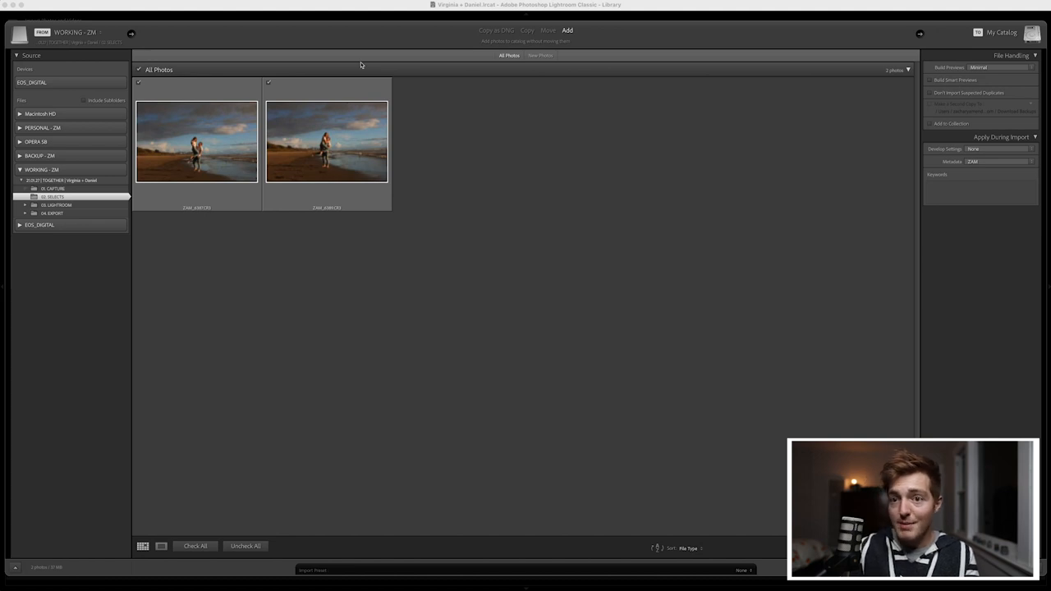
pyautogui.moveTo(490, 43)
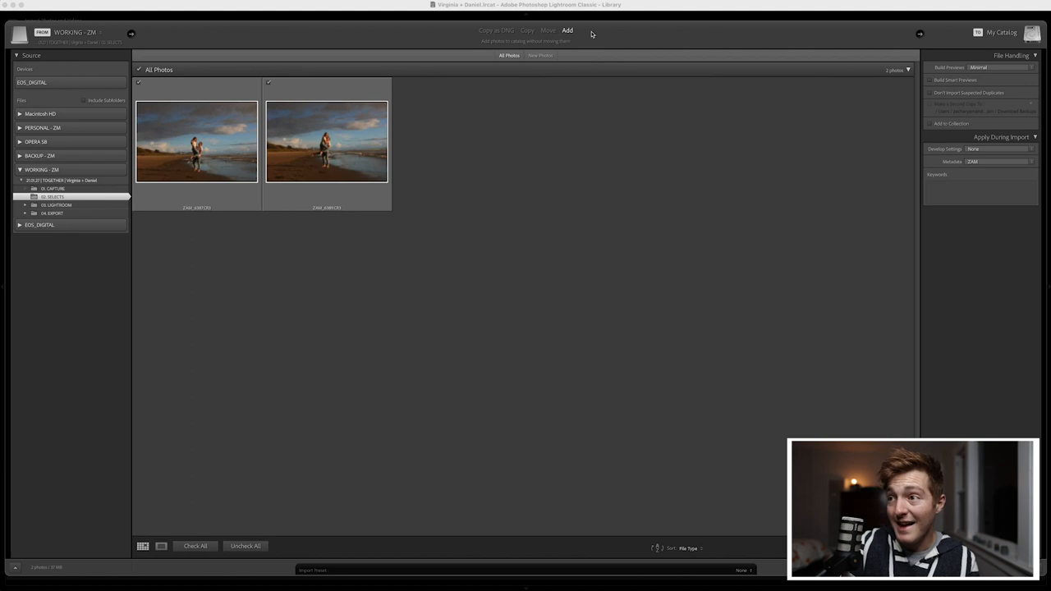
pyautogui.moveTo(476, 55)
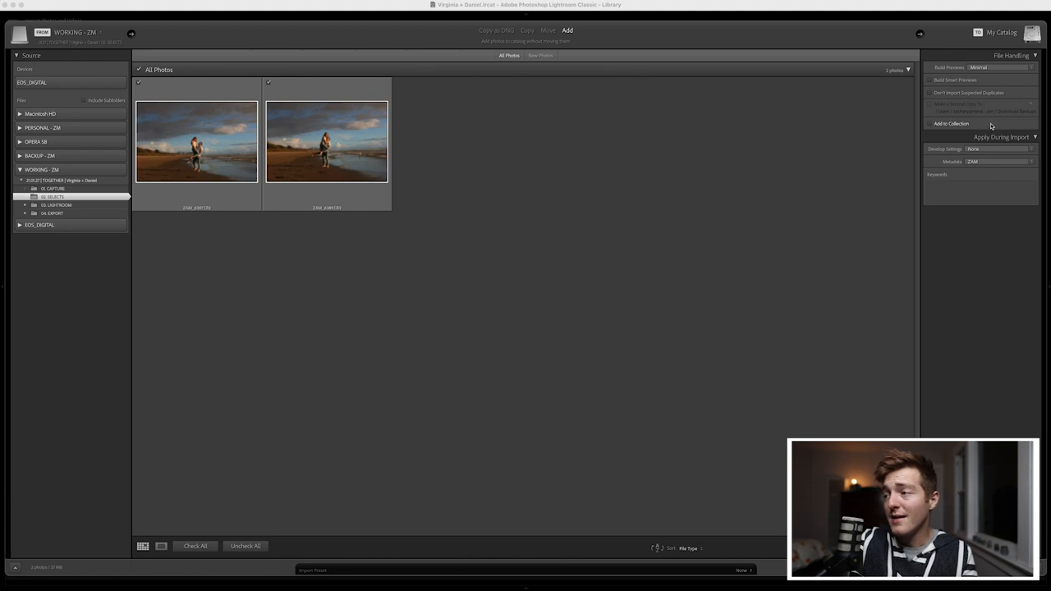
# Step: Import both beach couple photos into the Virginia + Daniel catalog
pyautogui.click(972, 161)
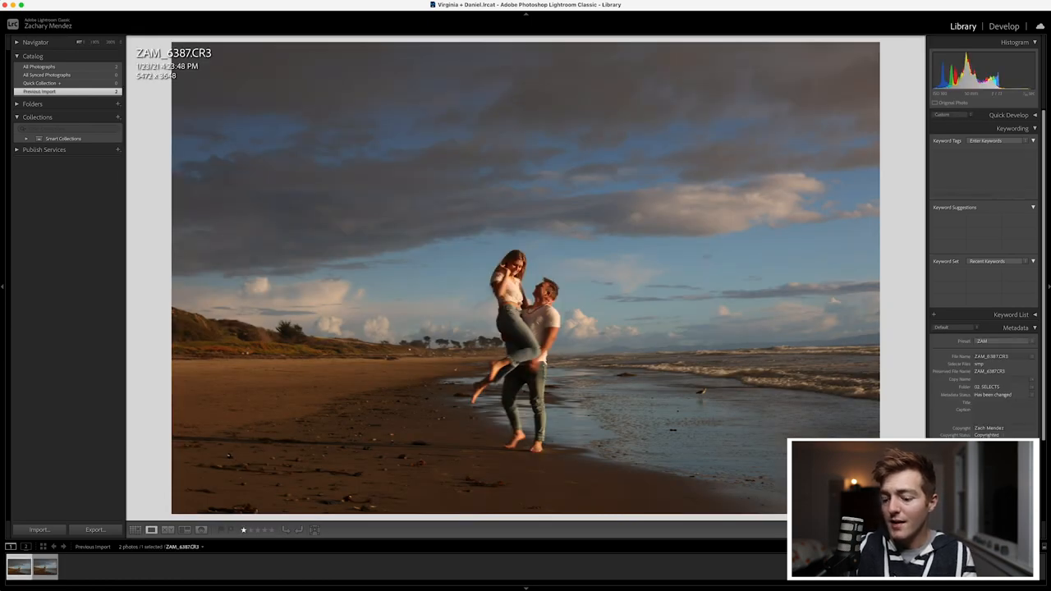
# Step: Apply a warm colour Develop preset to the beach couple photos and return to the Library grid
pyautogui.press('right')
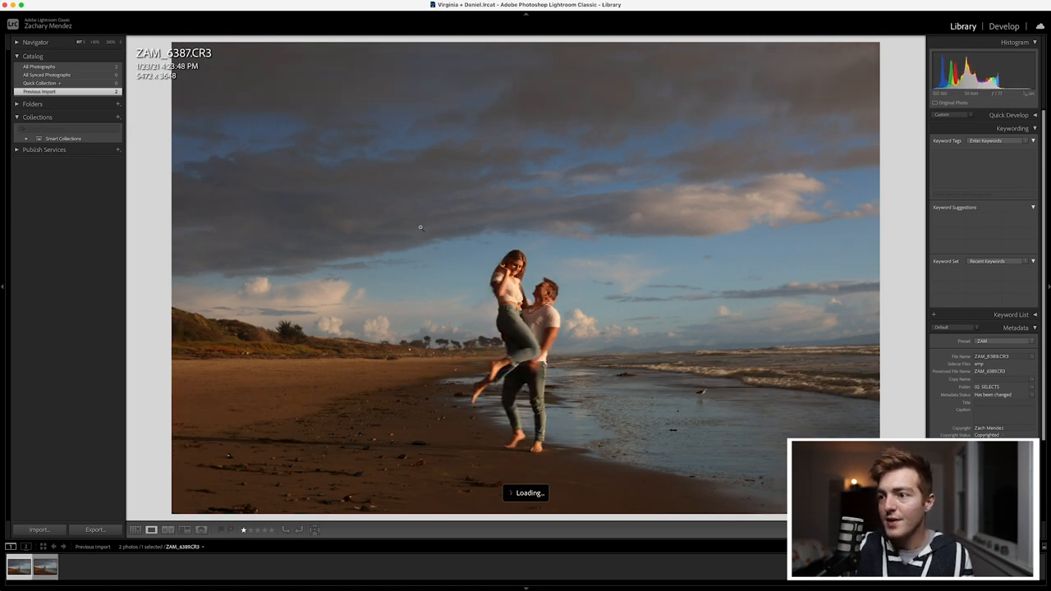
pyautogui.click(1004, 27)
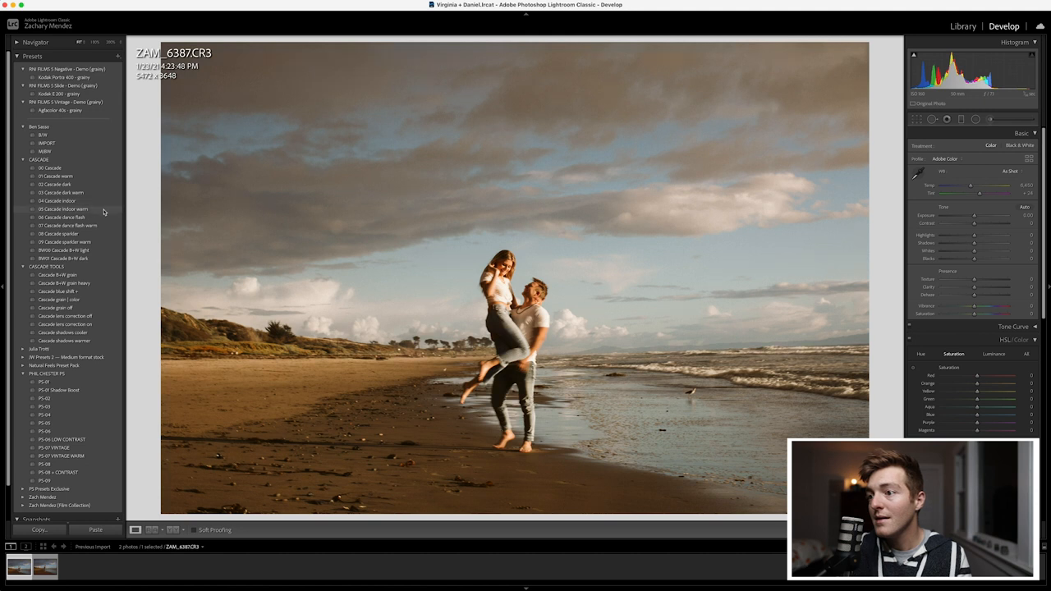
pyautogui.click(64, 208)
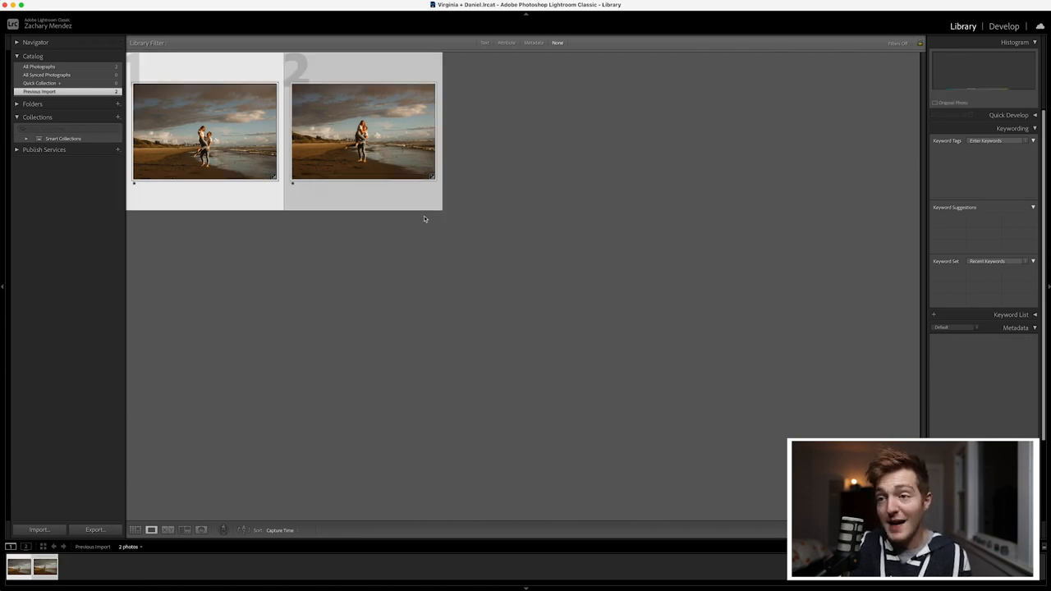
# Step: Rename both selected photos with a custom filename template of the couple's names plus a sequence number
pyautogui.click(363, 131)
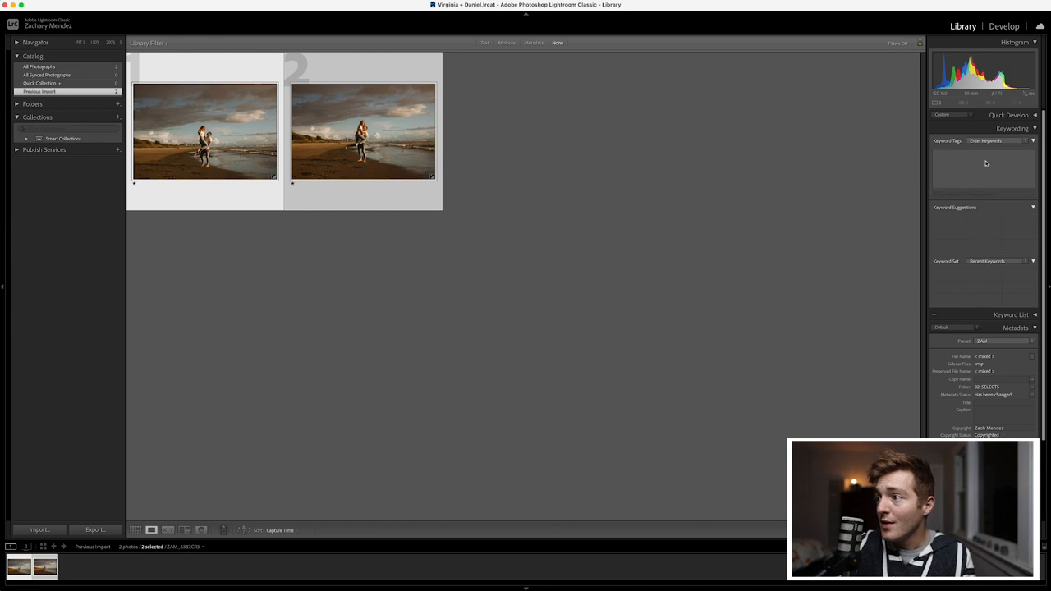
pyautogui.click(982, 164)
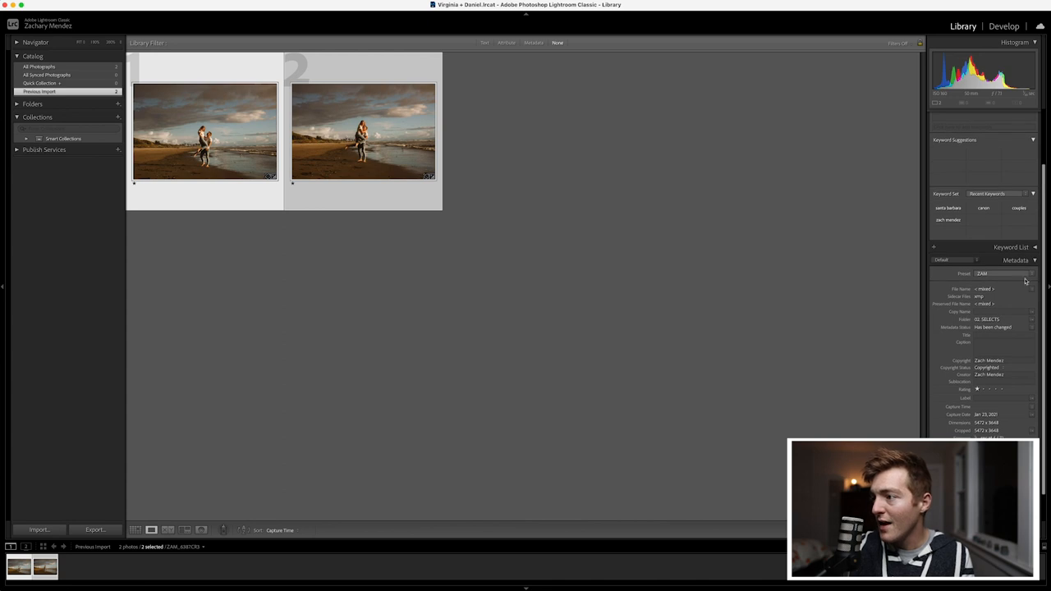
pyautogui.moveTo(1031, 294)
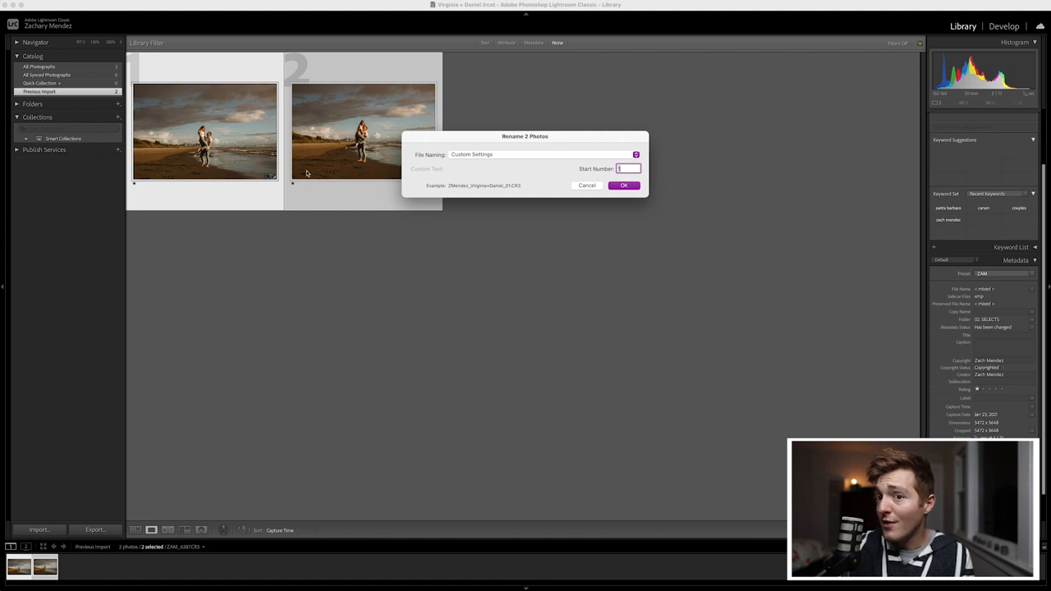
pyautogui.moveTo(1028, 292)
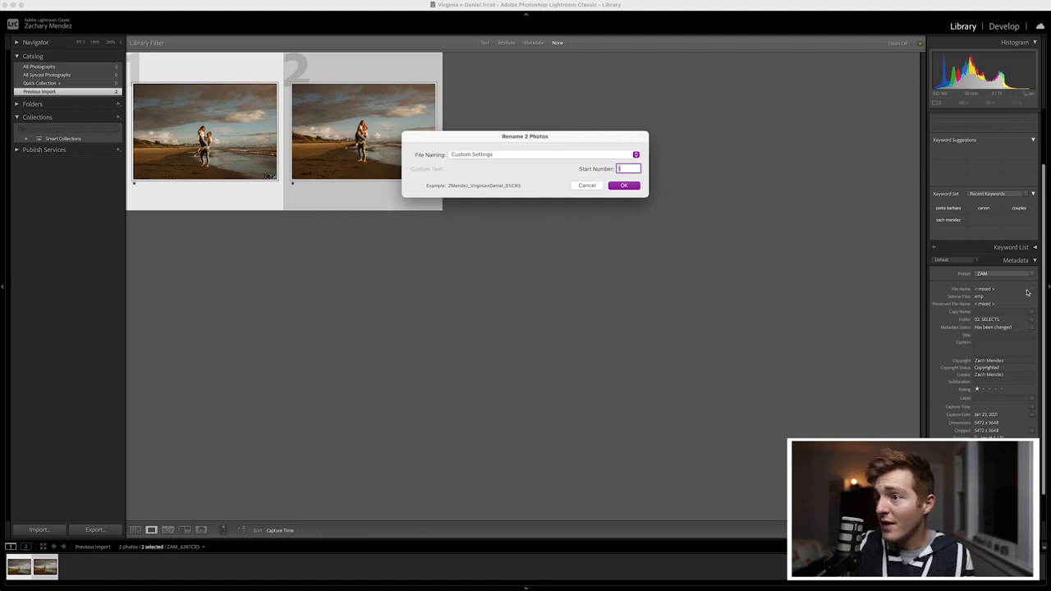
pyautogui.moveTo(468, 191)
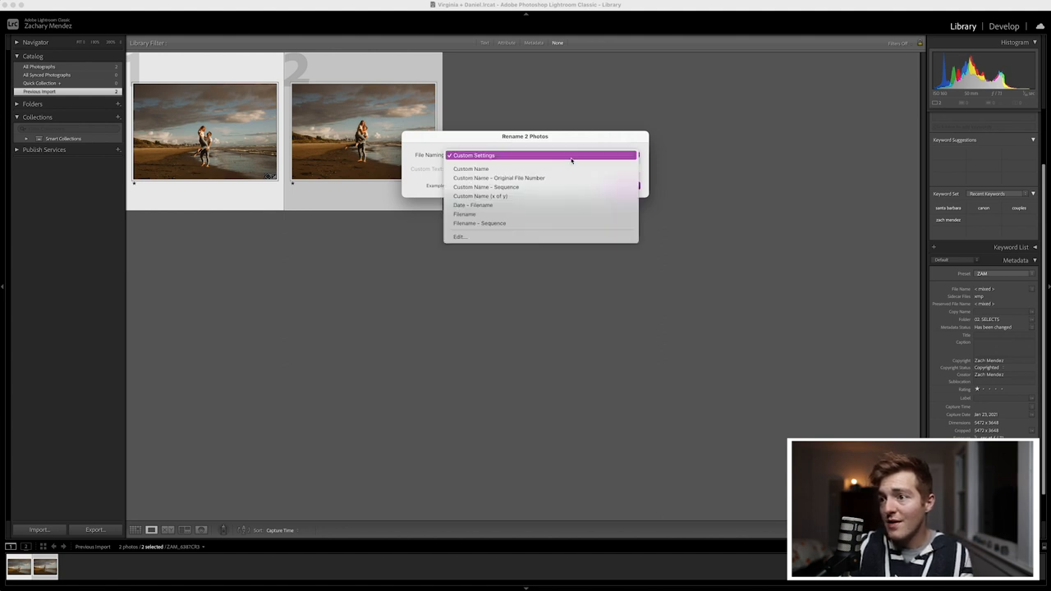
pyautogui.click(459, 236)
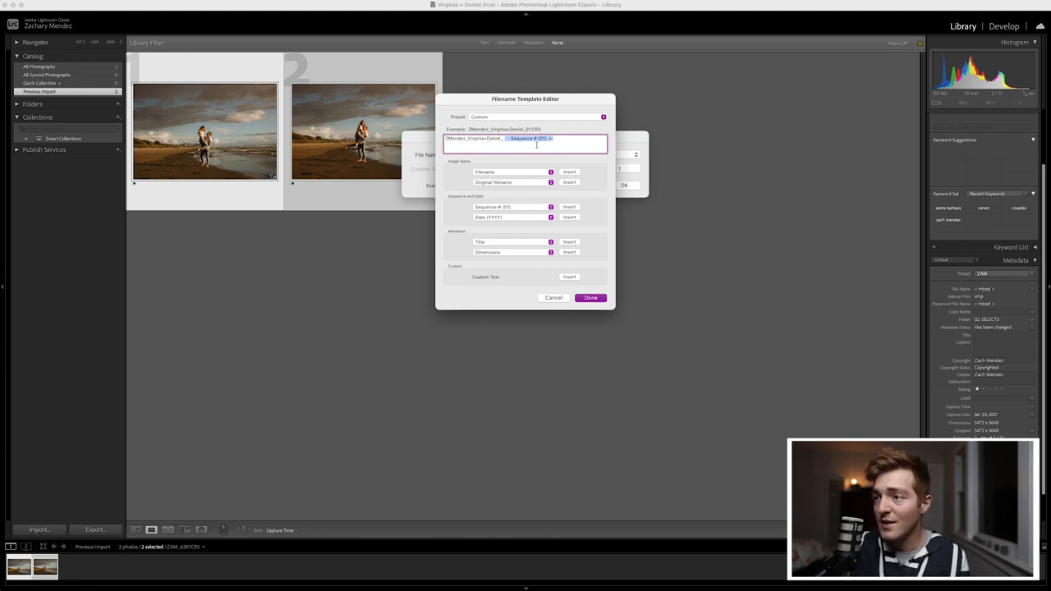
pyautogui.click(591, 297)
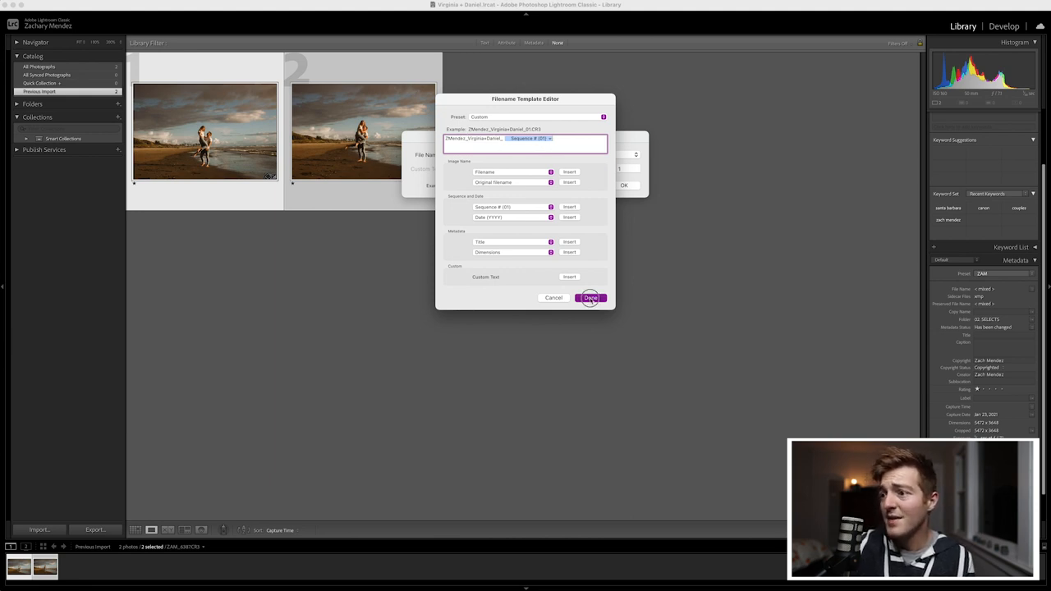
pyautogui.click(591, 297)
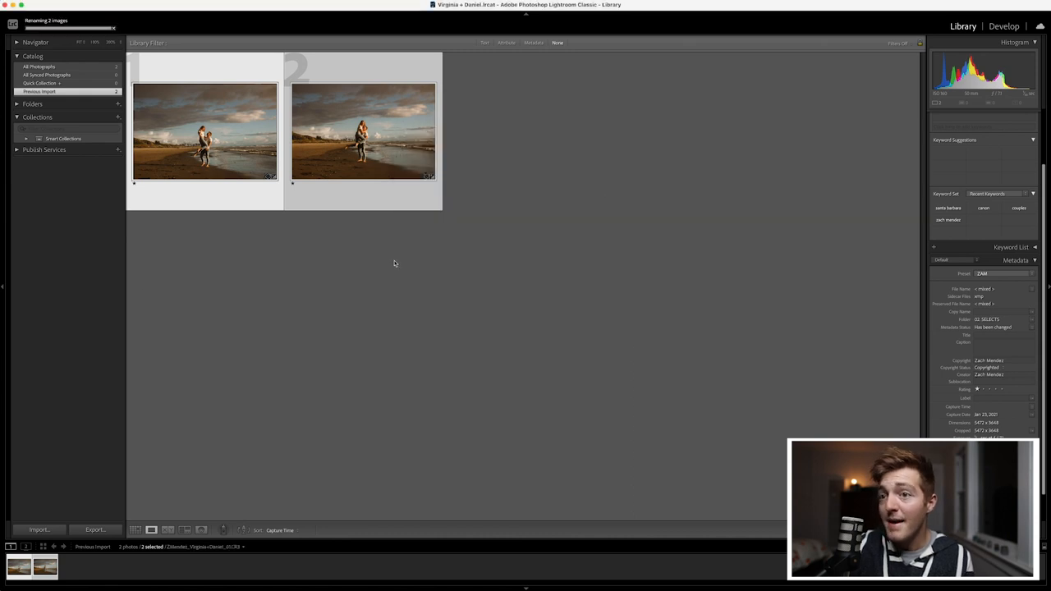
pyautogui.click(205, 132)
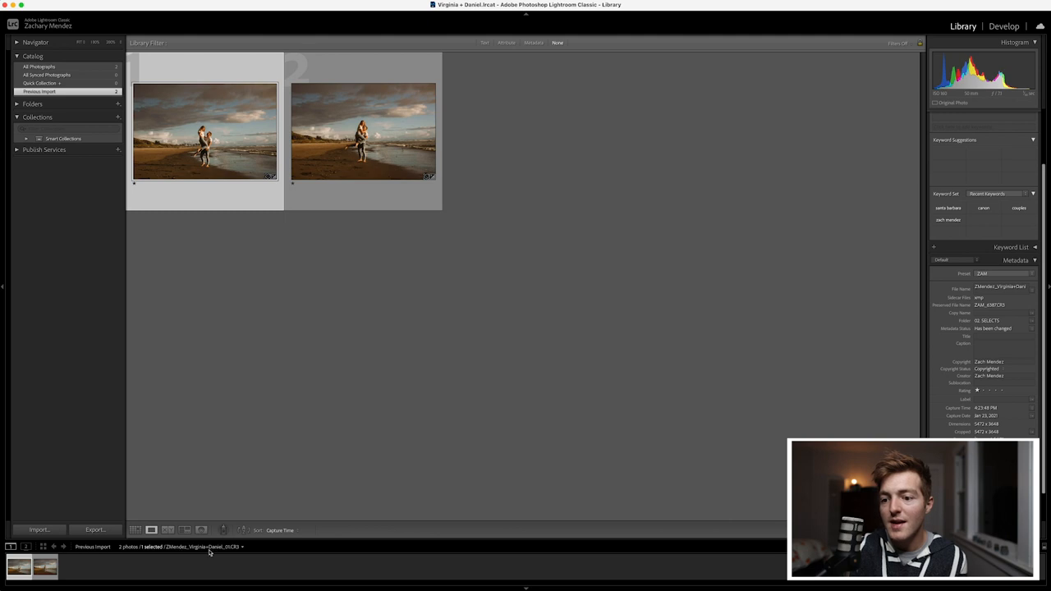
pyautogui.click(323, 371)
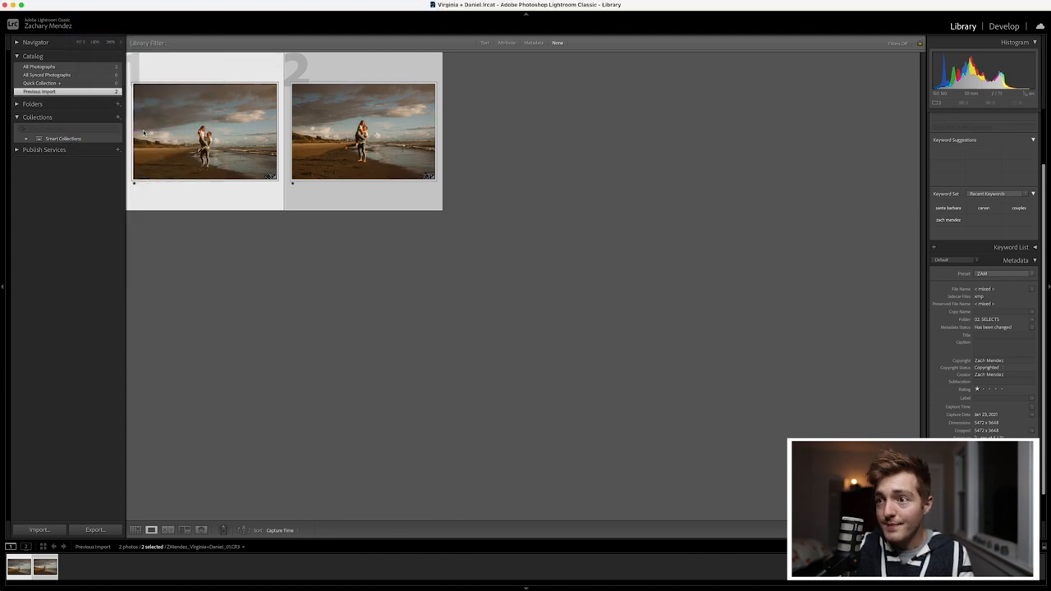
# Step: In the Export window, tick both the Client High Res and Client Low Res user presets
pyautogui.click(95, 529)
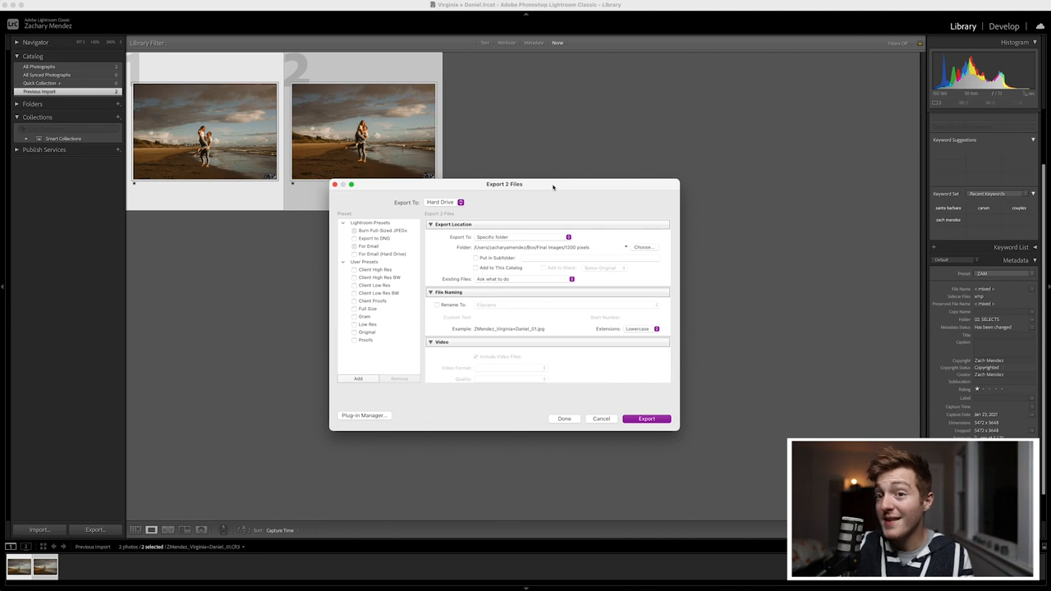
pyautogui.moveTo(388, 266)
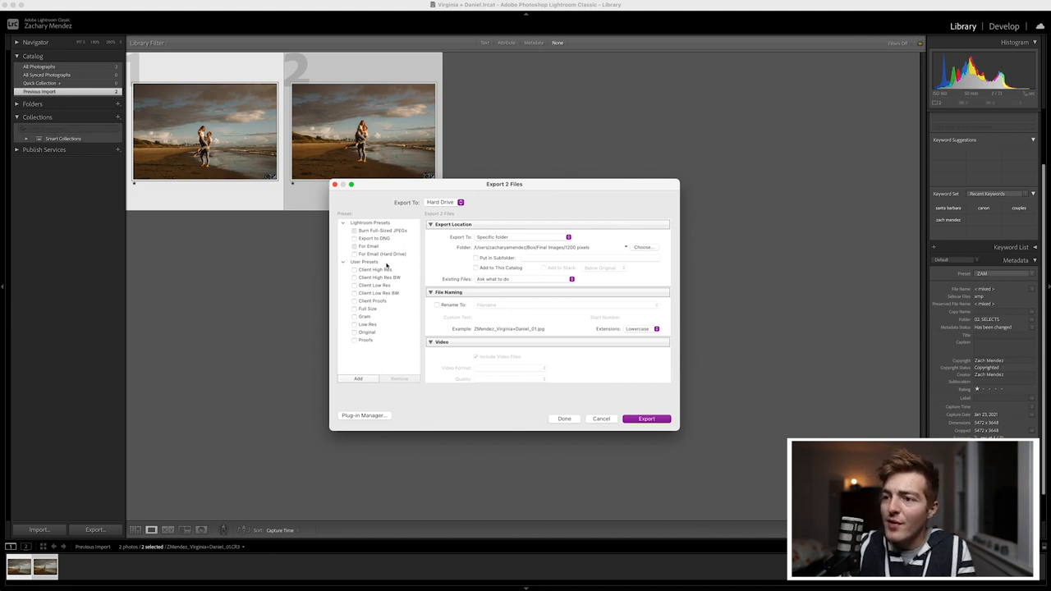
pyautogui.moveTo(386, 309)
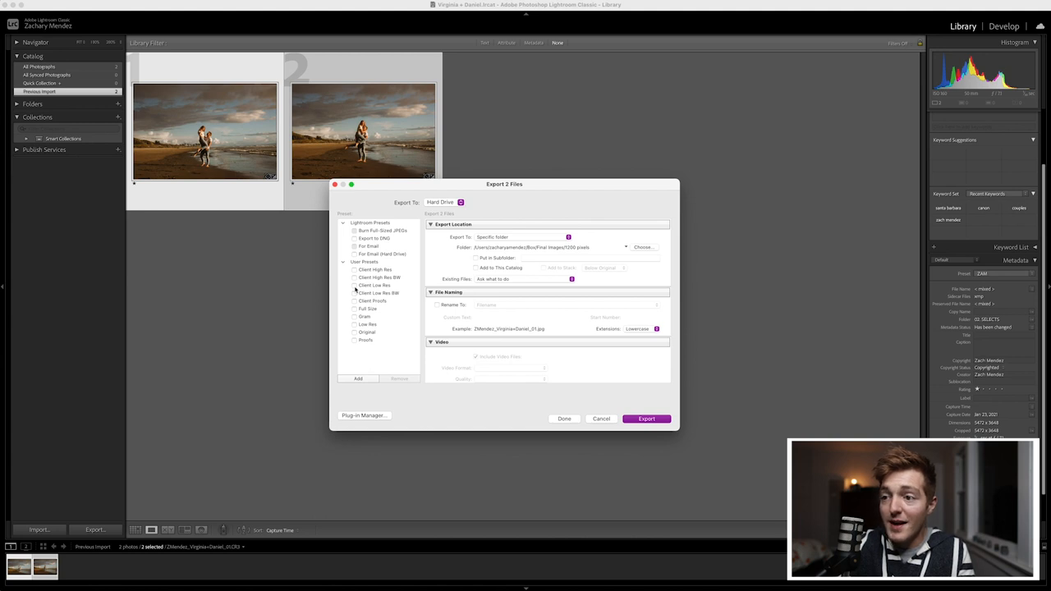
pyautogui.click(354, 286)
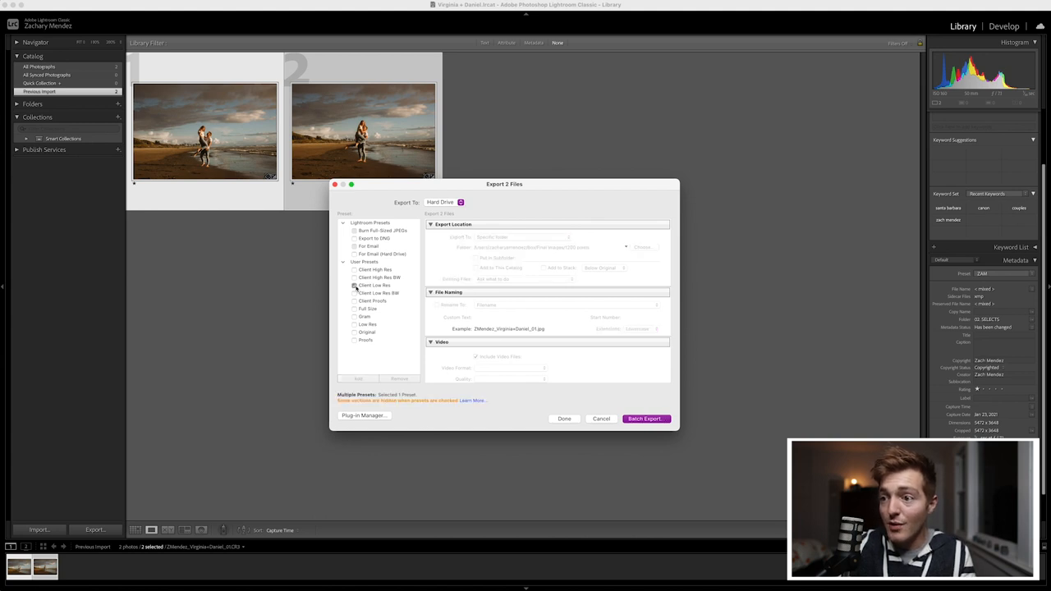
pyautogui.click(355, 269)
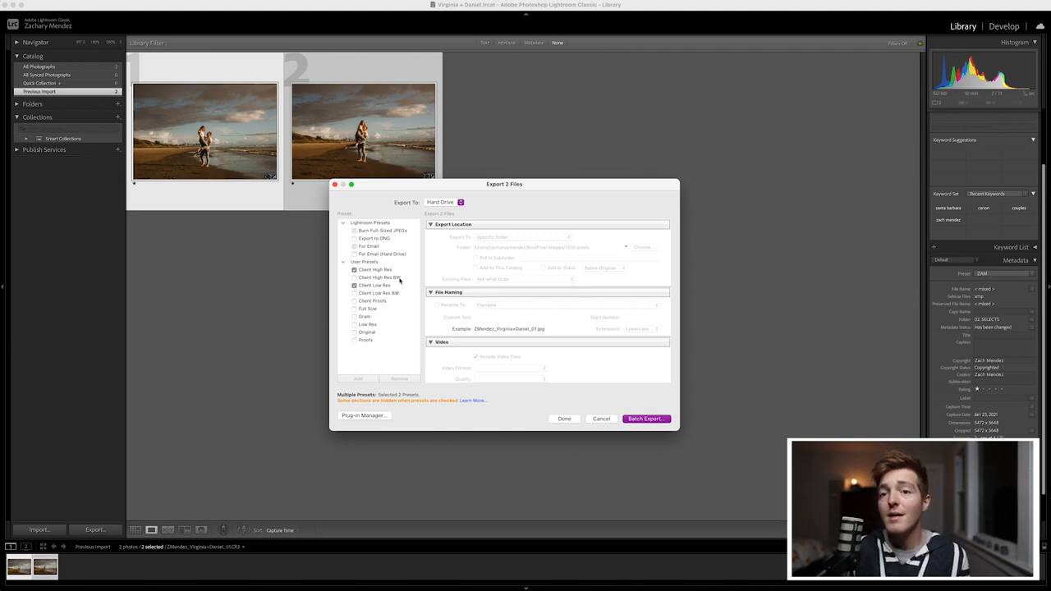
pyautogui.moveTo(693, 338)
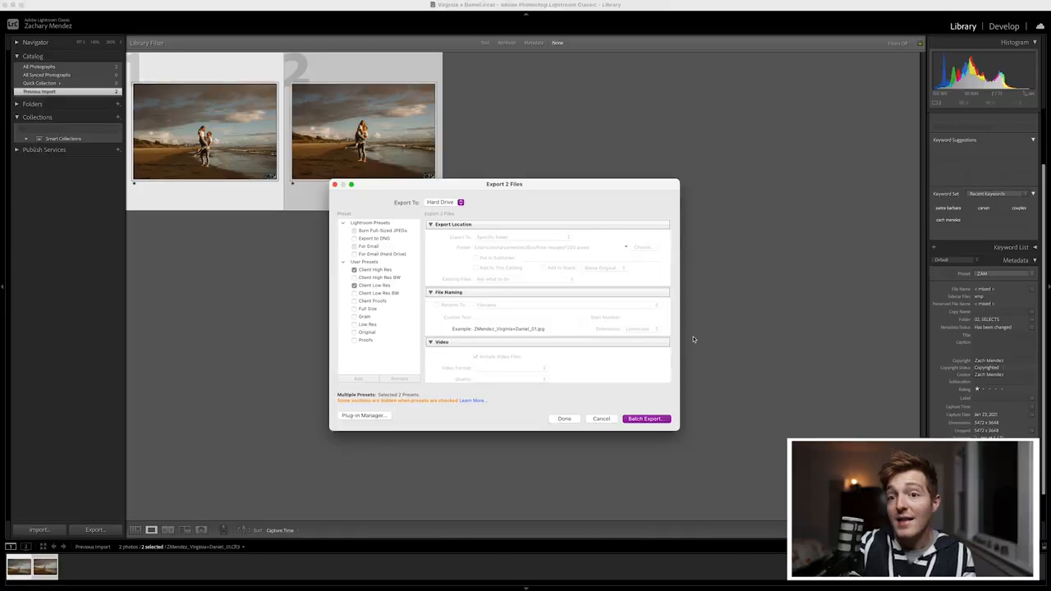
pyautogui.moveTo(470, 315)
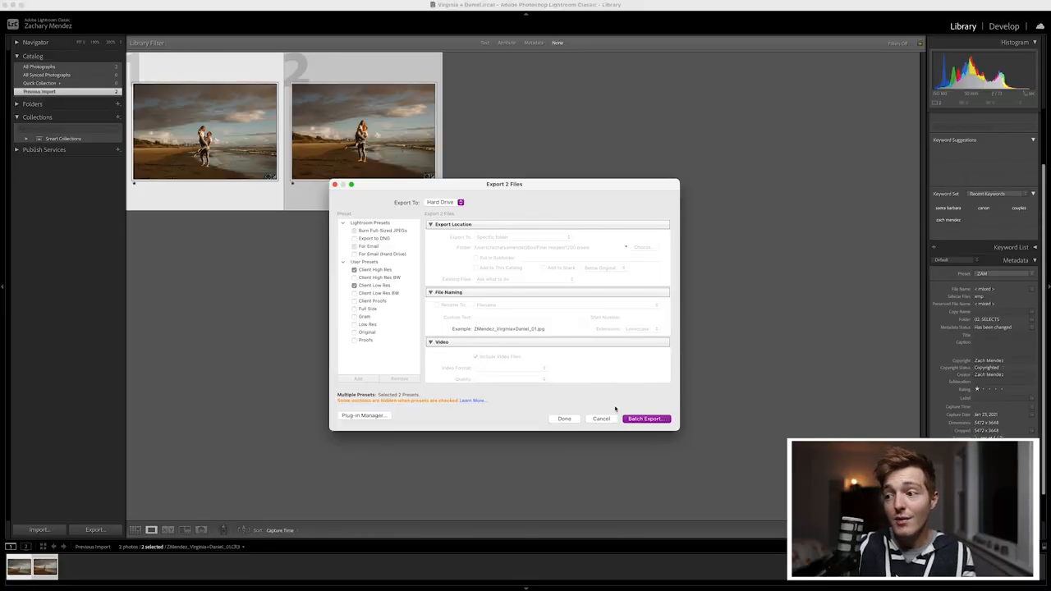
# Step: Route the Client Low Res export to the shoot's 04. EXPORT > 02. LOW RES folder on the WORKING drive
pyautogui.click(647, 419)
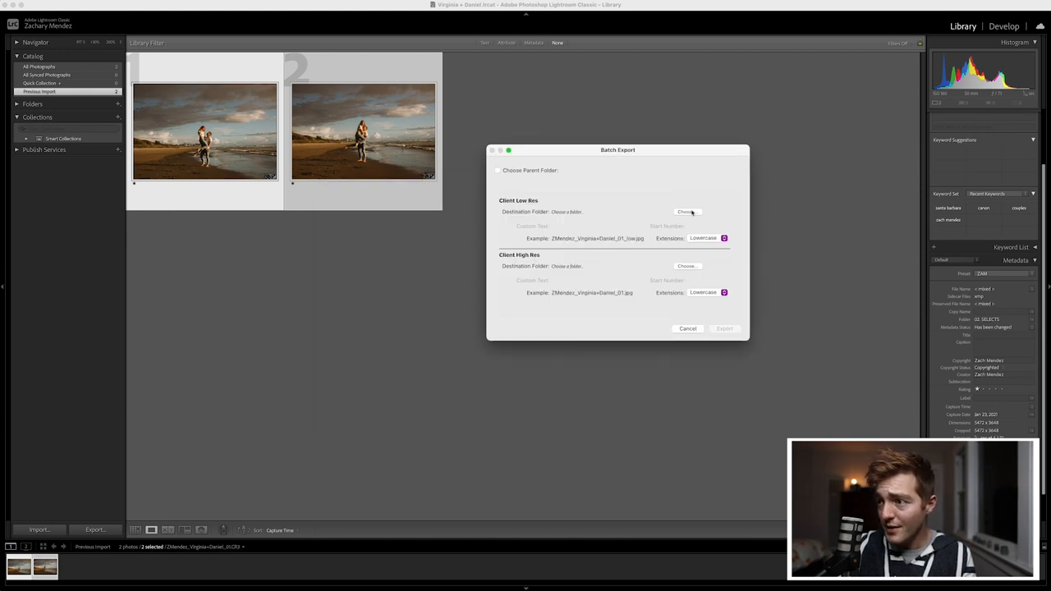
pyautogui.click(687, 212)
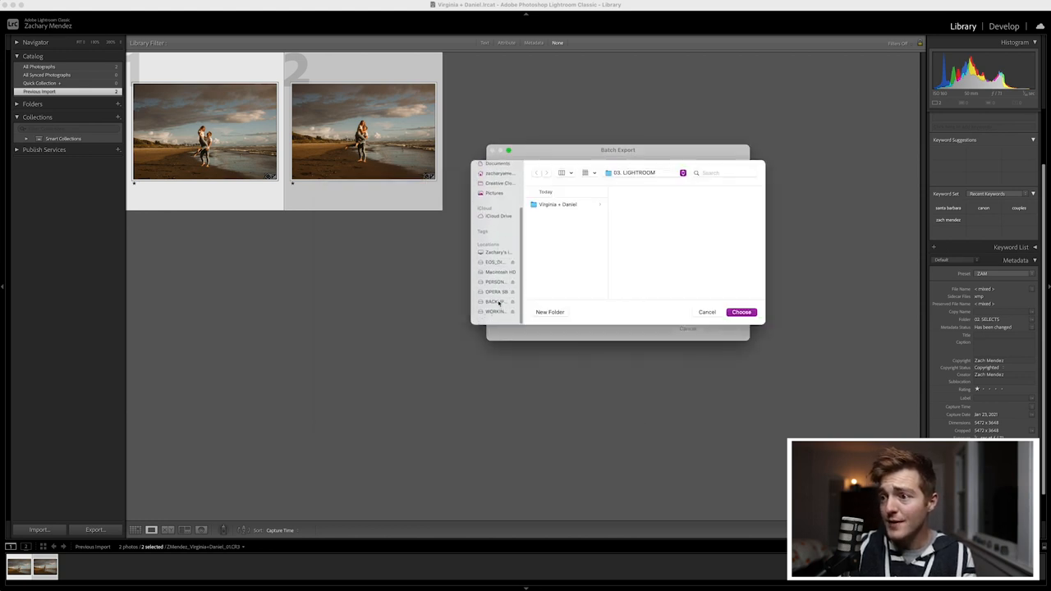
pyautogui.click(496, 315)
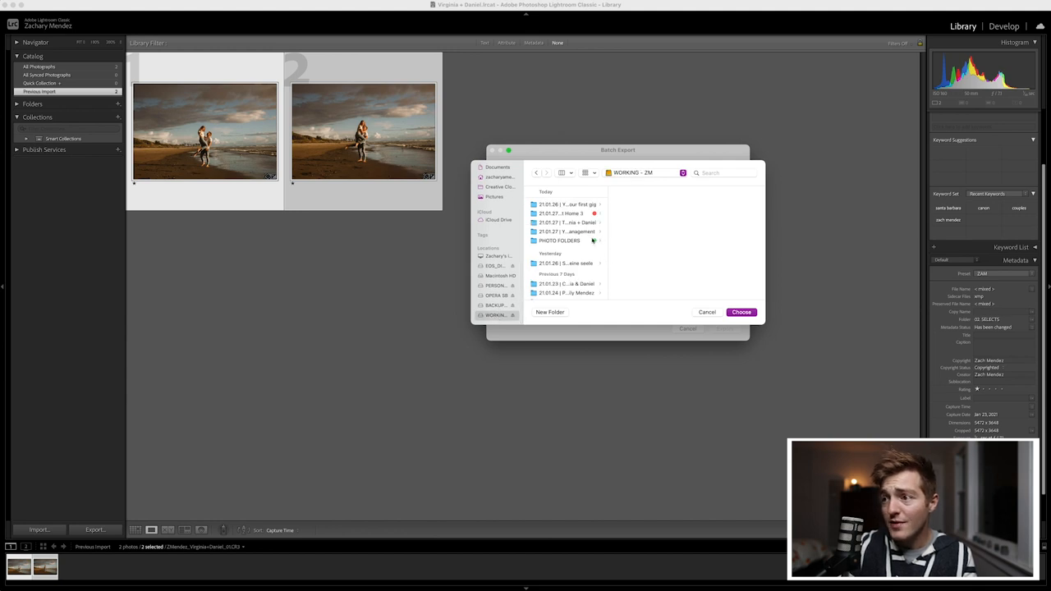
pyautogui.click(565, 224)
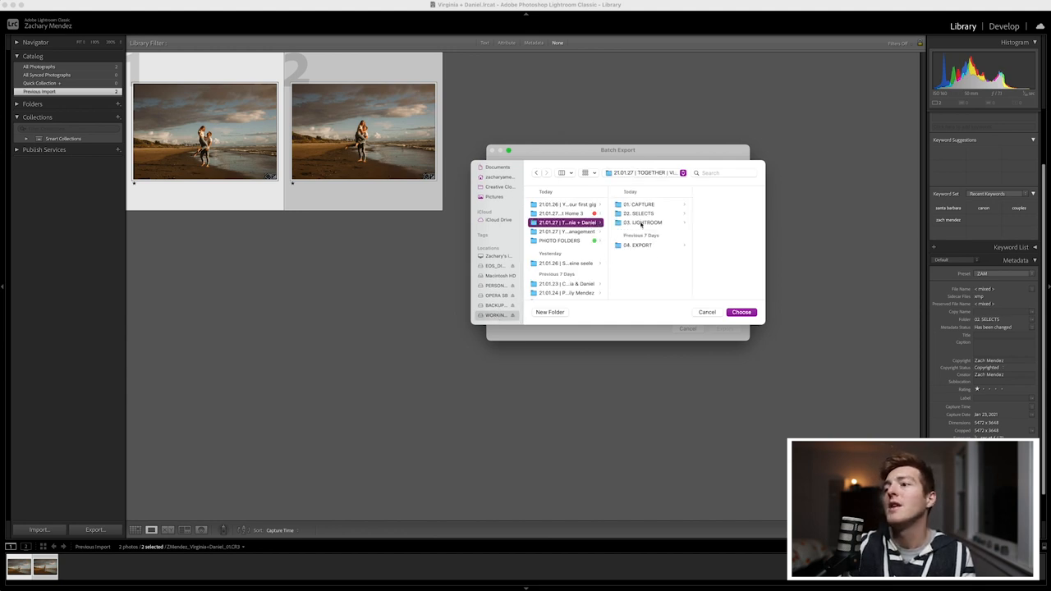
pyautogui.click(637, 244)
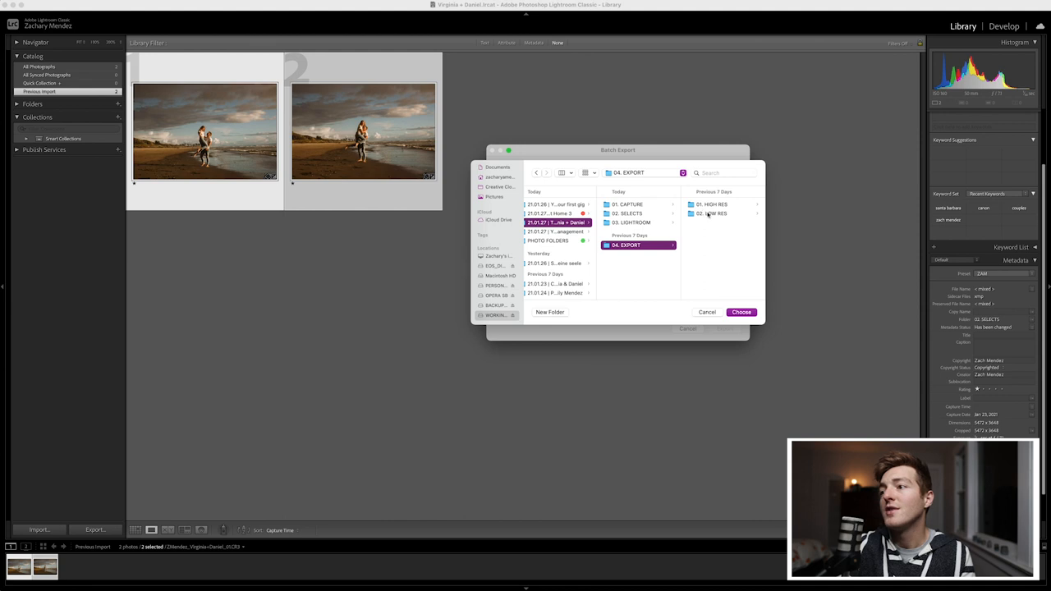
pyautogui.click(726, 213)
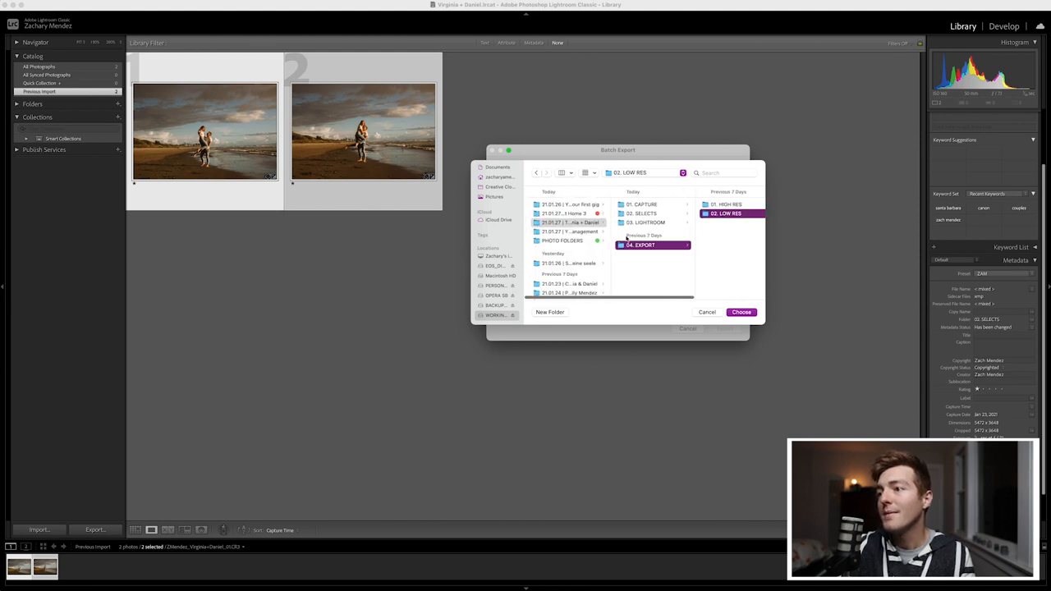
pyautogui.click(739, 312)
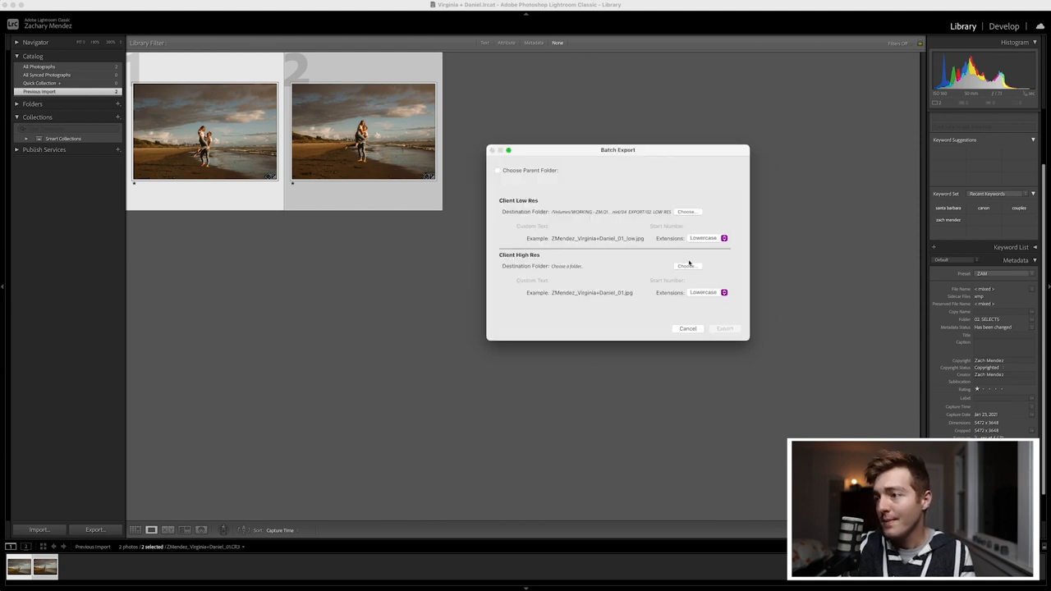
# Step: Route the Client High Res export to 04. EXPORT > 01. HIGH RES
pyautogui.click(687, 266)
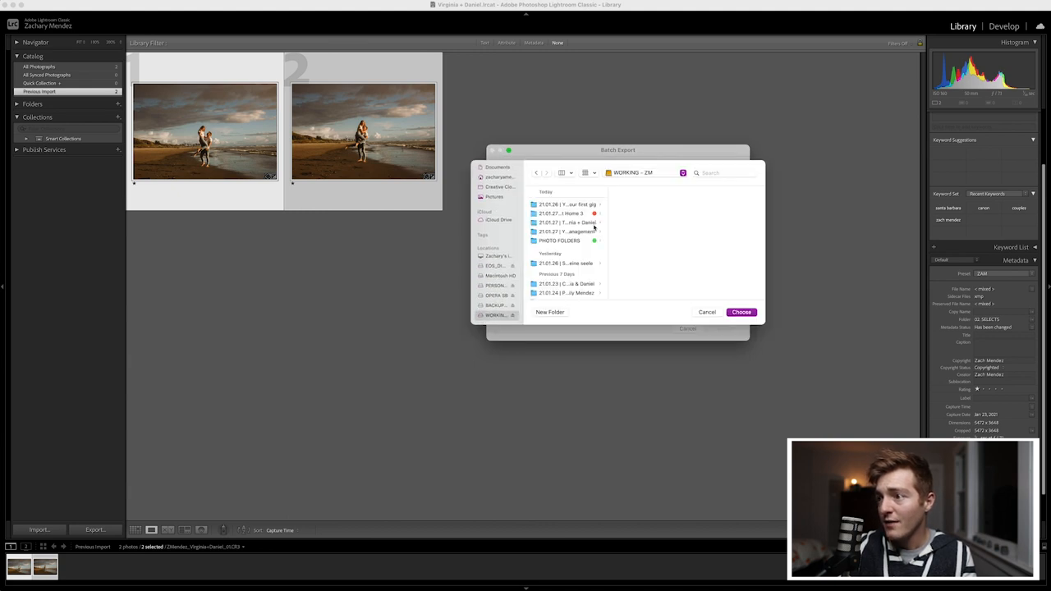
pyautogui.click(562, 223)
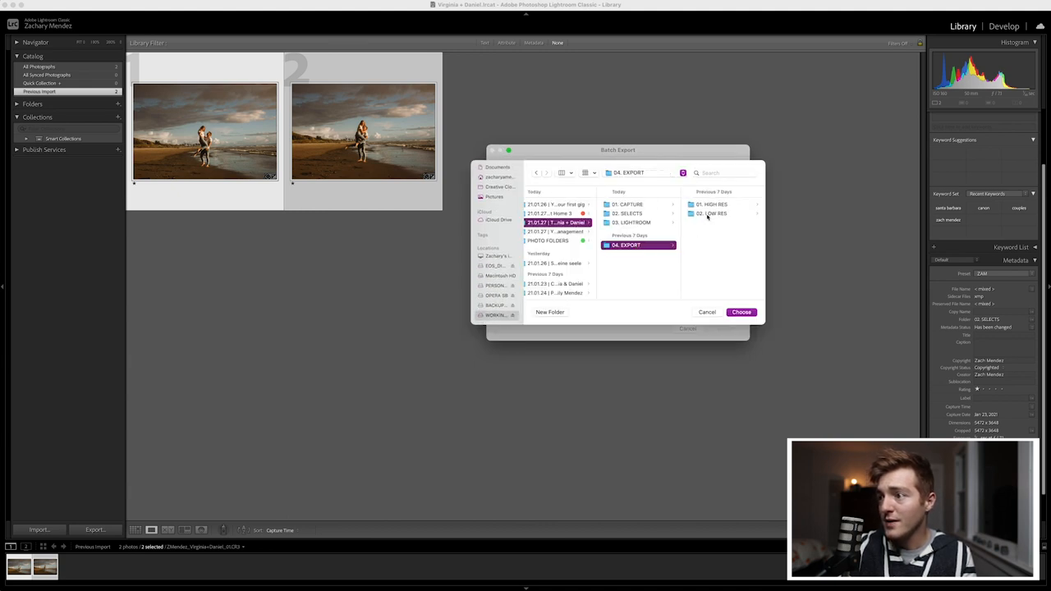
pyautogui.doubleClick(713, 203)
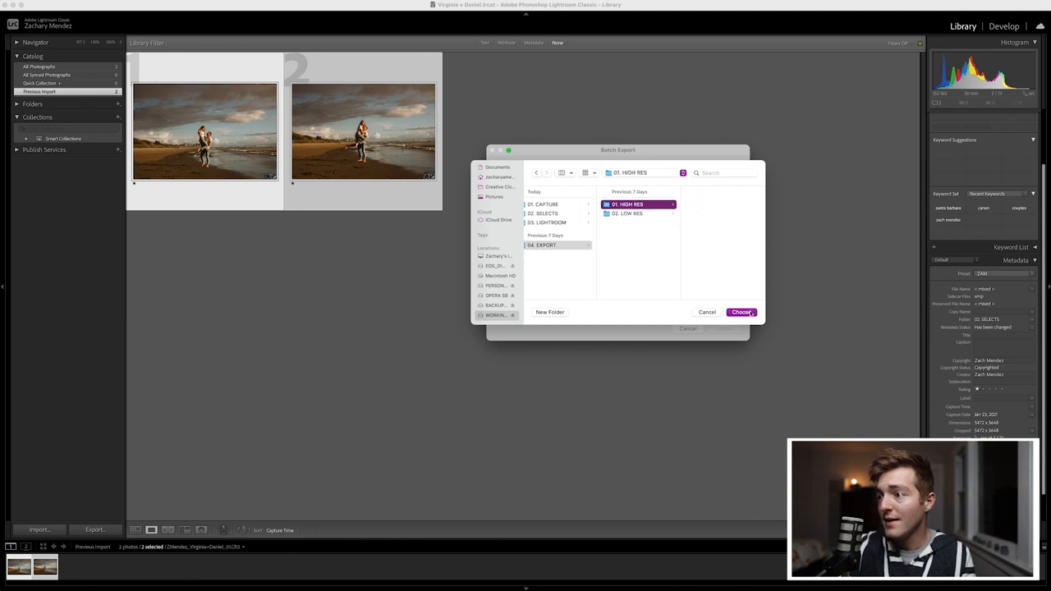
pyautogui.click(742, 312)
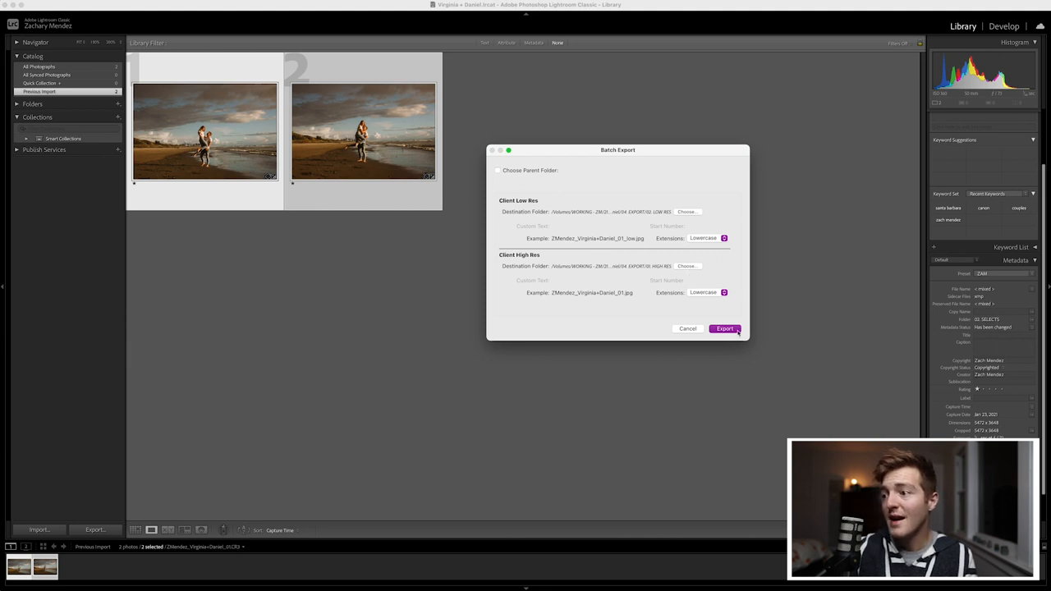
# Step: Export both sets and check the JPEGs in 01. HIGH RES and 02. LOW RES, previewing a low-res file
pyautogui.click(724, 328)
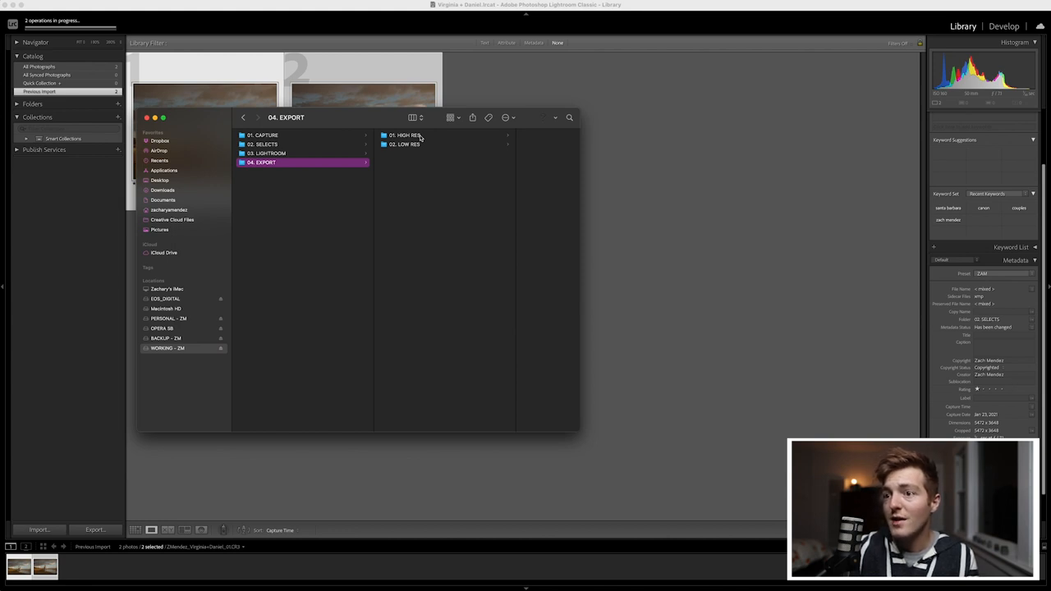
pyautogui.click(404, 134)
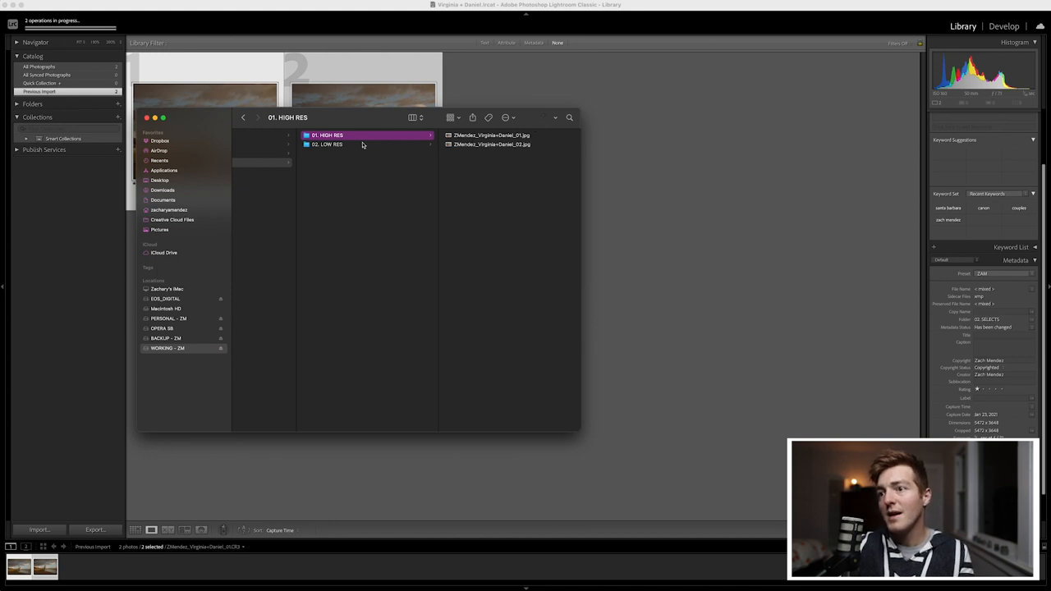
pyautogui.click(327, 144)
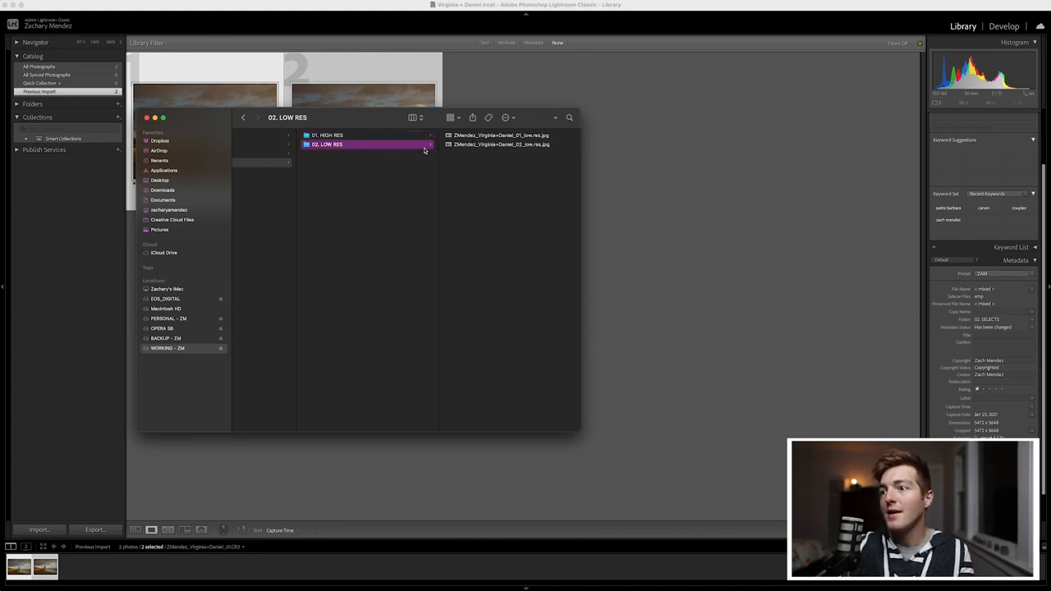
pyautogui.click(402, 135)
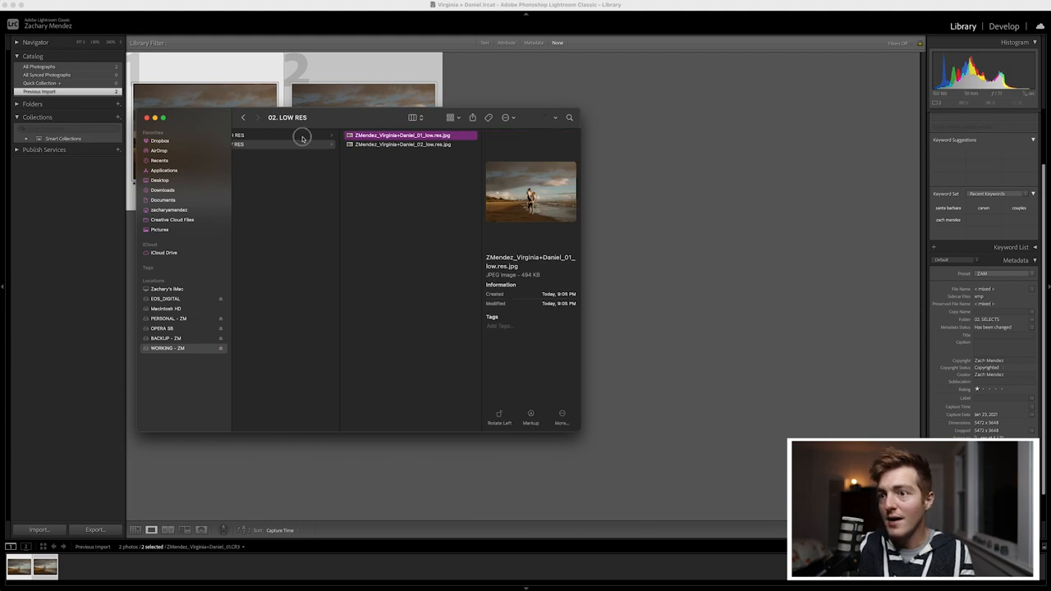
# Step: Navigate back up to the shoot's main folder showing its four subfolders
pyautogui.click(243, 118)
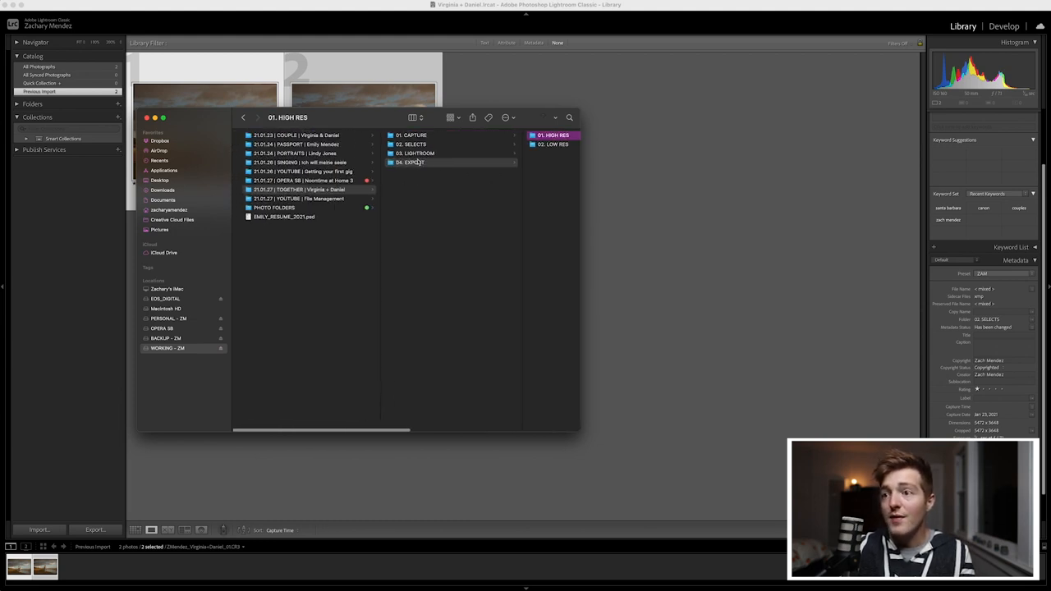
pyautogui.click(402, 163)
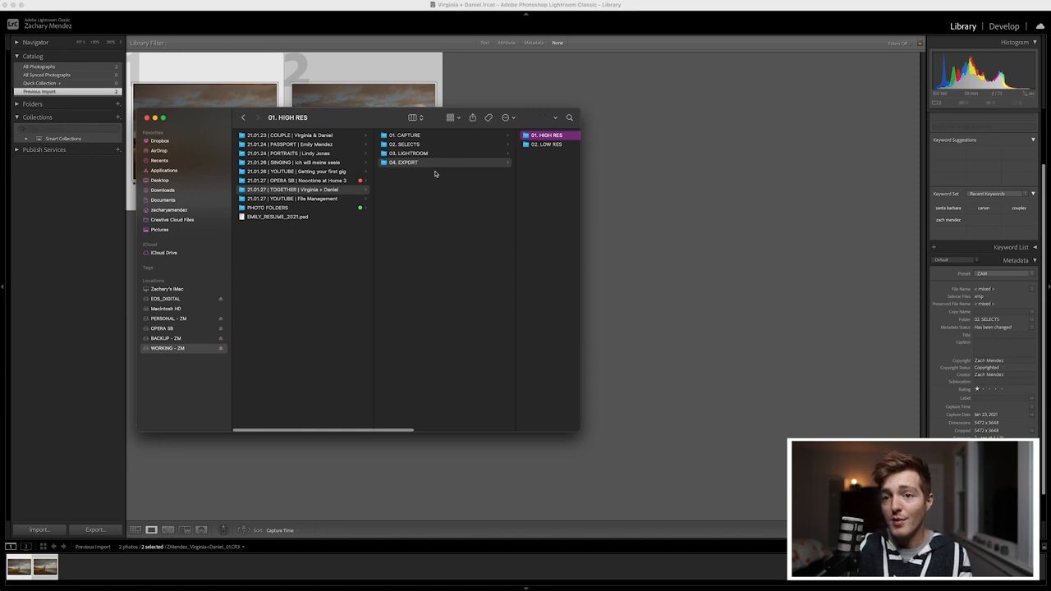
pyautogui.click(296, 191)
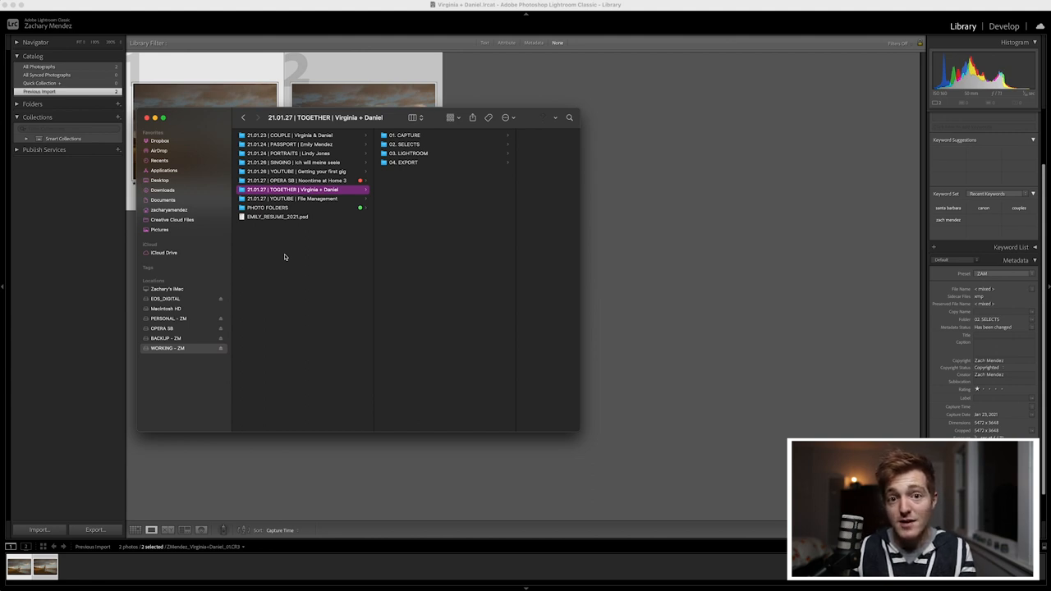
# Step: Open a second Finder window on the backup drive and select 03. LIGHTROOM and 04. EXPORT to copy across
pyautogui.rightClick(168, 338)
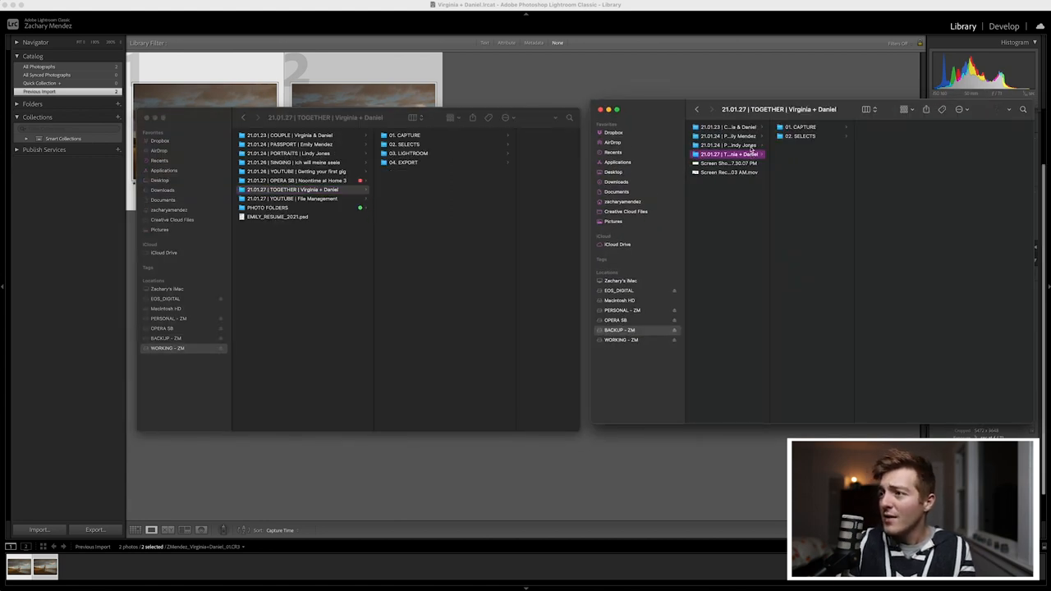
pyautogui.moveTo(688, 164)
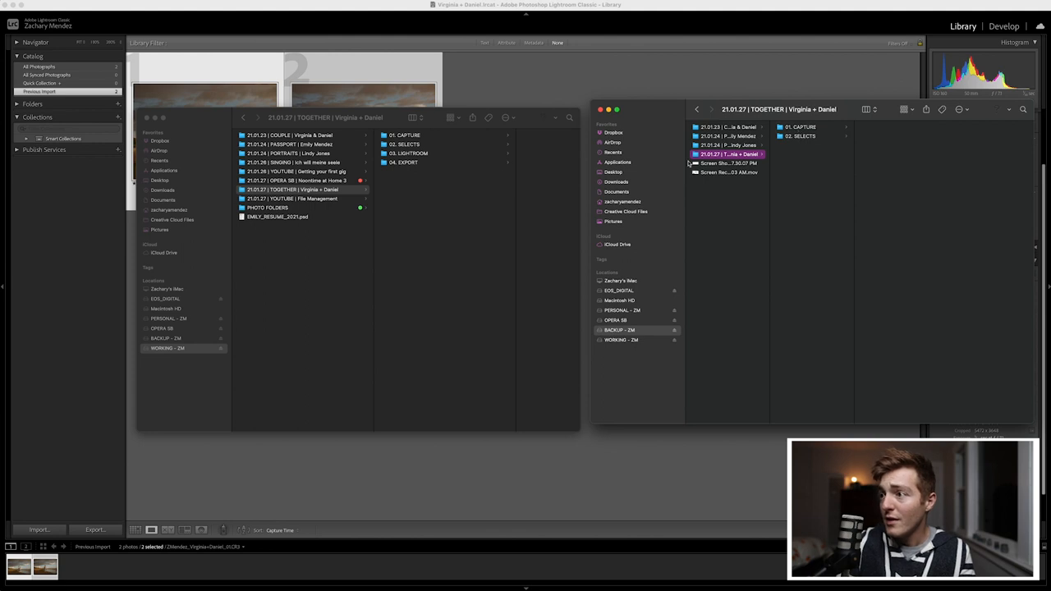
pyautogui.click(407, 154)
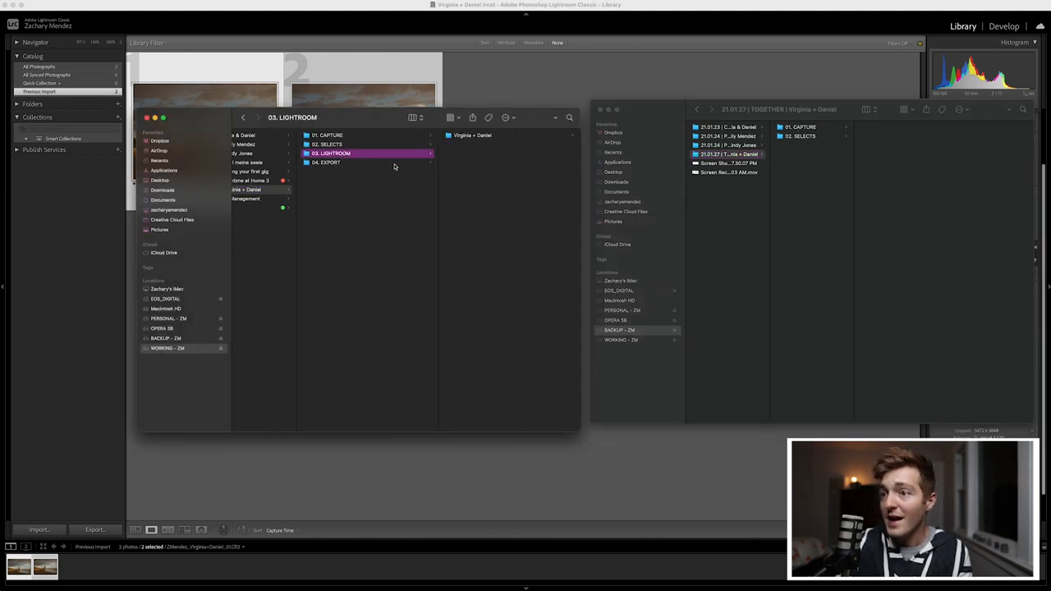
pyautogui.click(345, 154)
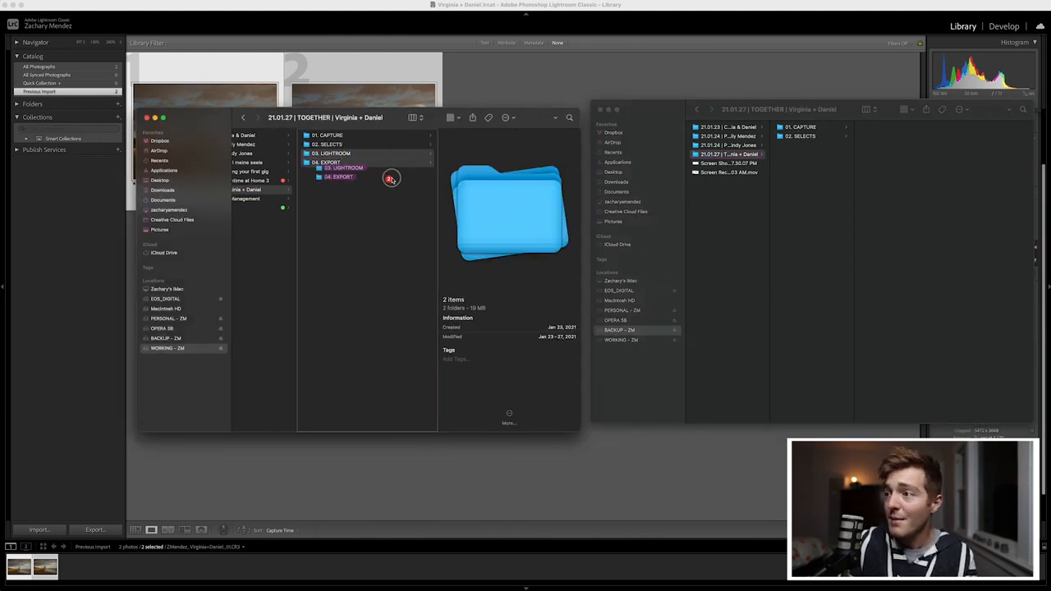
pyautogui.click(337, 155)
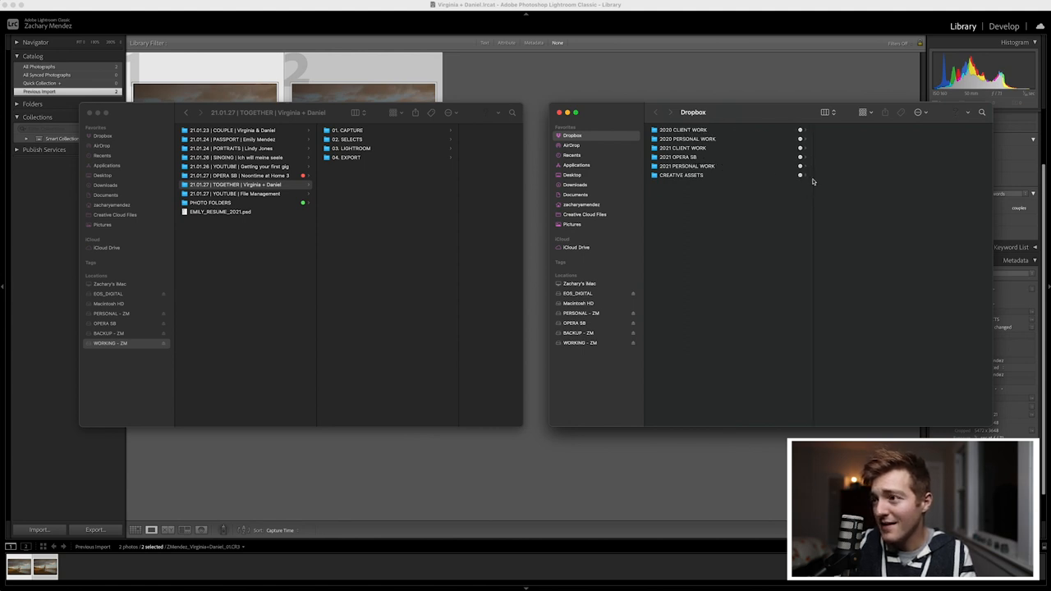
pyautogui.moveTo(716, 132)
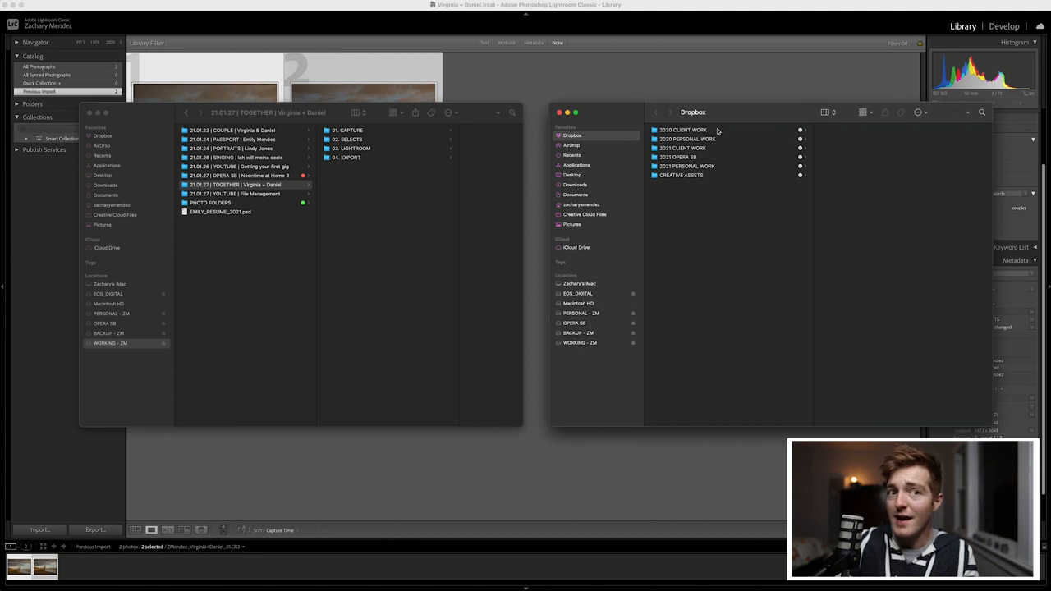
pyautogui.moveTo(722, 131)
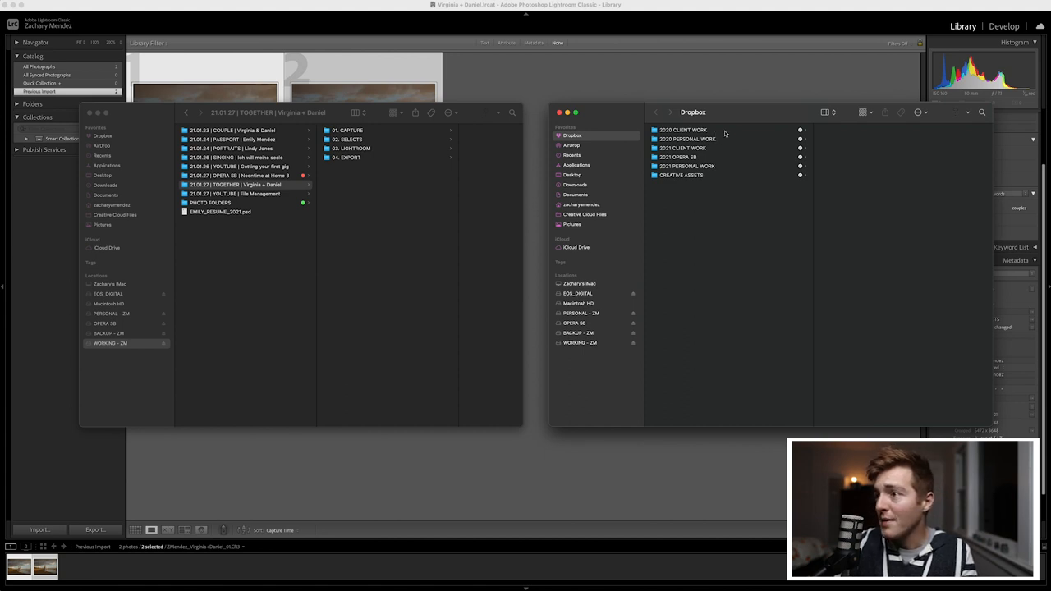
pyautogui.moveTo(706, 149)
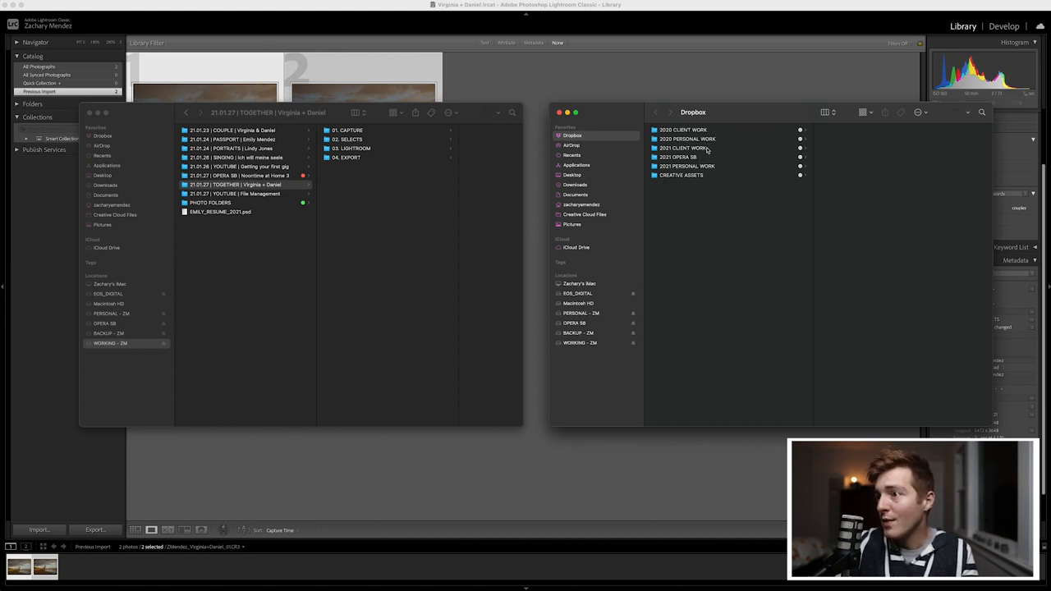
# Step: Create a new folder named '21.01.27 | TOGETHER | Virginia + Daniel' inside Dropbox's 2021 CLIENT WORK
pyautogui.click(683, 148)
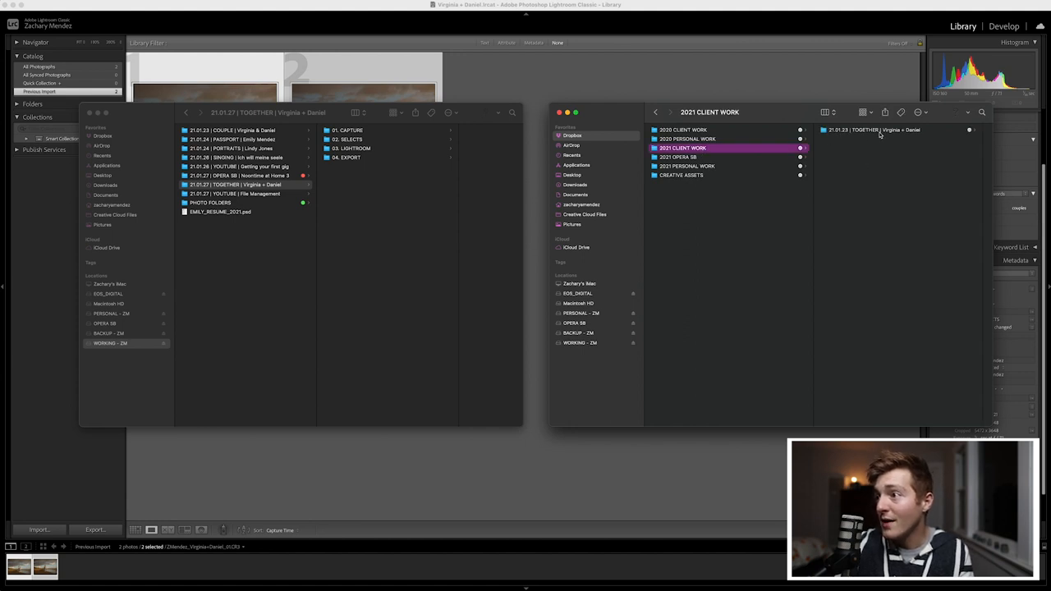
pyautogui.moveTo(893, 148)
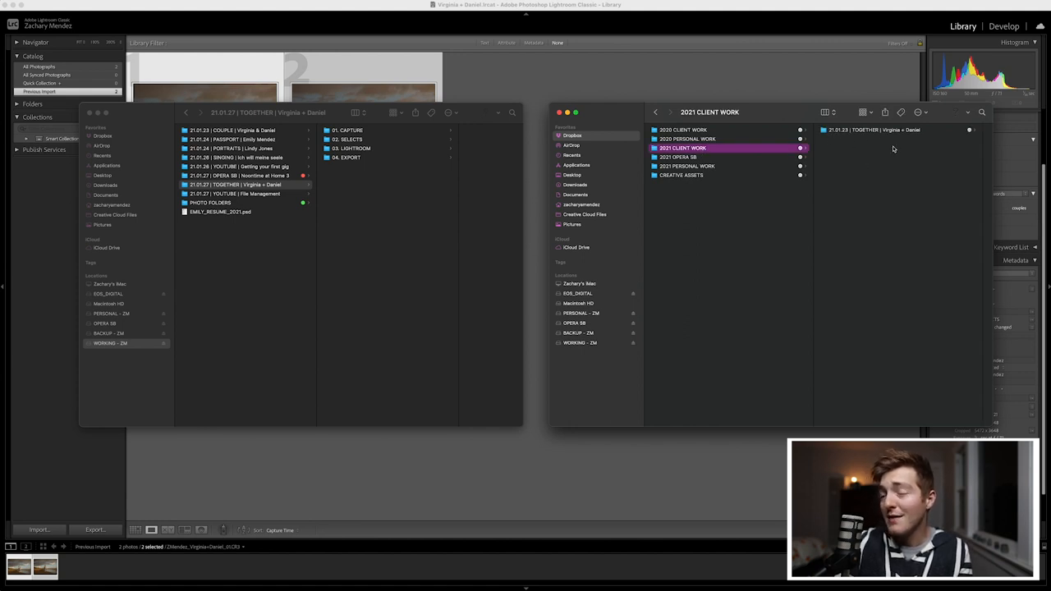
pyautogui.rightClick(894, 148)
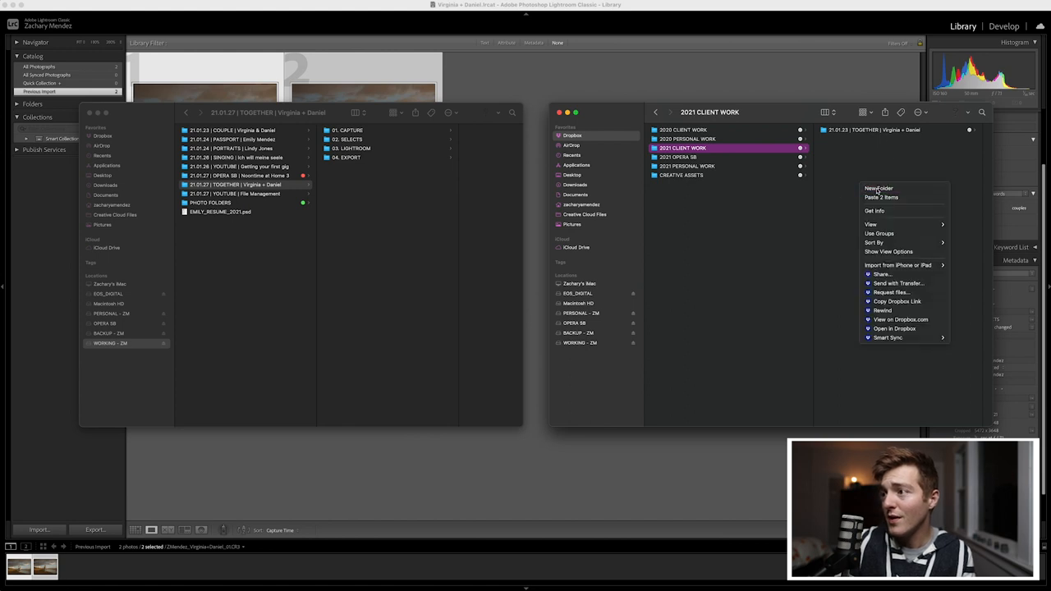
pyautogui.click(878, 187)
pyautogui.write('21.01.27 ')
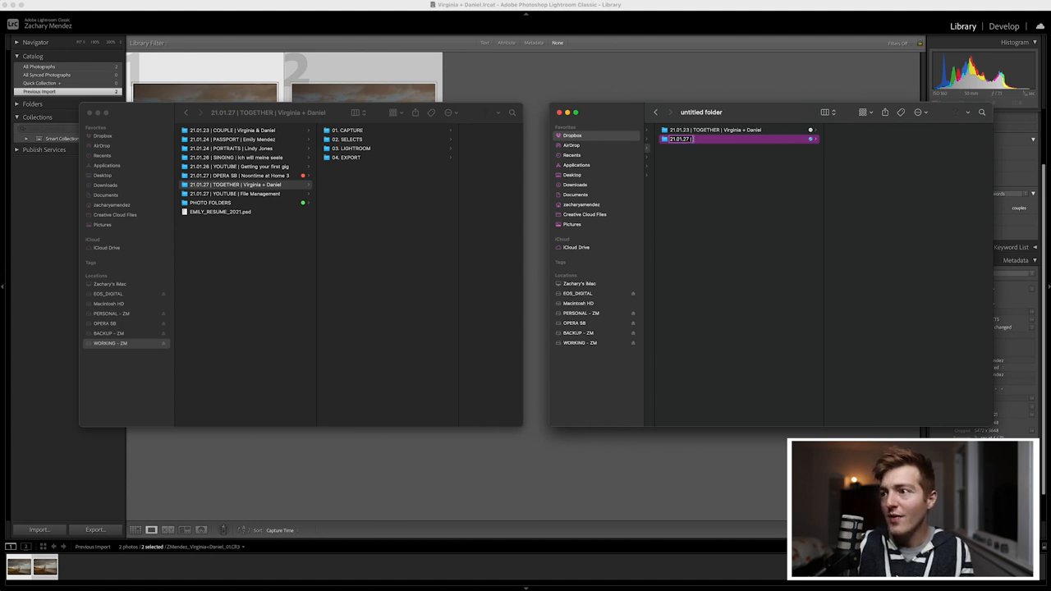
pyautogui.write('| TOGETHER | Virginia + Daniel')
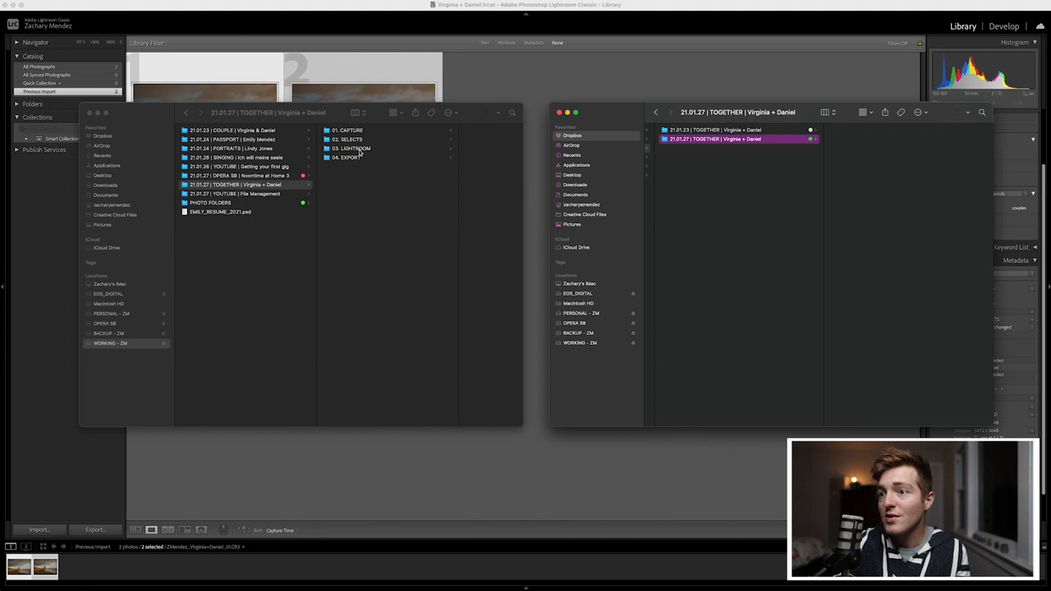
pyautogui.click(344, 158)
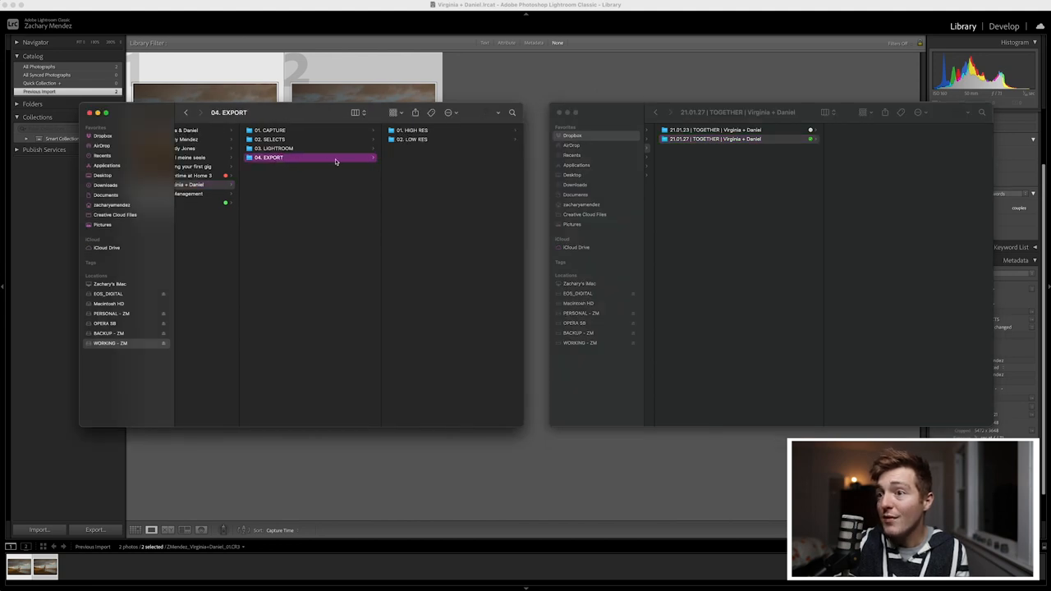